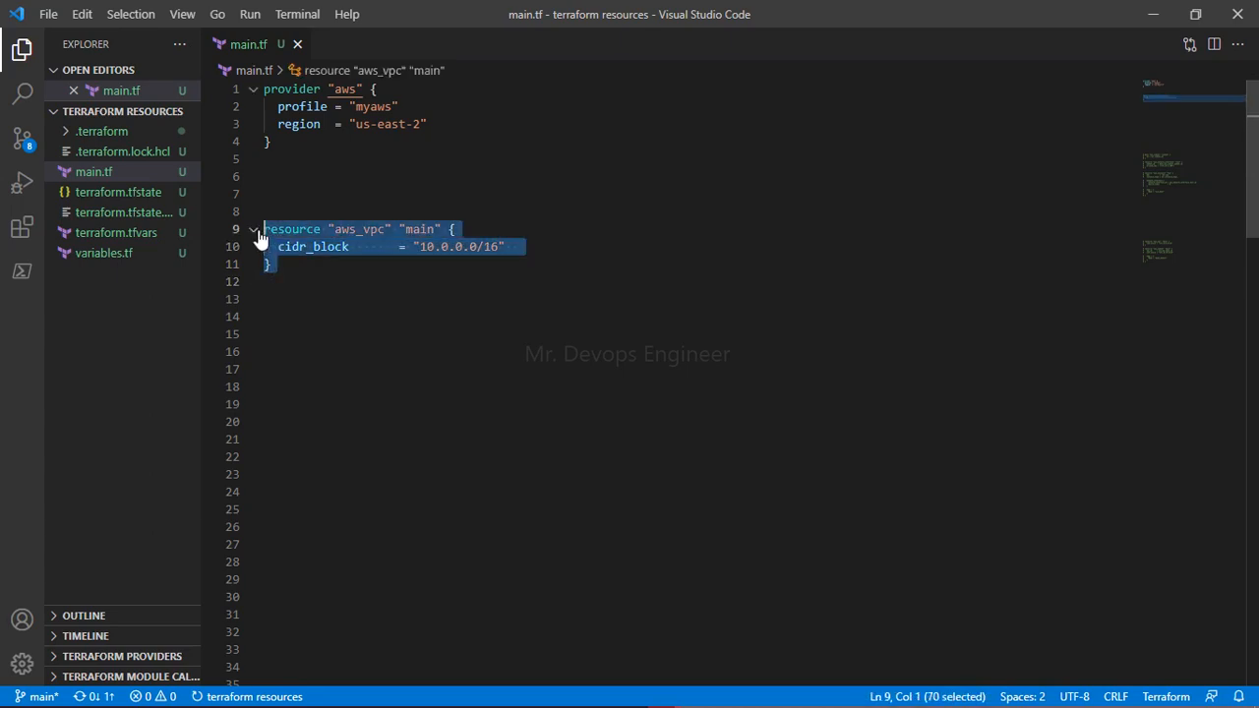
Paste a copy of the VPC block below 'main', rename it 'main1', and separate them with a blank line.
left_click(297, 264)
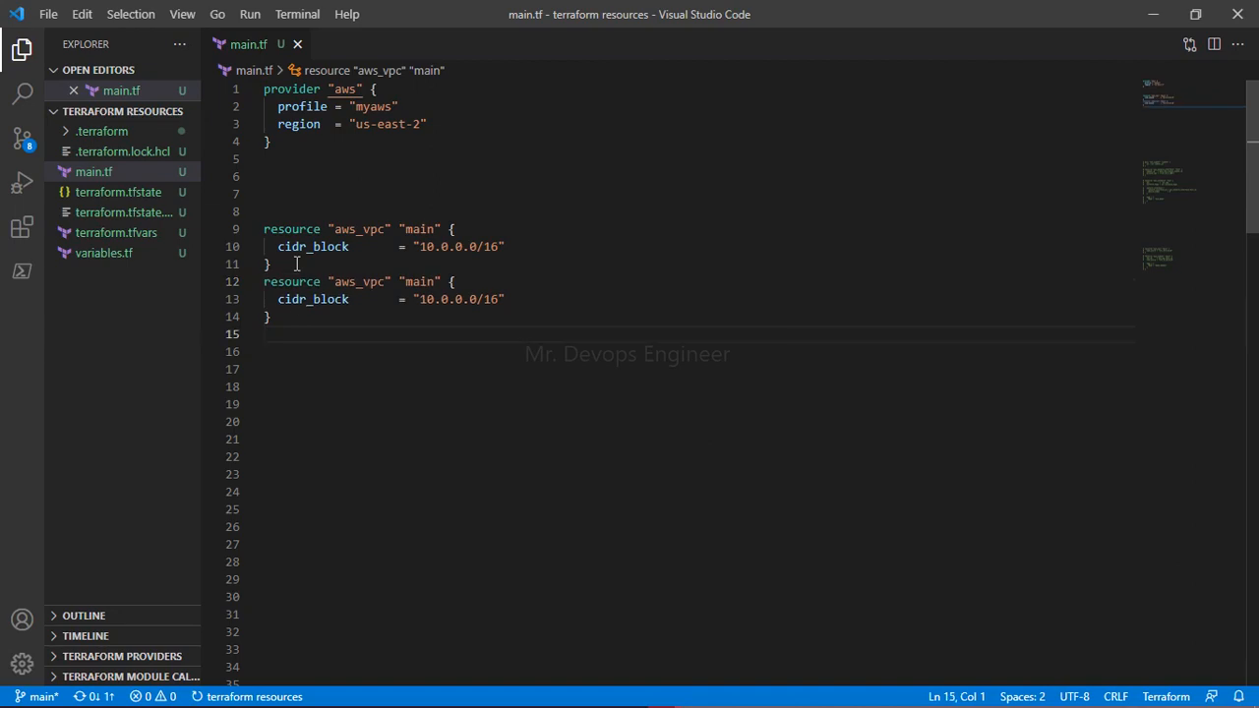
double_click(420, 281)
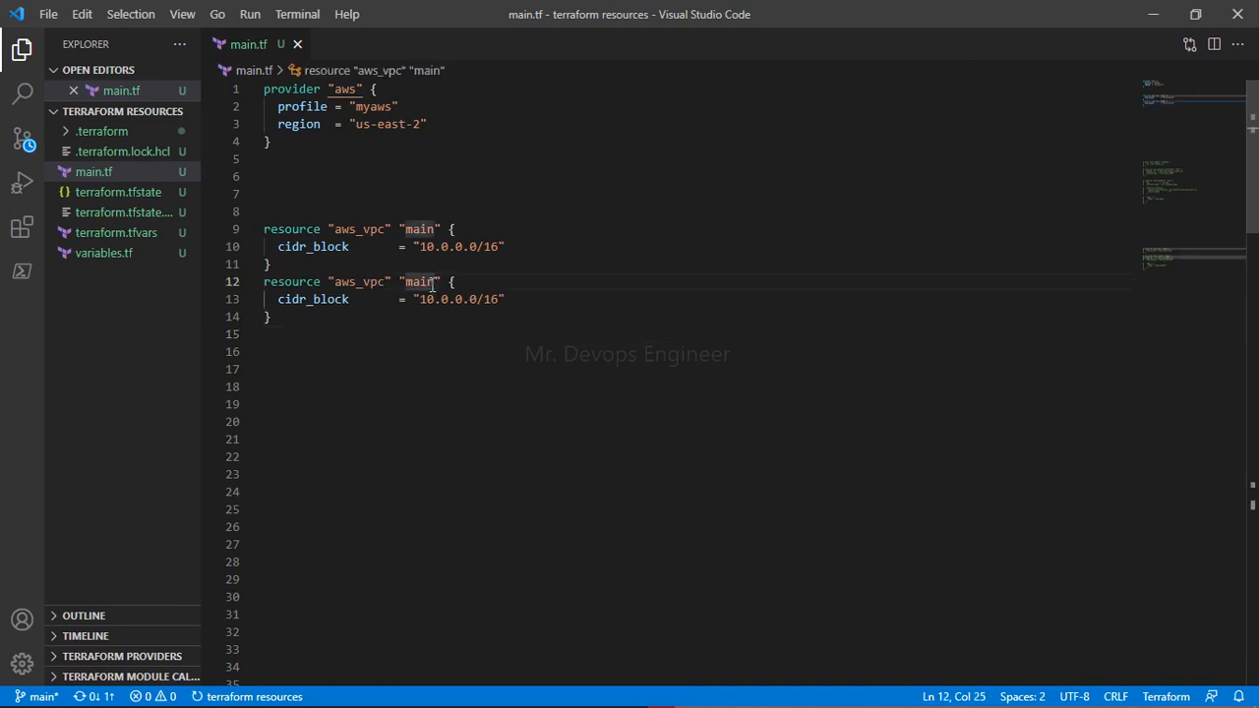
type("1")
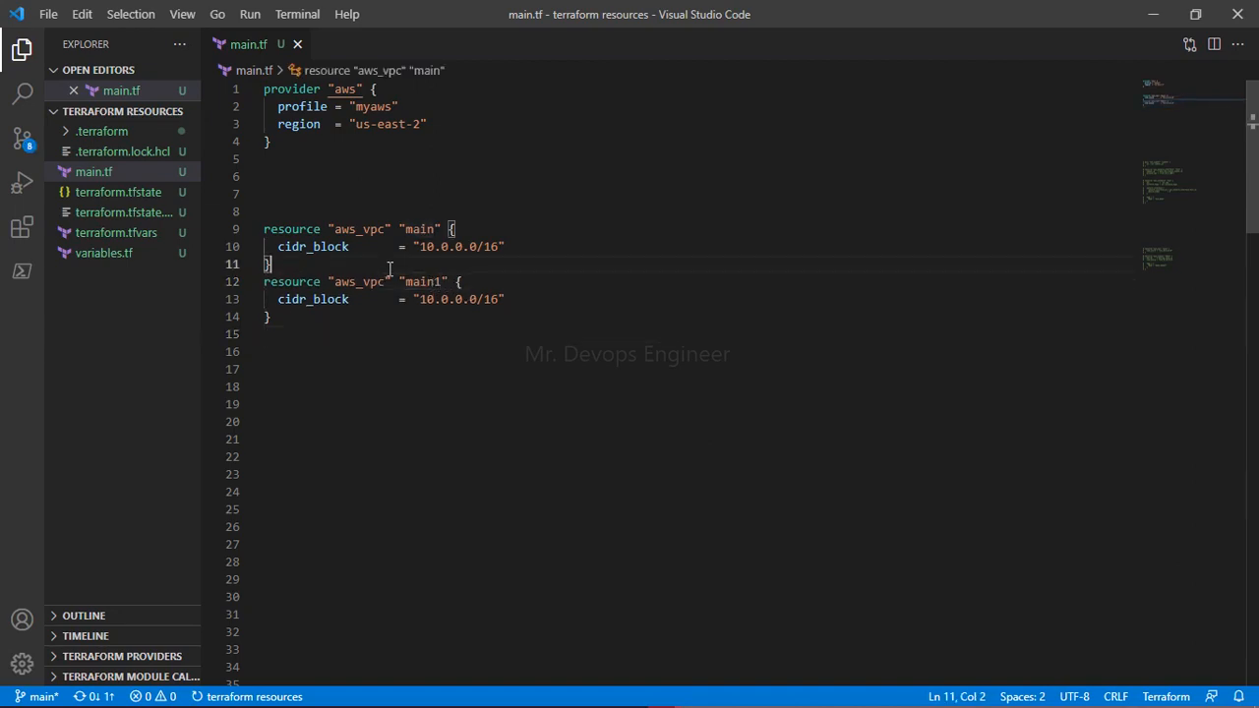
key("Enter")
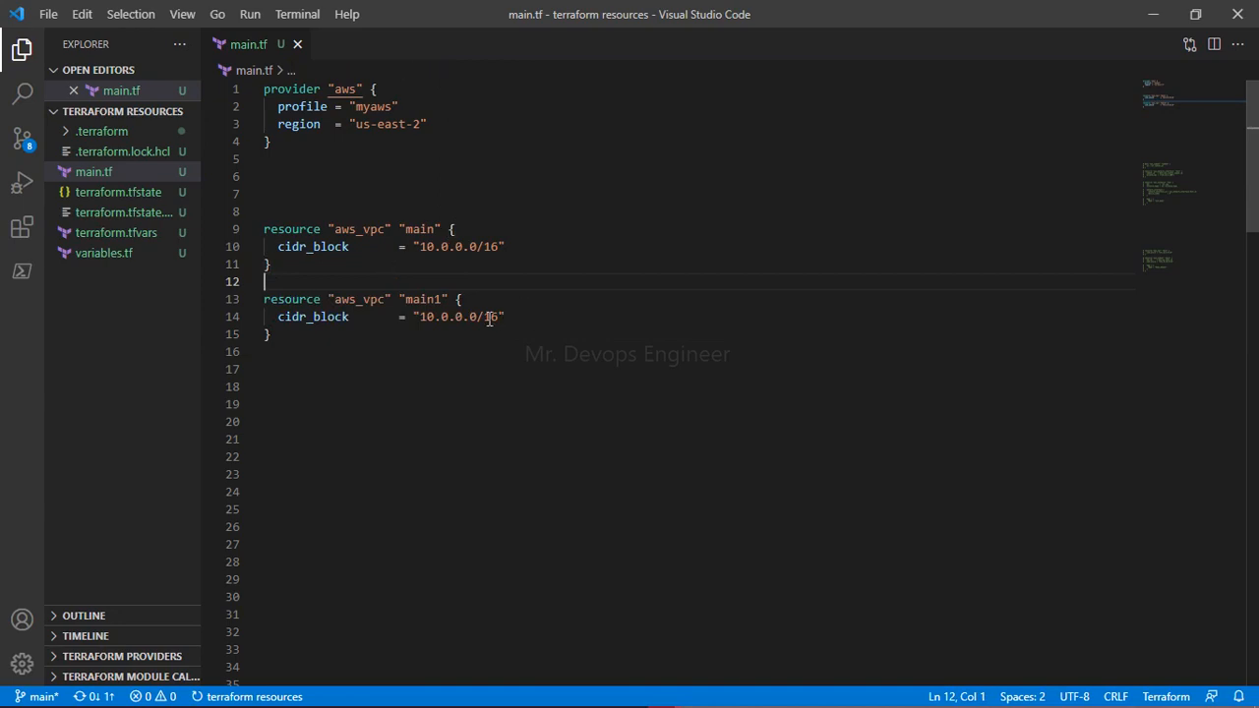
Change main1's cidr_block mask to /24, giving 10.0.0.0/24.
left_click(492, 316)
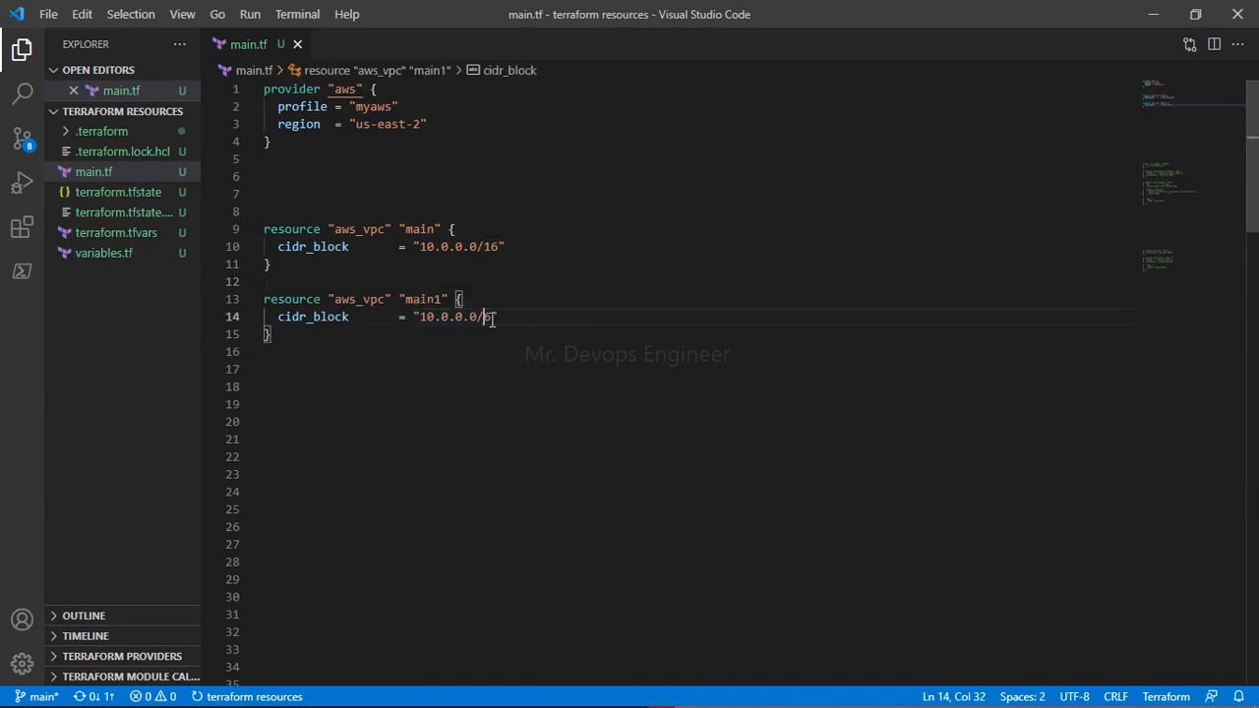
type("26")
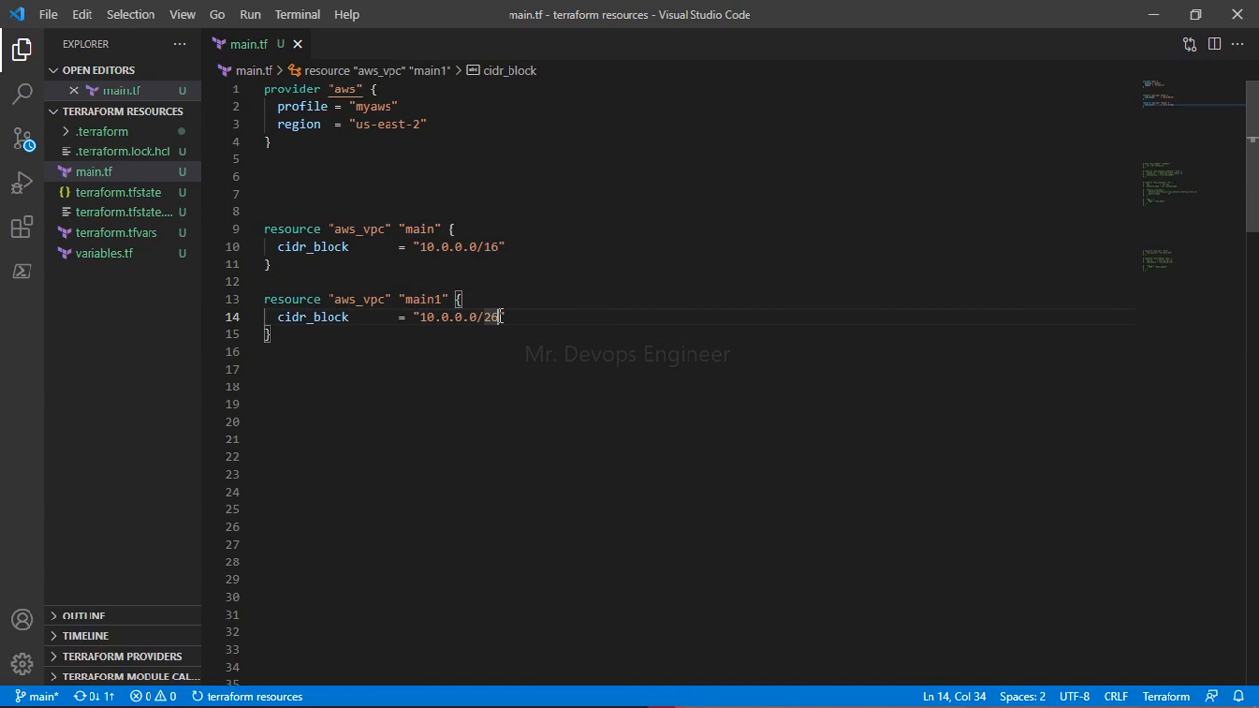
type("4")
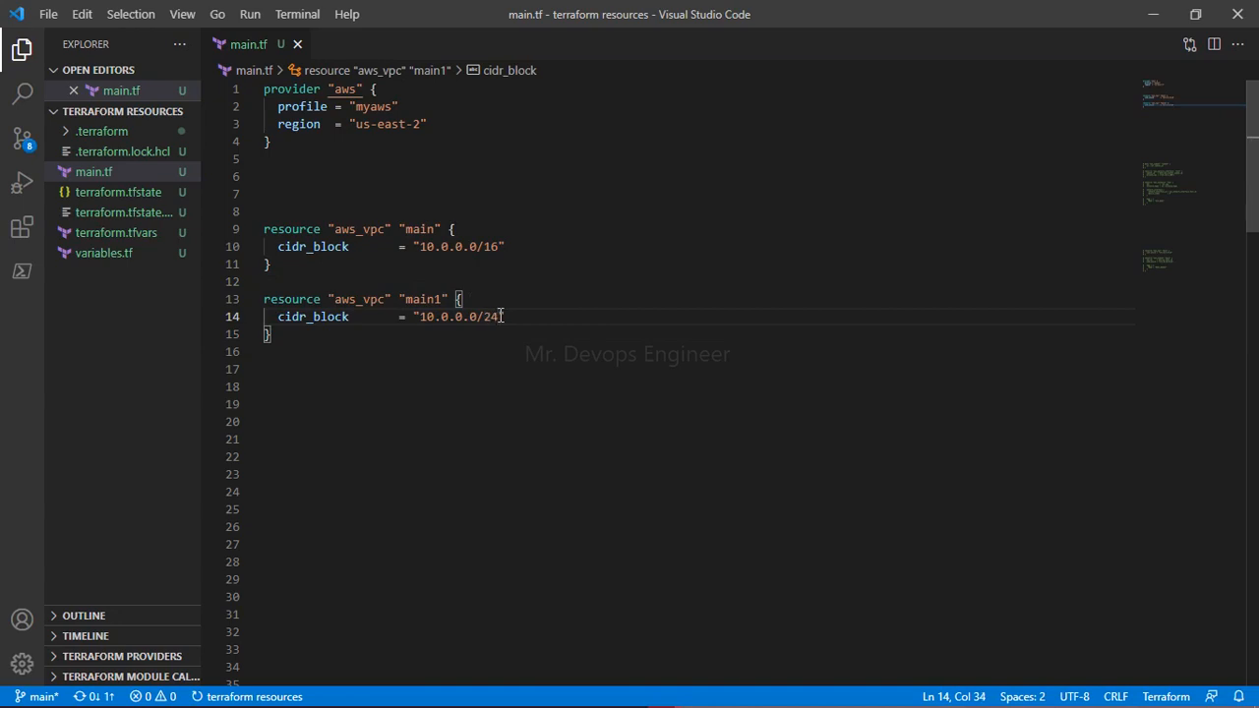
left_click_drag(504, 316, 277, 246)
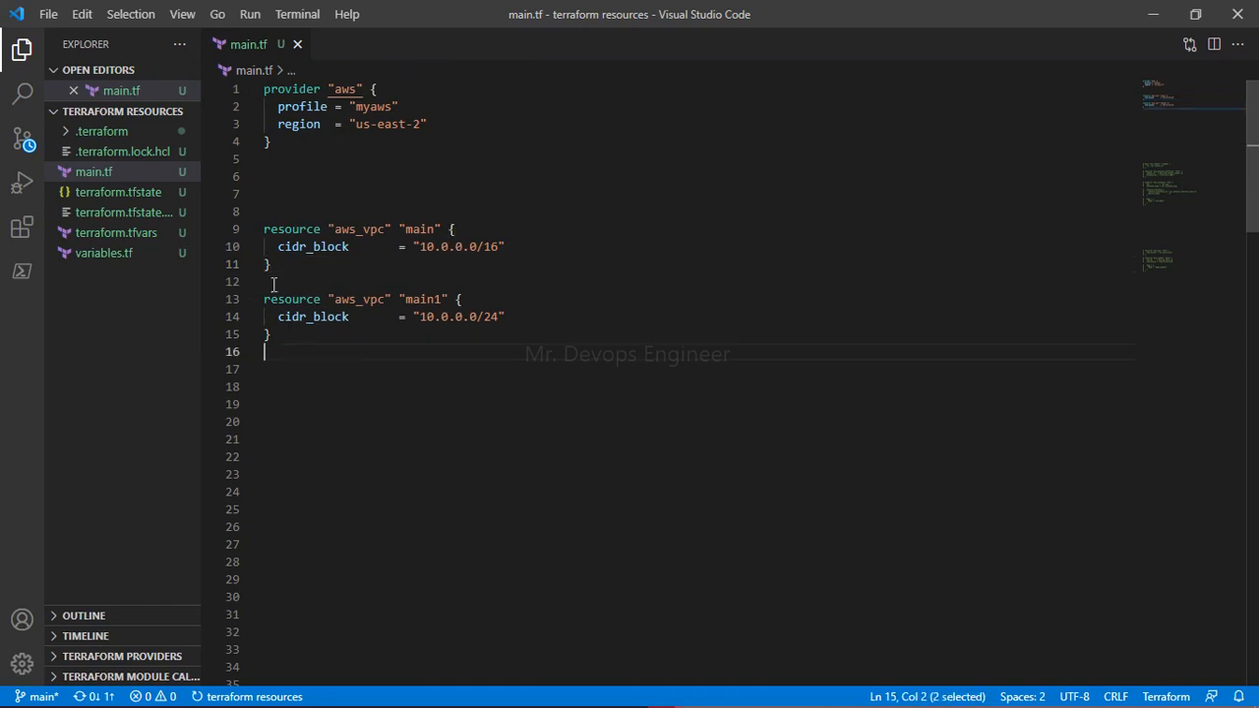
left_click(341, 351)
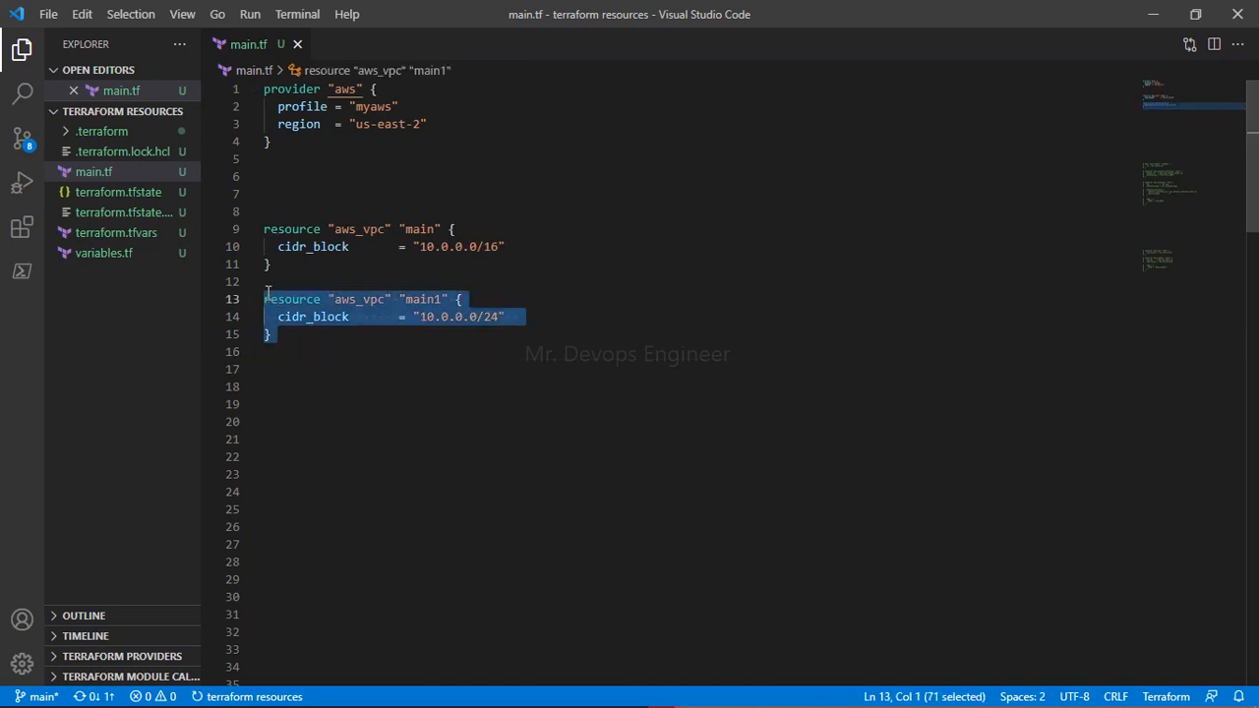
mouse_move(322, 334)
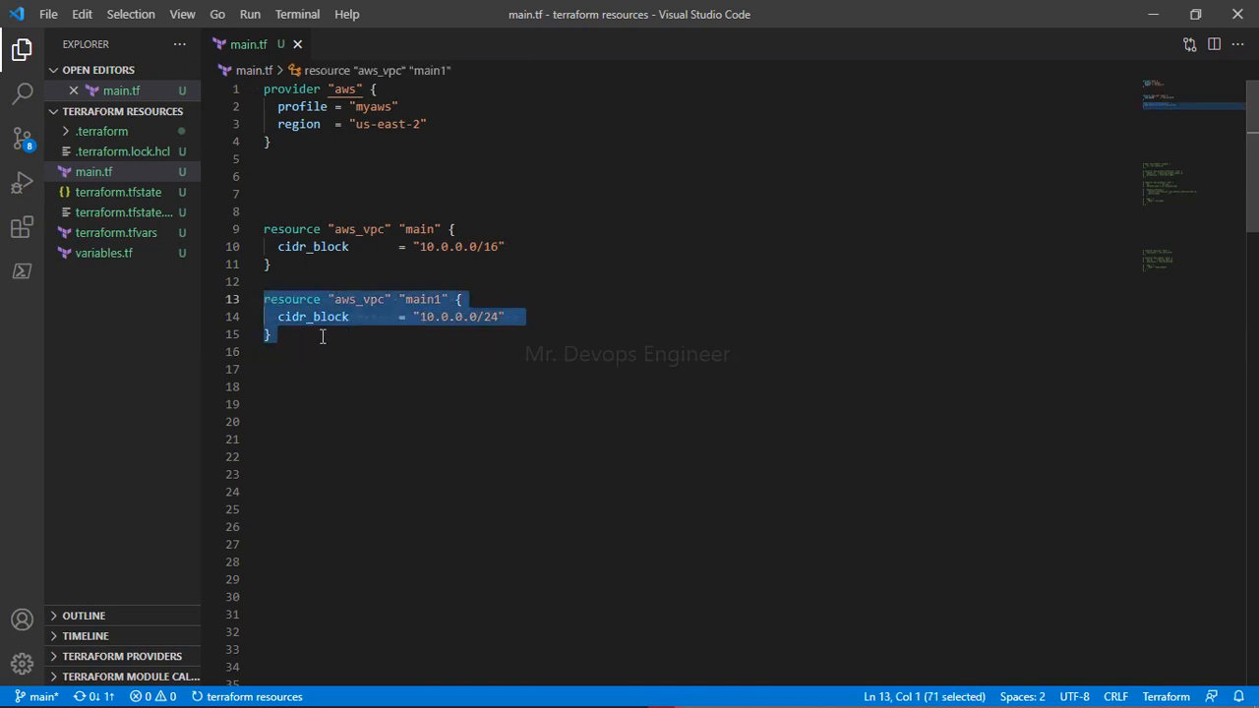
Delete the main1 VPC block and add blank lines above the main resource.
key("Delete")
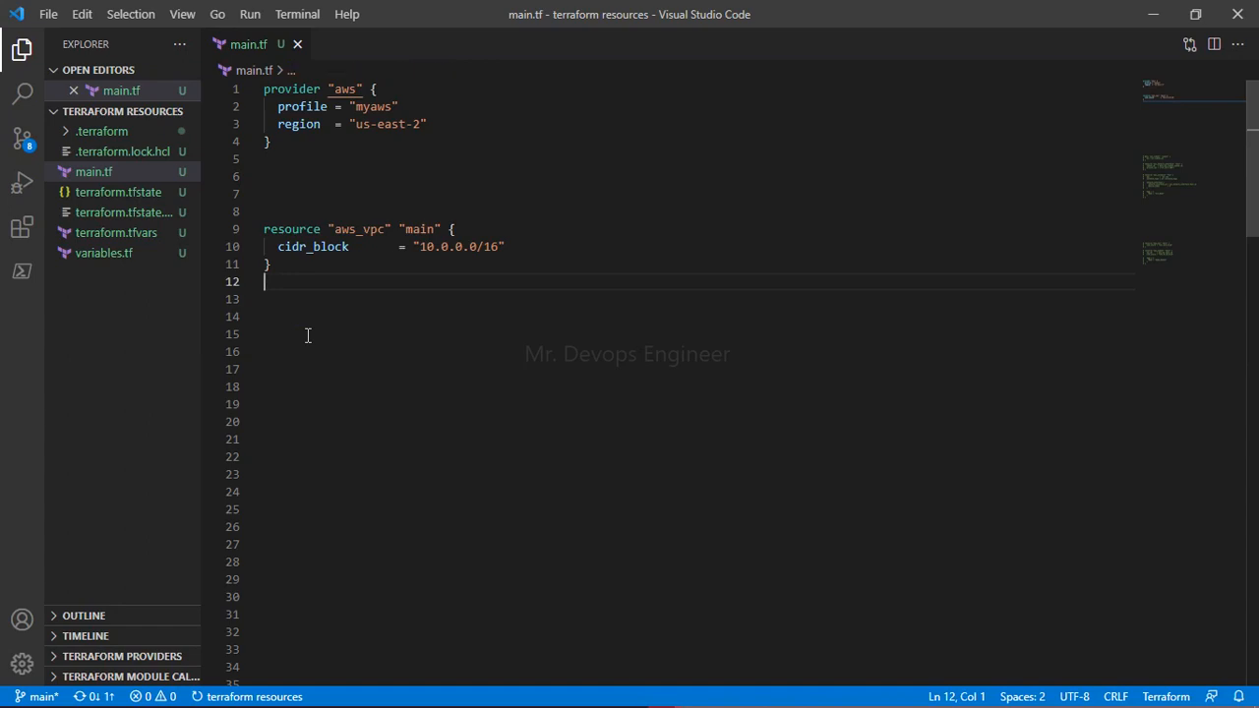
mouse_move(347, 332)
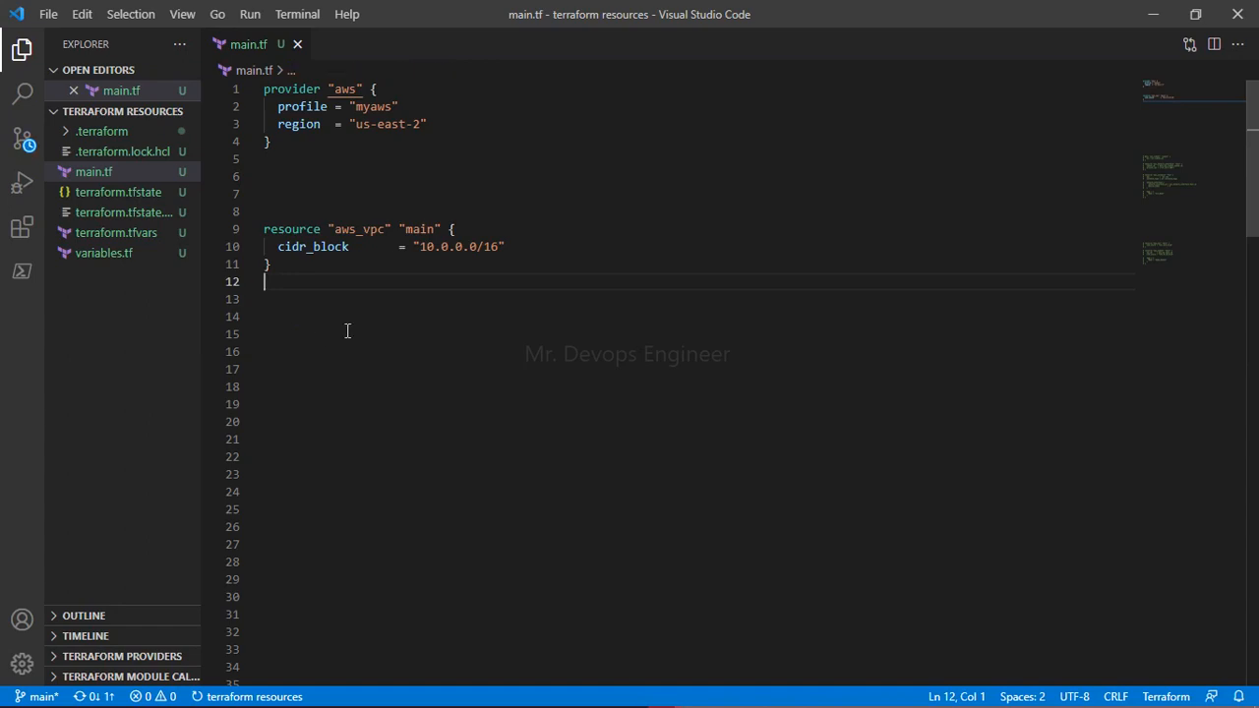
mouse_move(402, 288)
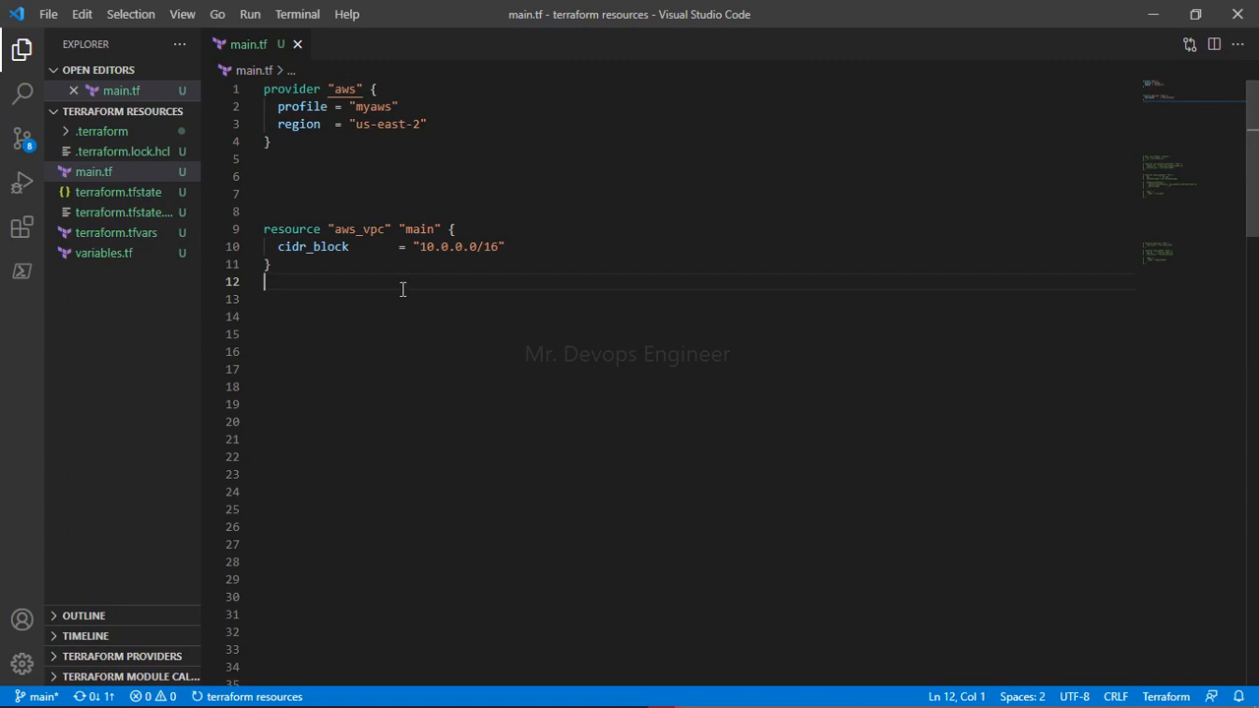
double_click(458, 246)
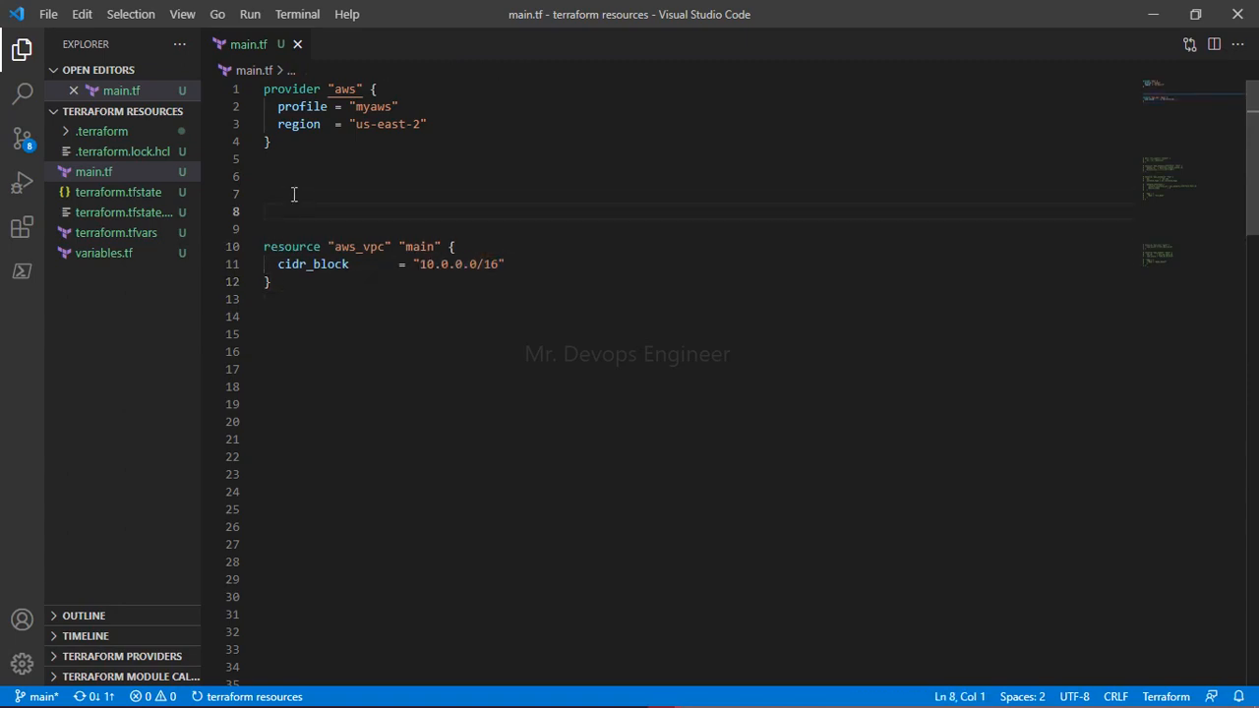
Declare a variable 'vpc_cidr' with an empty default list [""].
type("variable \"\" {")
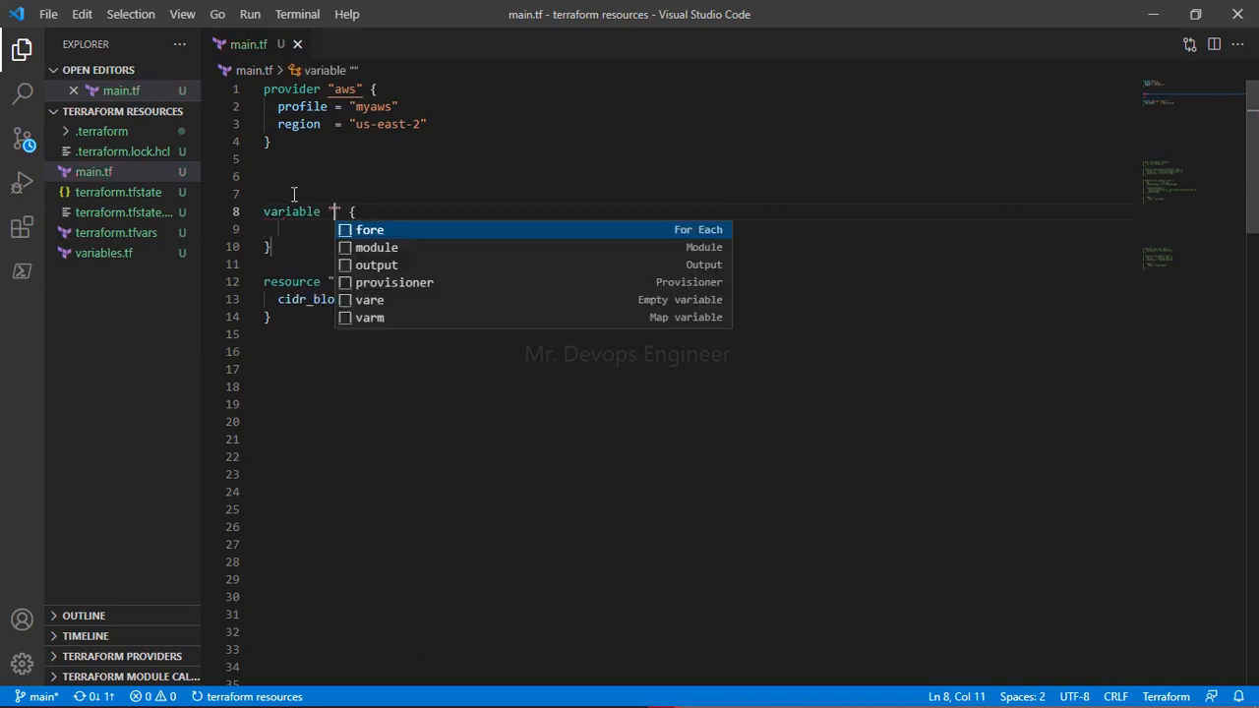
type("vpc")
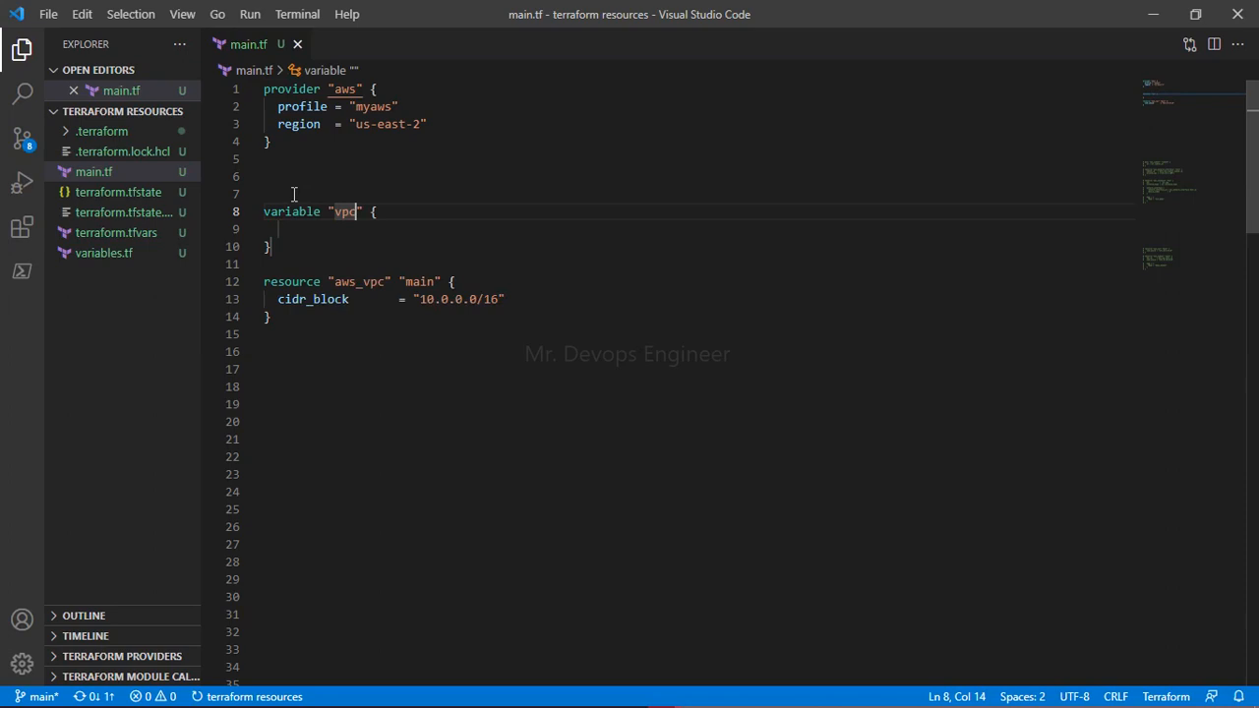
type("_cidr")
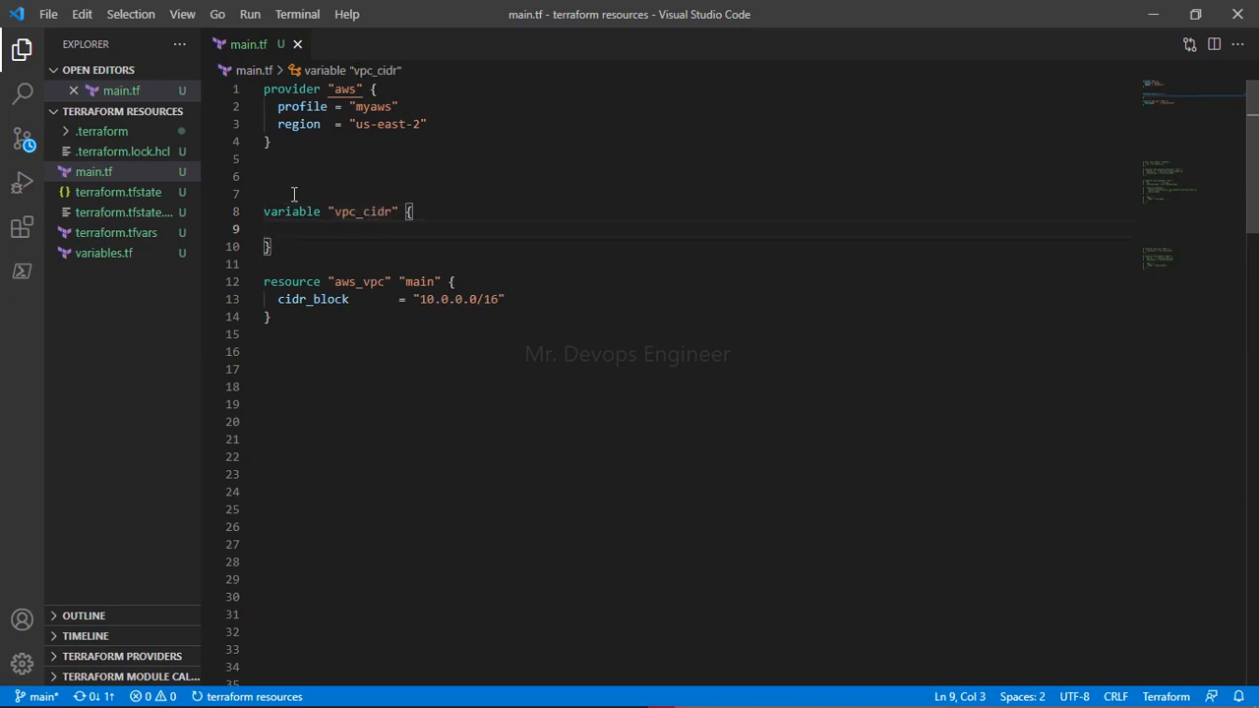
type("default =")
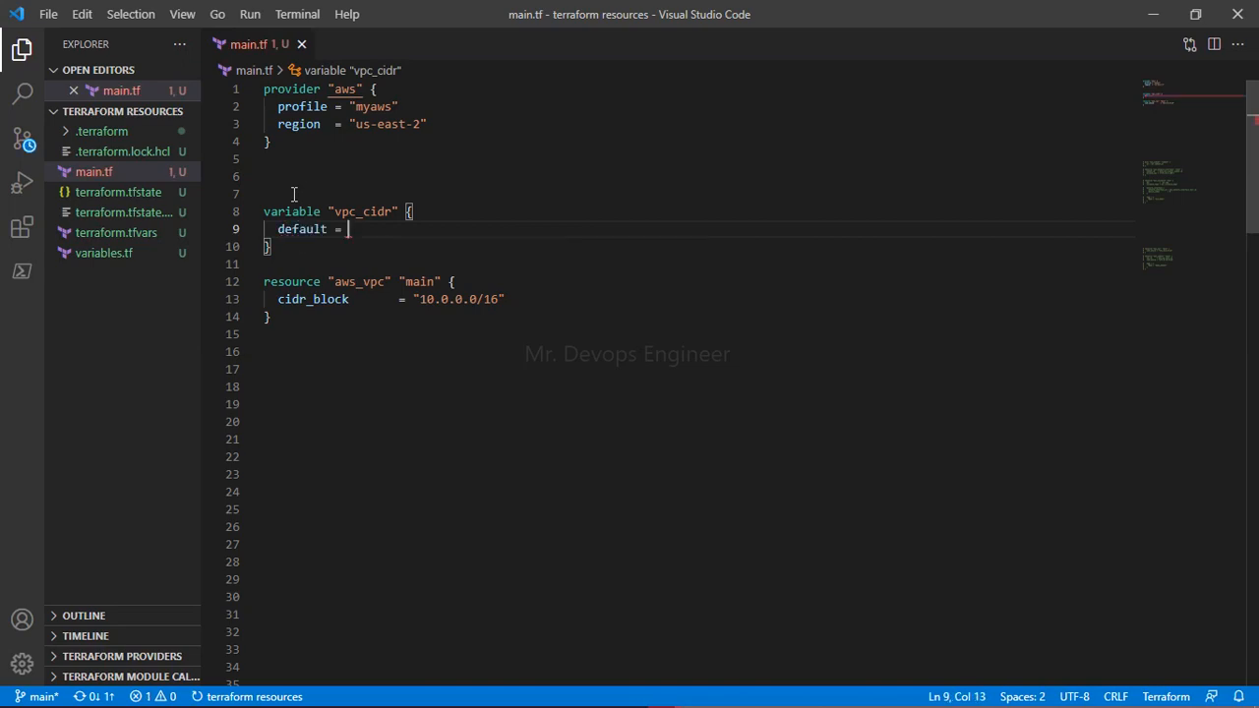
type("[\"\"]")
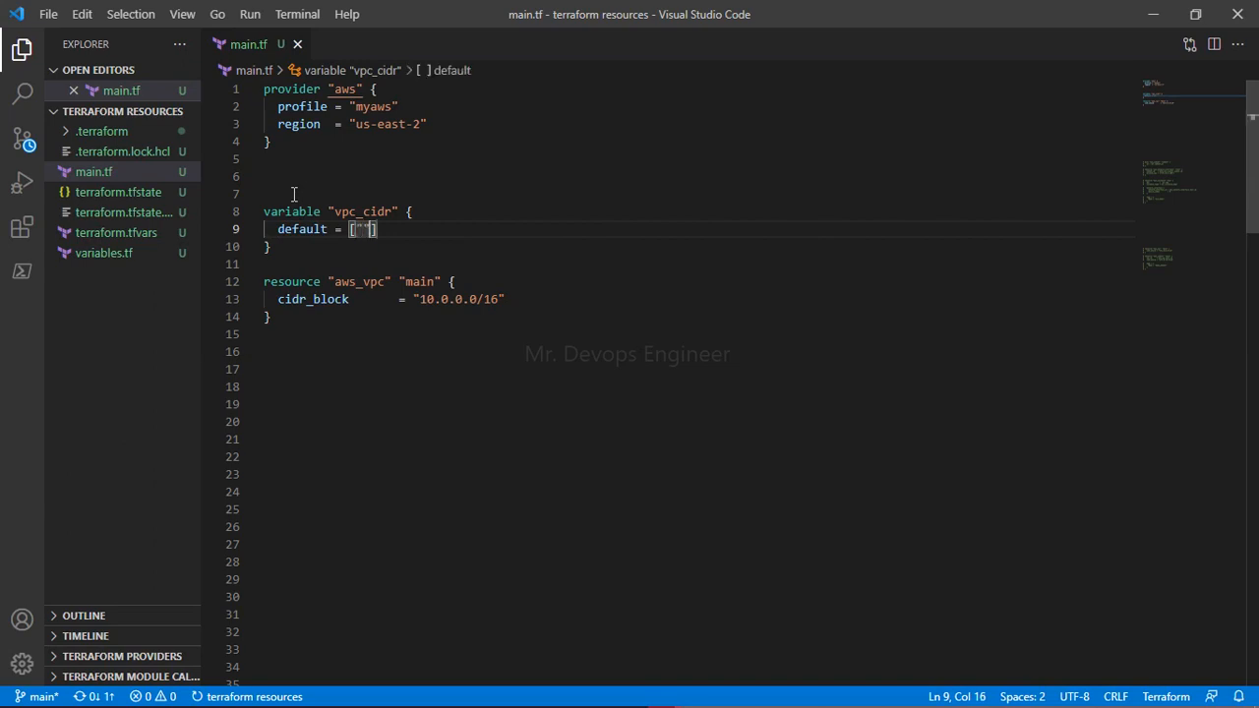
mouse_move(462, 299)
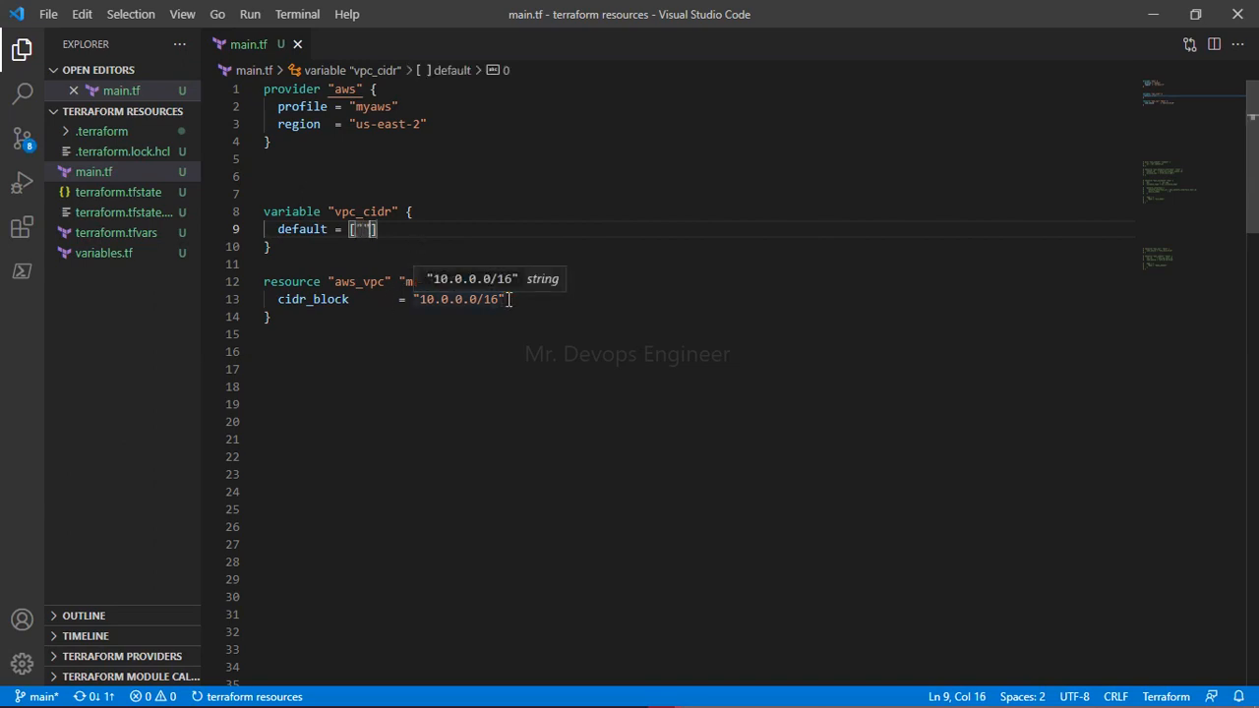
Move "10.0.0.0/16" from the resource's cidr_block into the vpc_cidr default list.
left_click(506, 299)
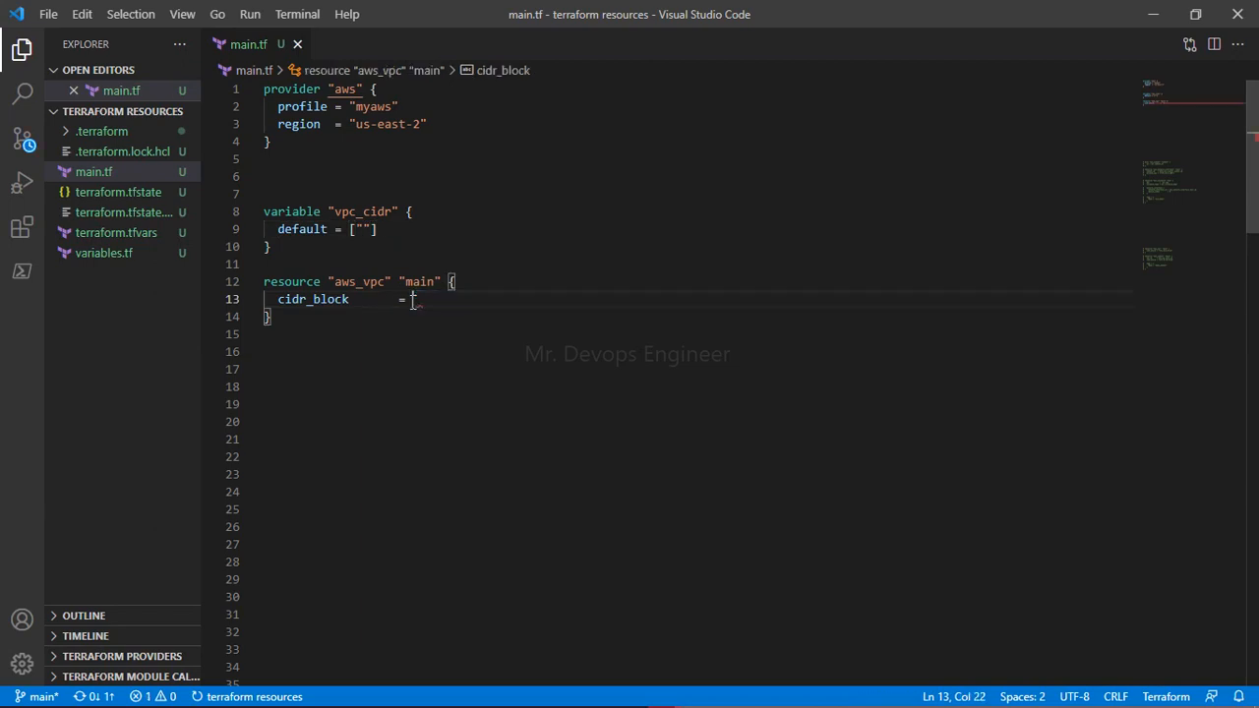
left_click(362, 230)
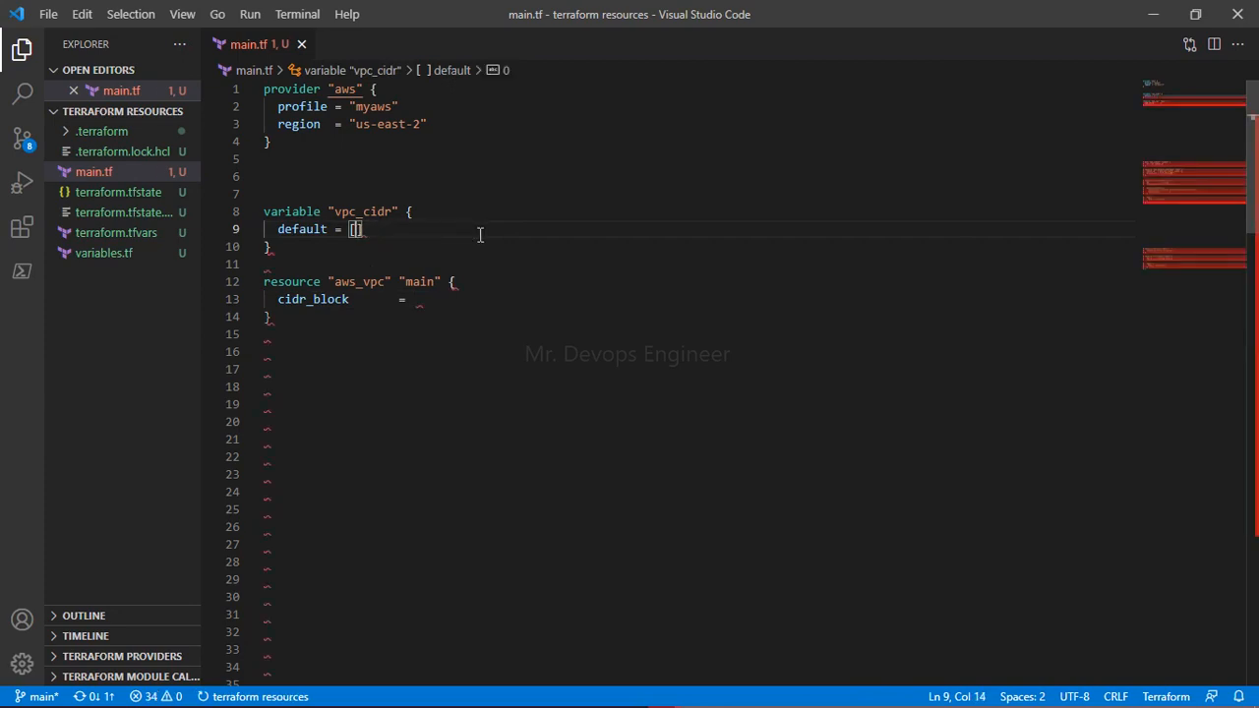
type("\"10.0.0.0/16\"")
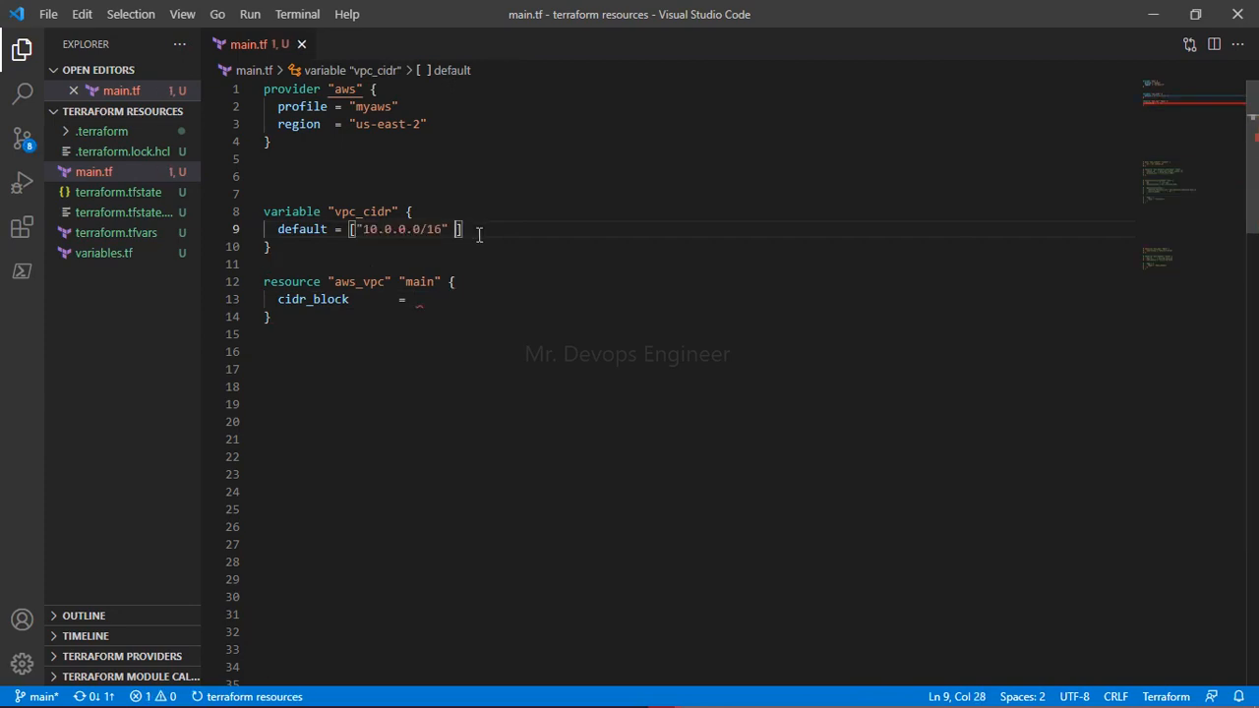
Set the main VPC's cidr_block to var.vpc_cidr using autocomplete.
left_click(418, 299)
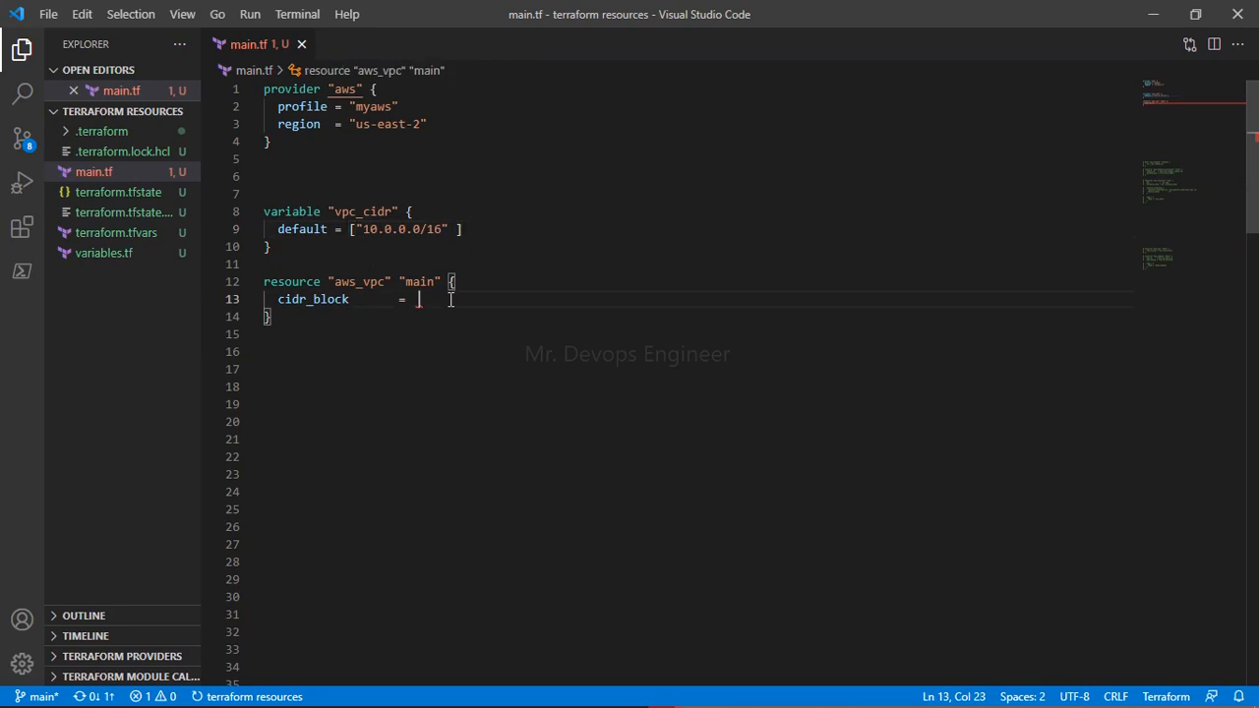
type("var.")
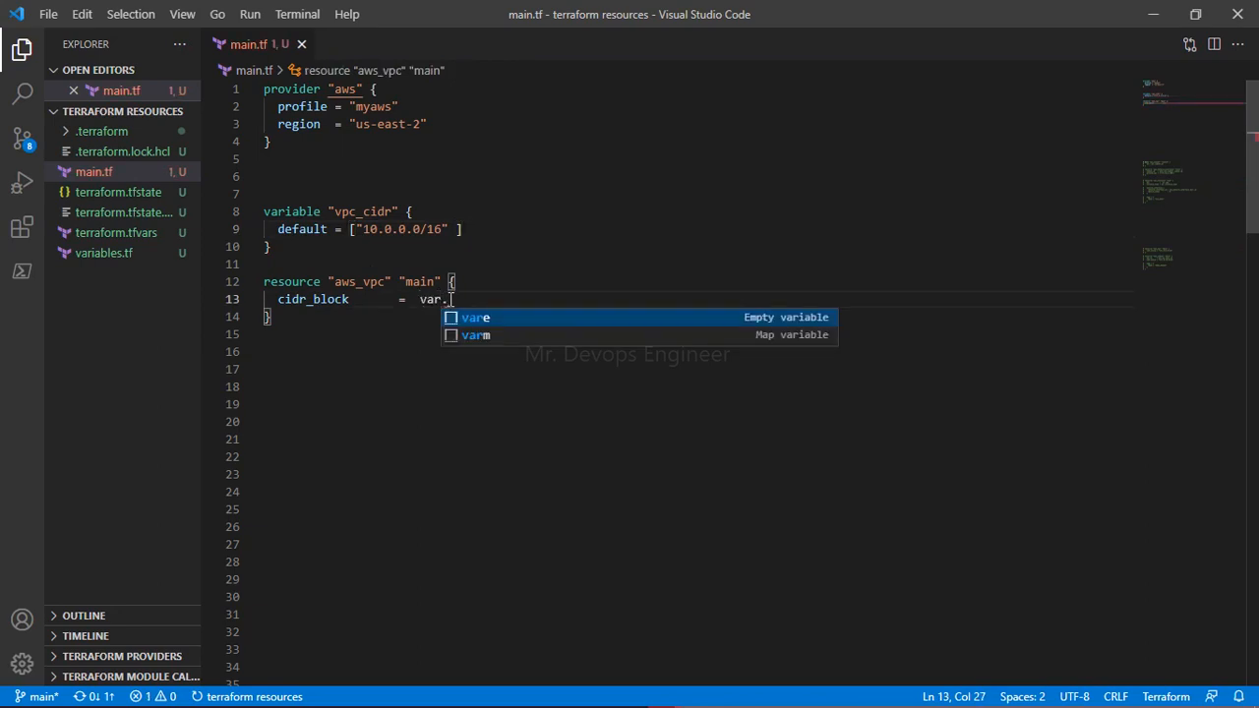
type("vp")
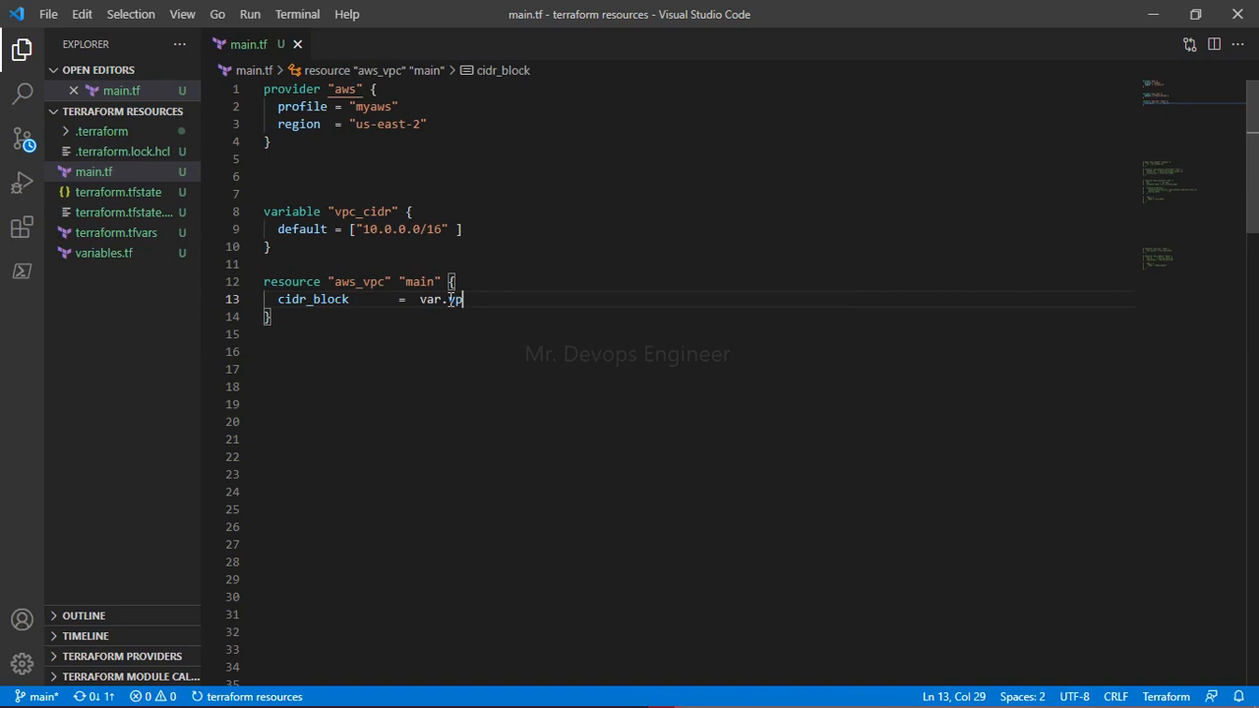
type("c_cidr")
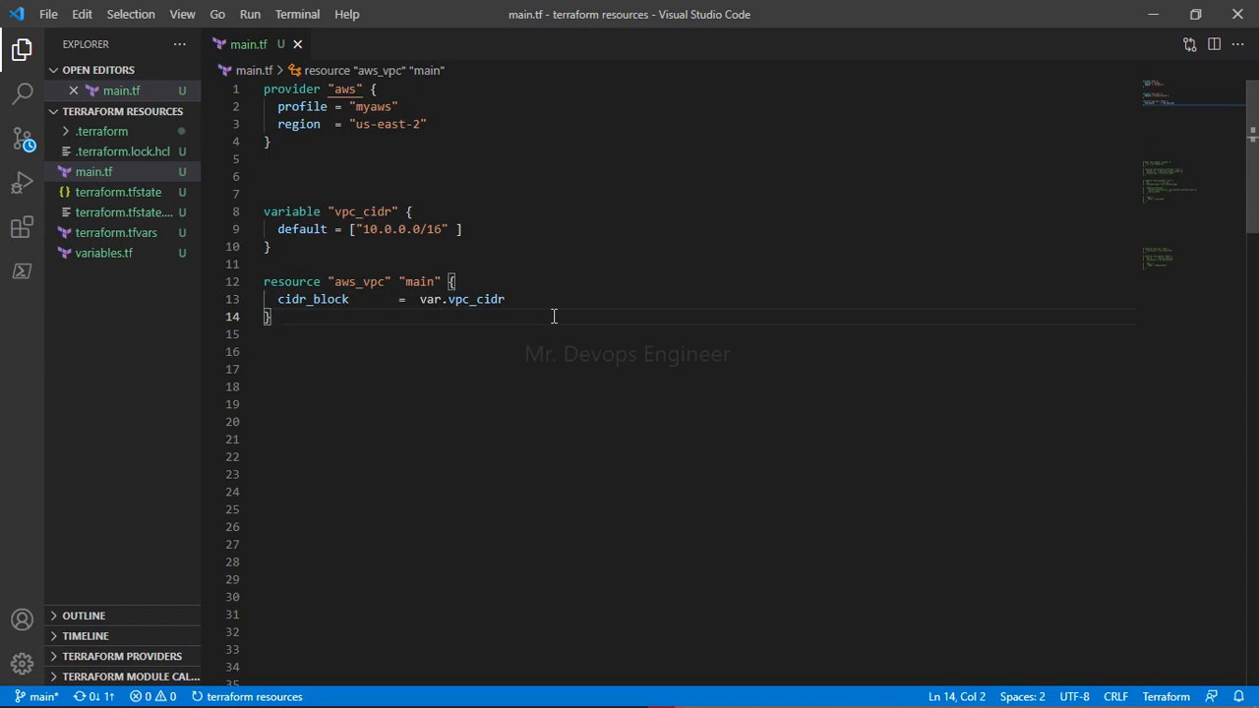
mouse_move(366, 211)
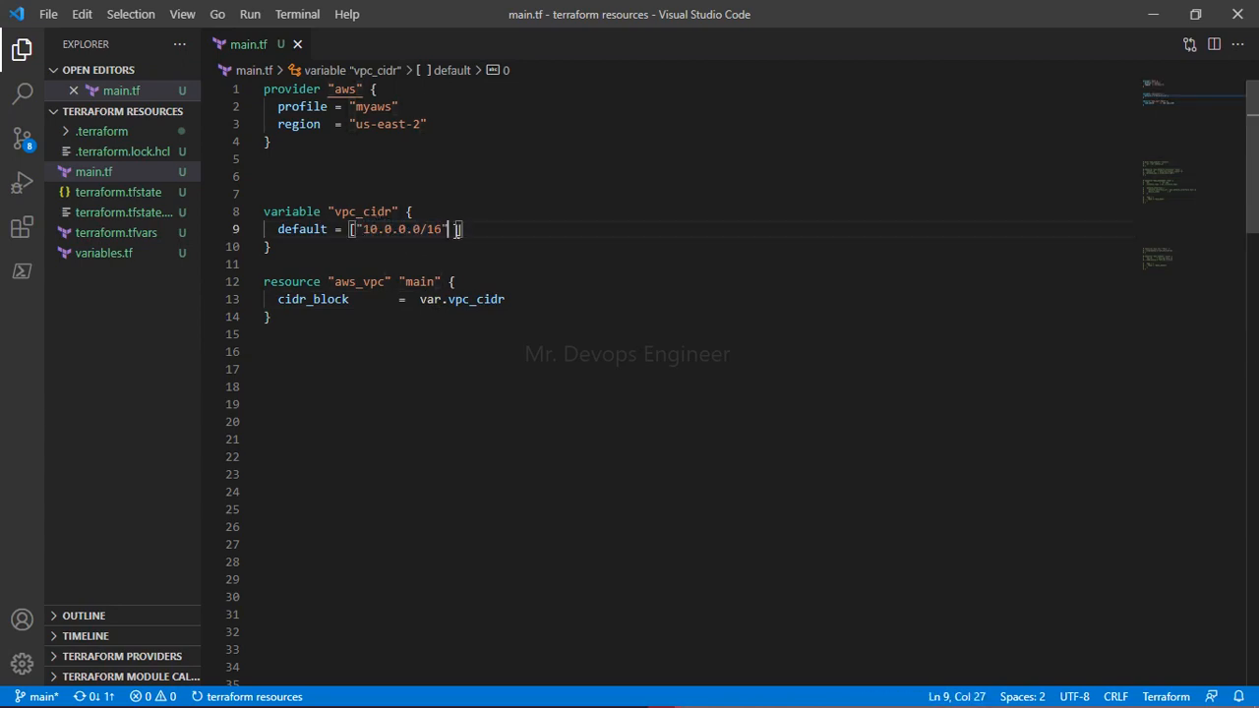
Append a second CIDR, "10.0.0.0/24", to the vpc_cidr default list.
type(",\"10.0.0.0/16\"")
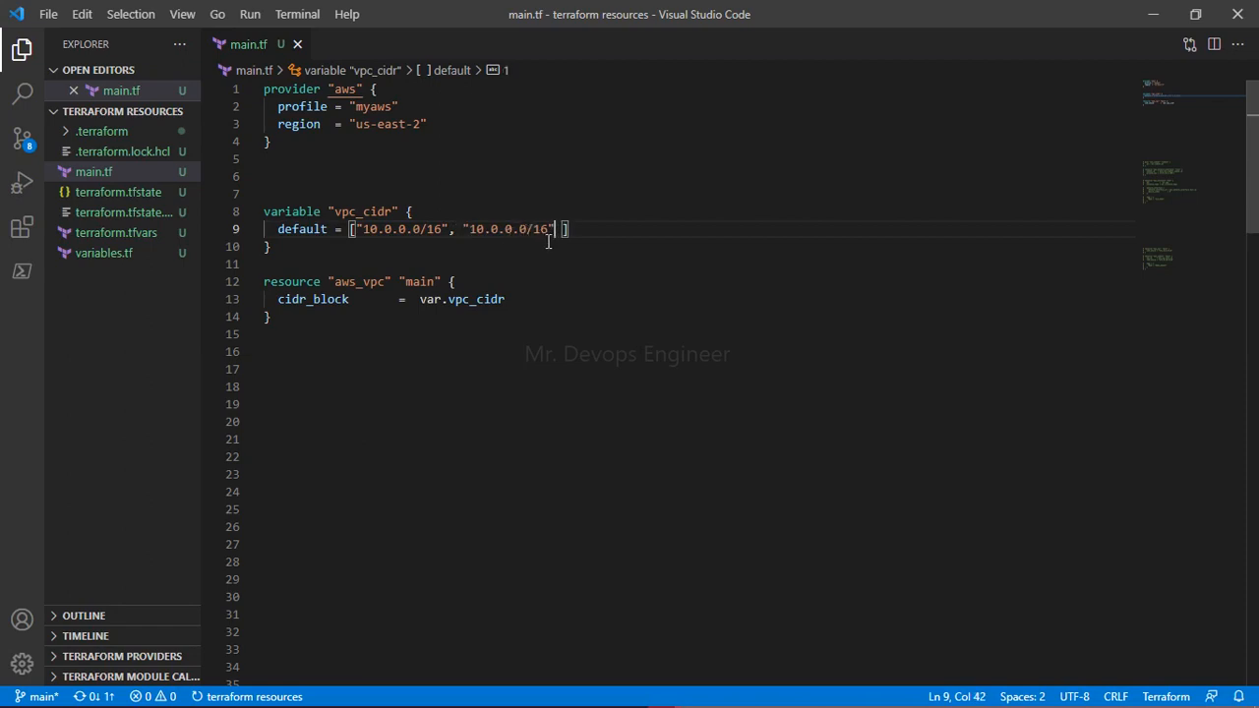
key("BackSpace")
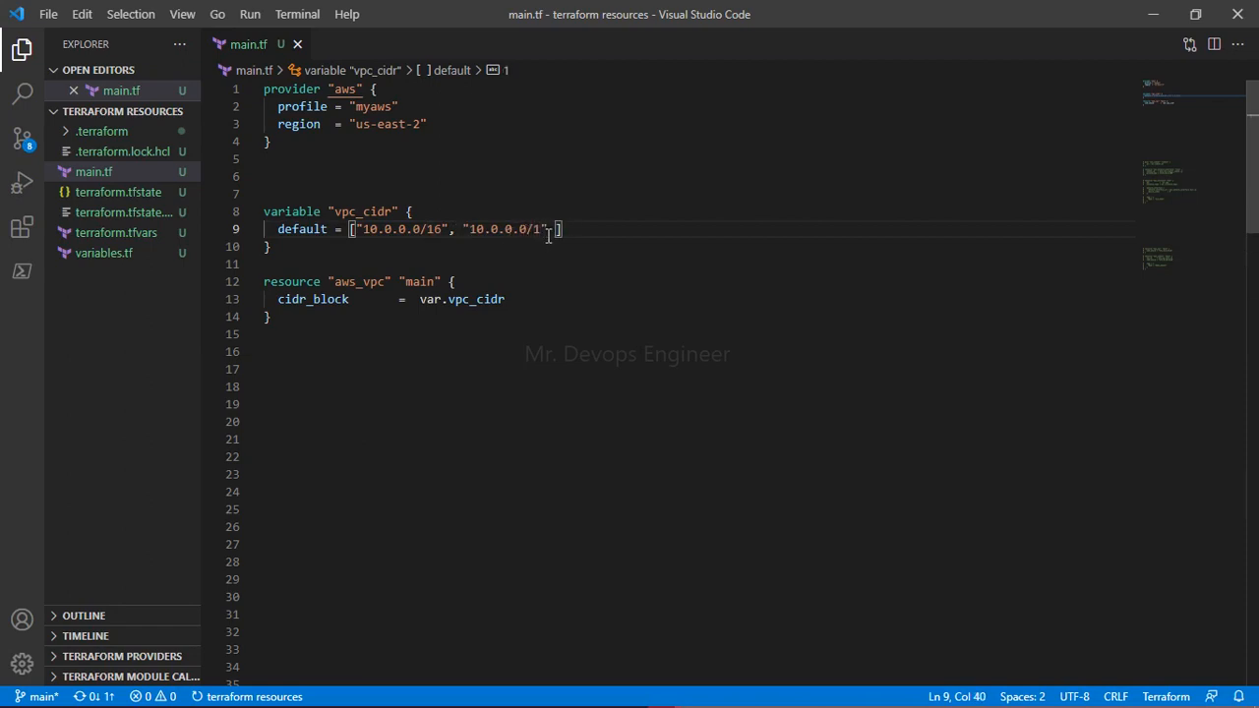
type("24")
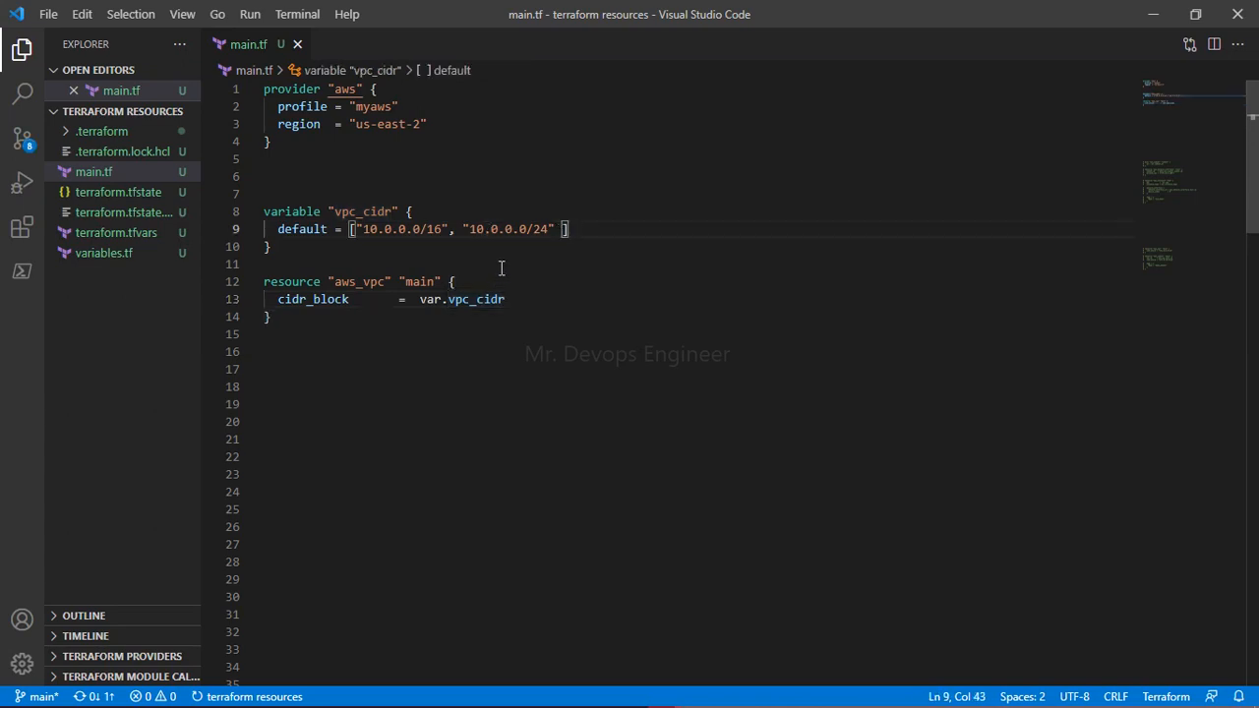
mouse_move(475, 282)
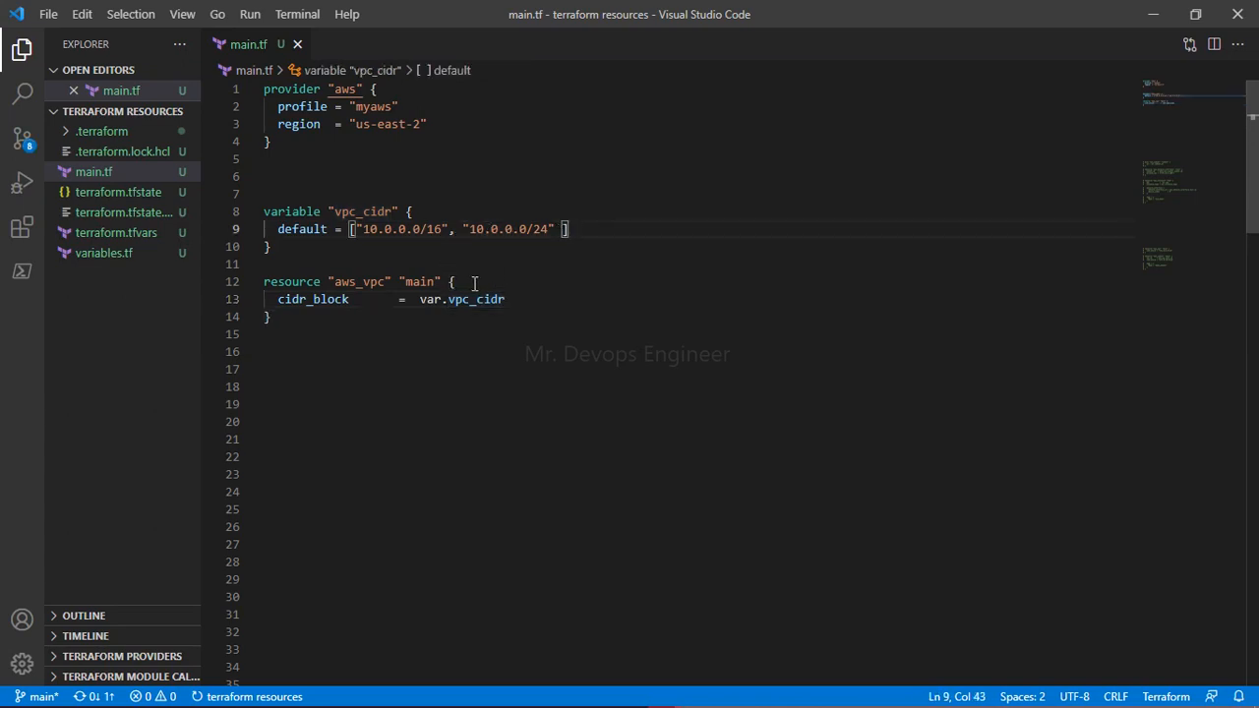
left_click(452, 281)
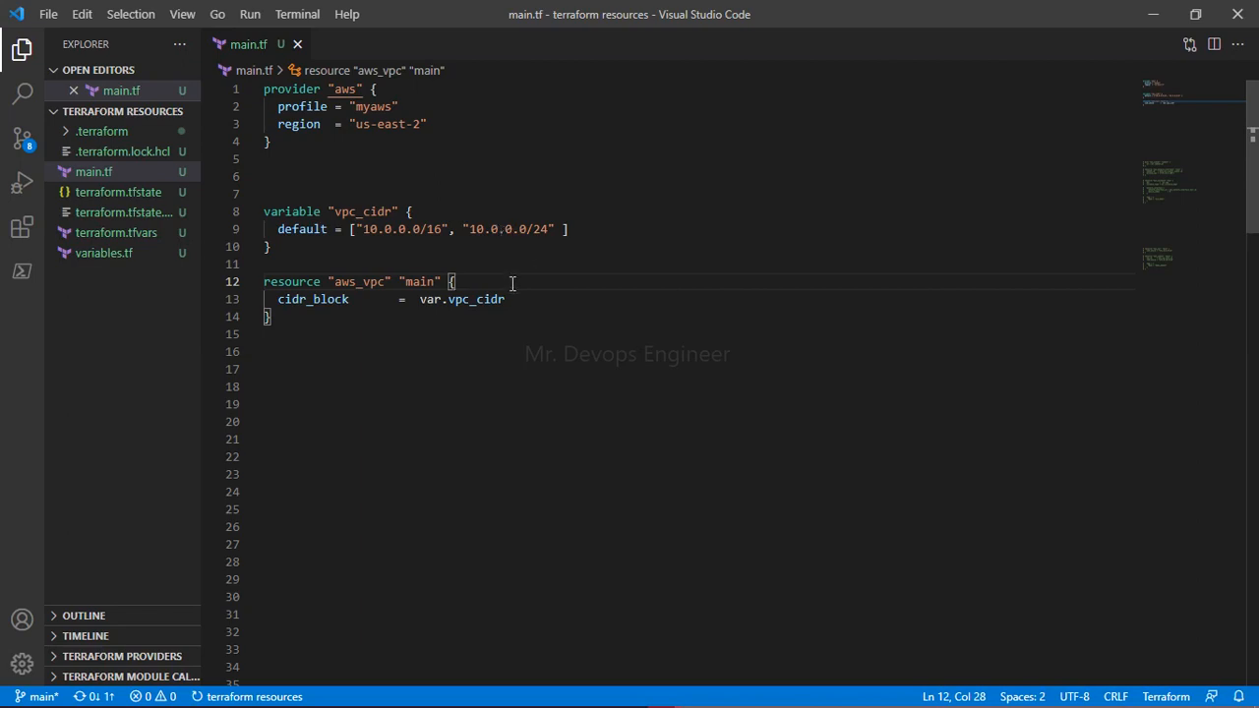
Add for_each = var.vpc_cidr as the first line inside the main VPC resource.
key("Enter")
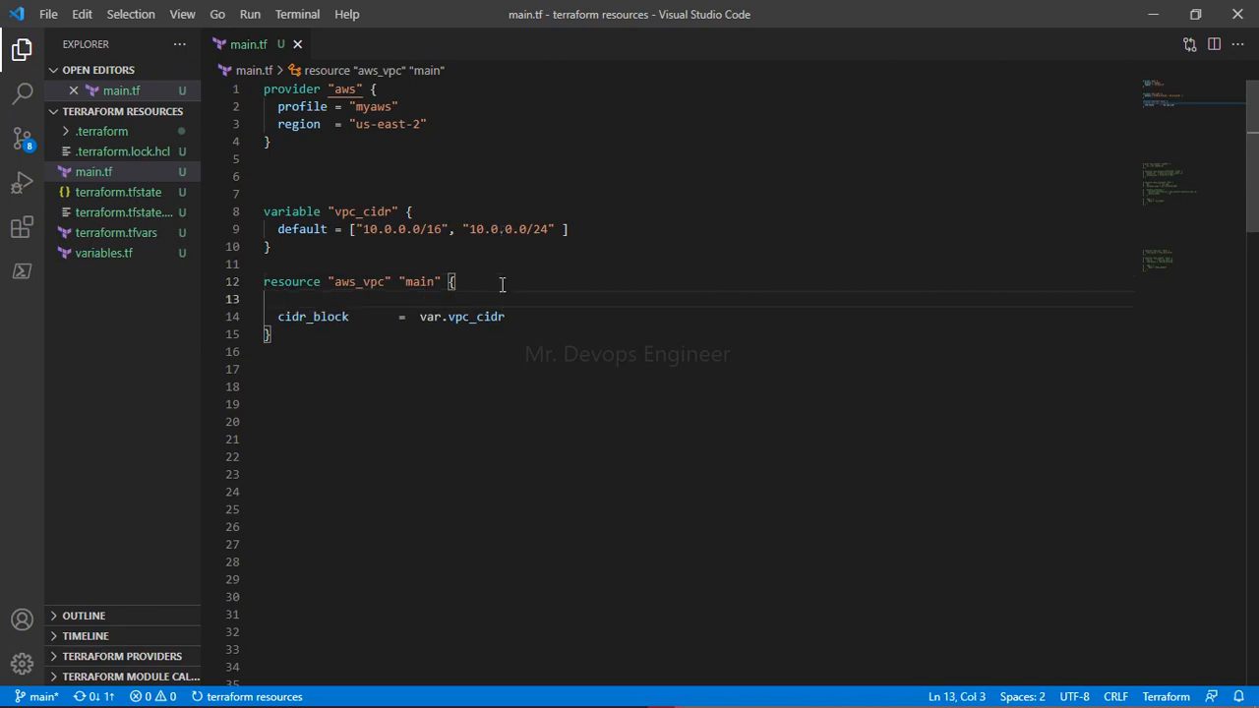
type("for_each =")
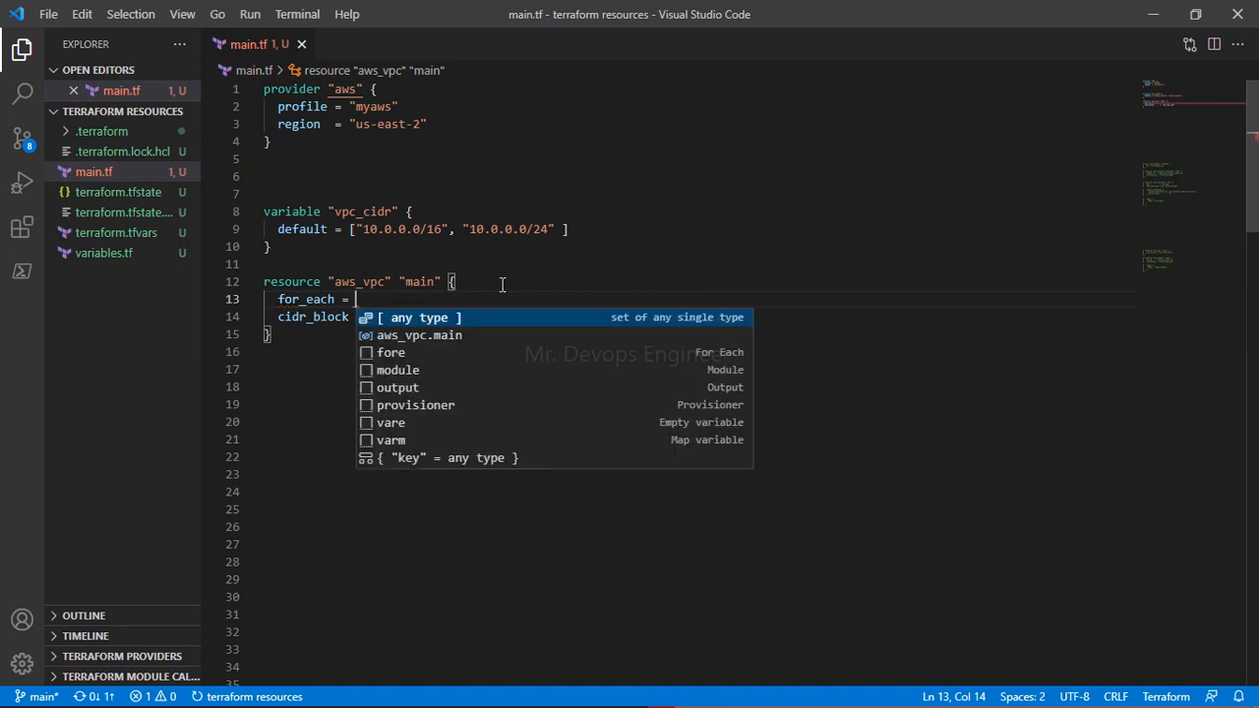
type("v")
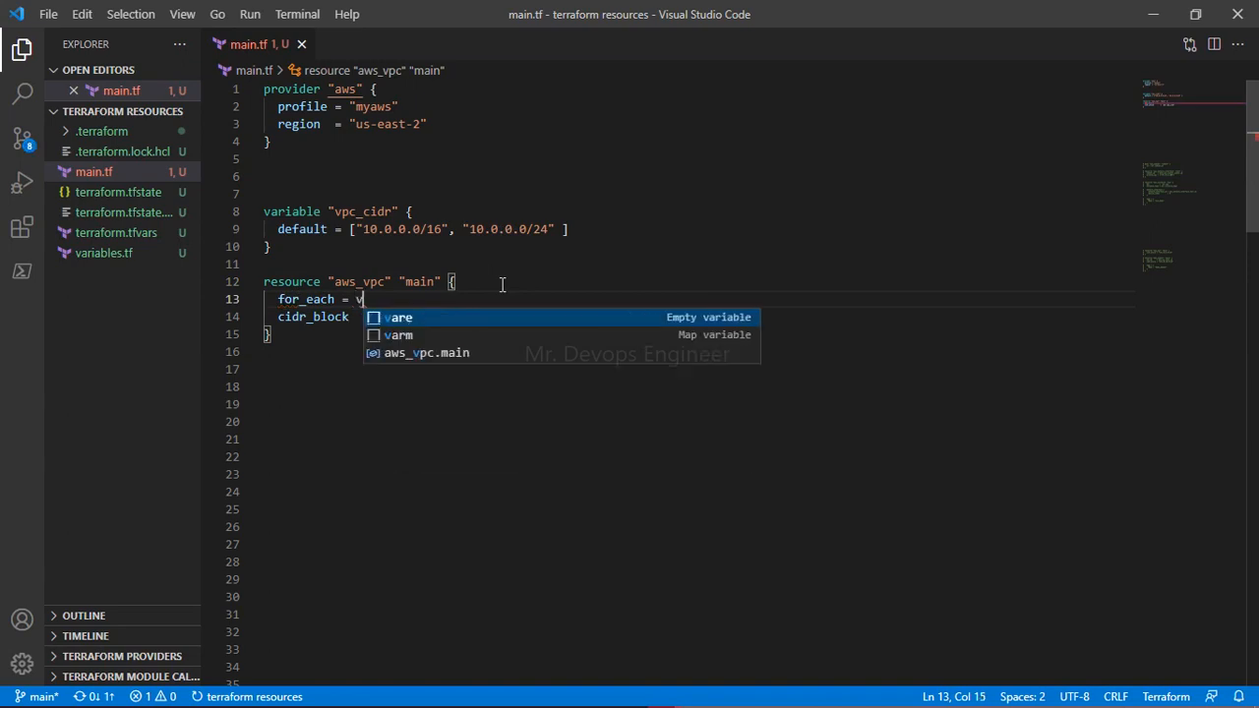
type("ar.")
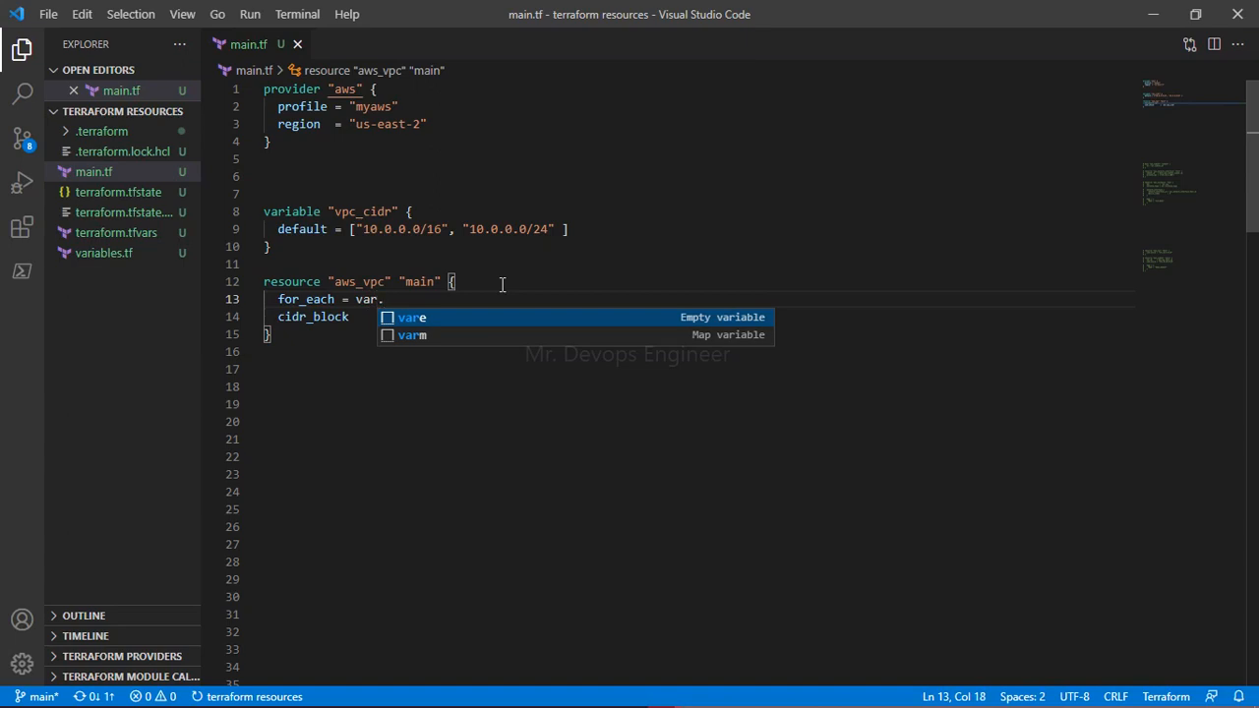
type("vpc_cidr")
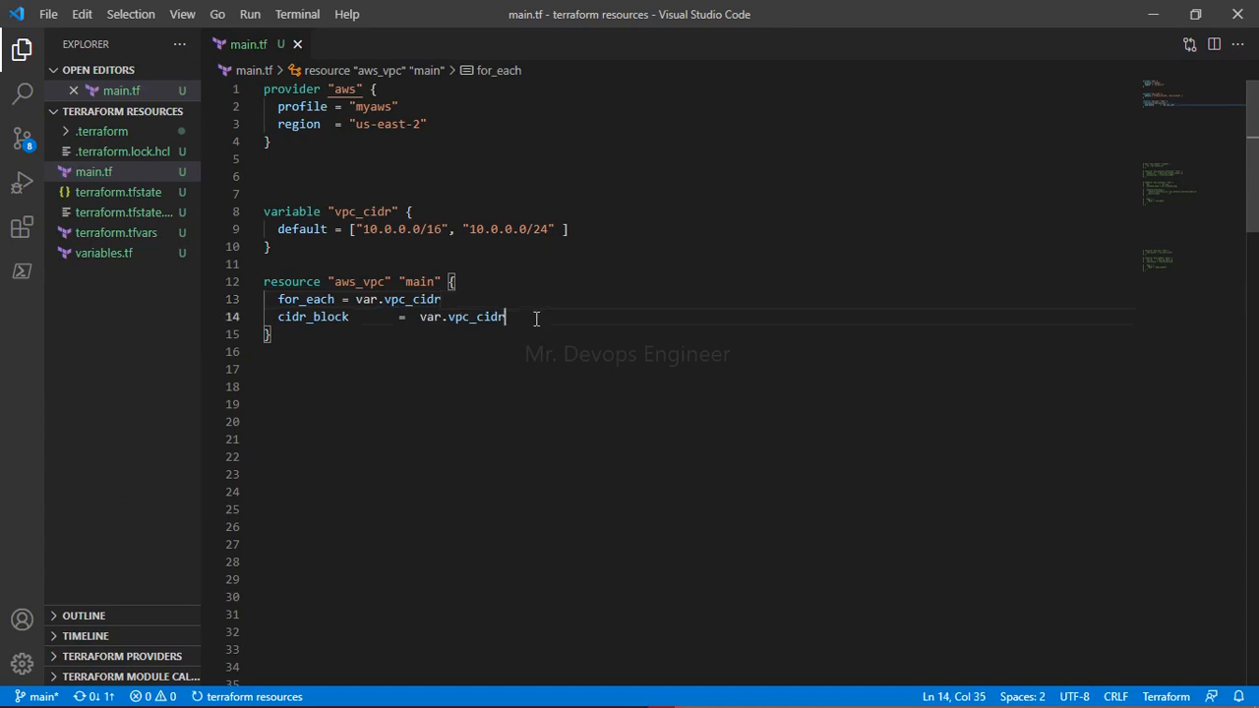
double_click(475, 316)
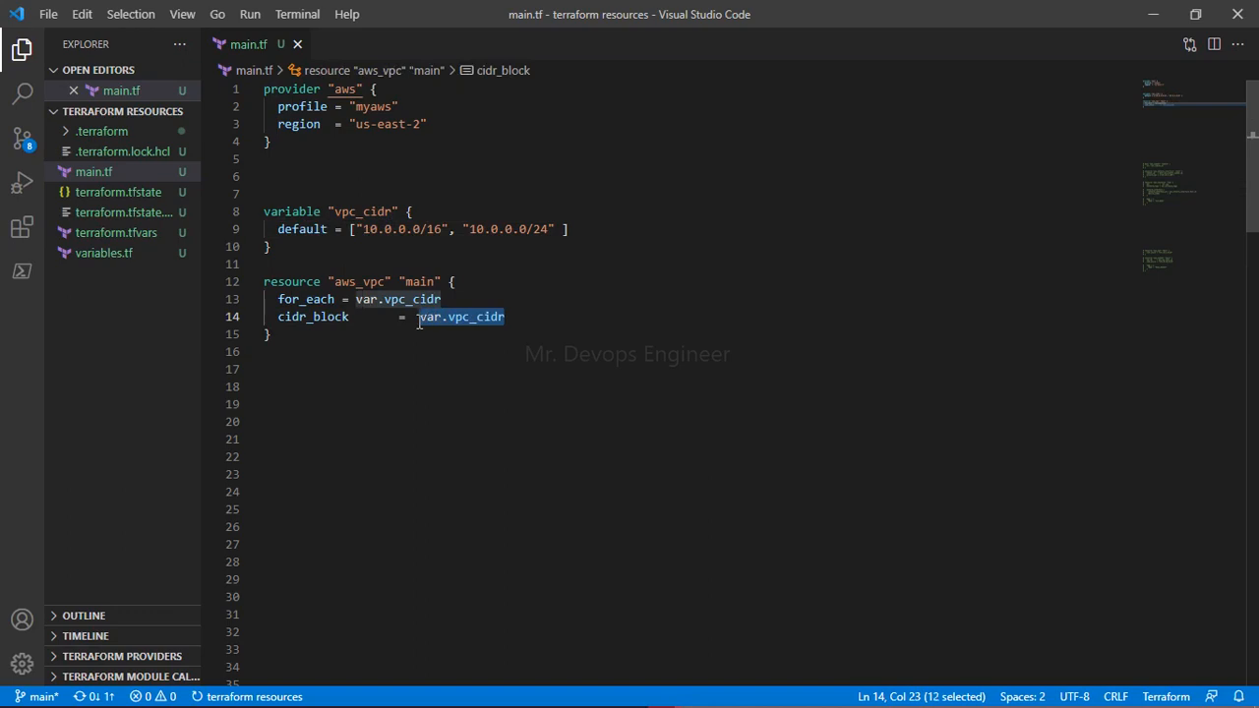
Replace var.vpc_cidr in cidr_block with each.value and start a terraform command in the terminal.
type("rea")
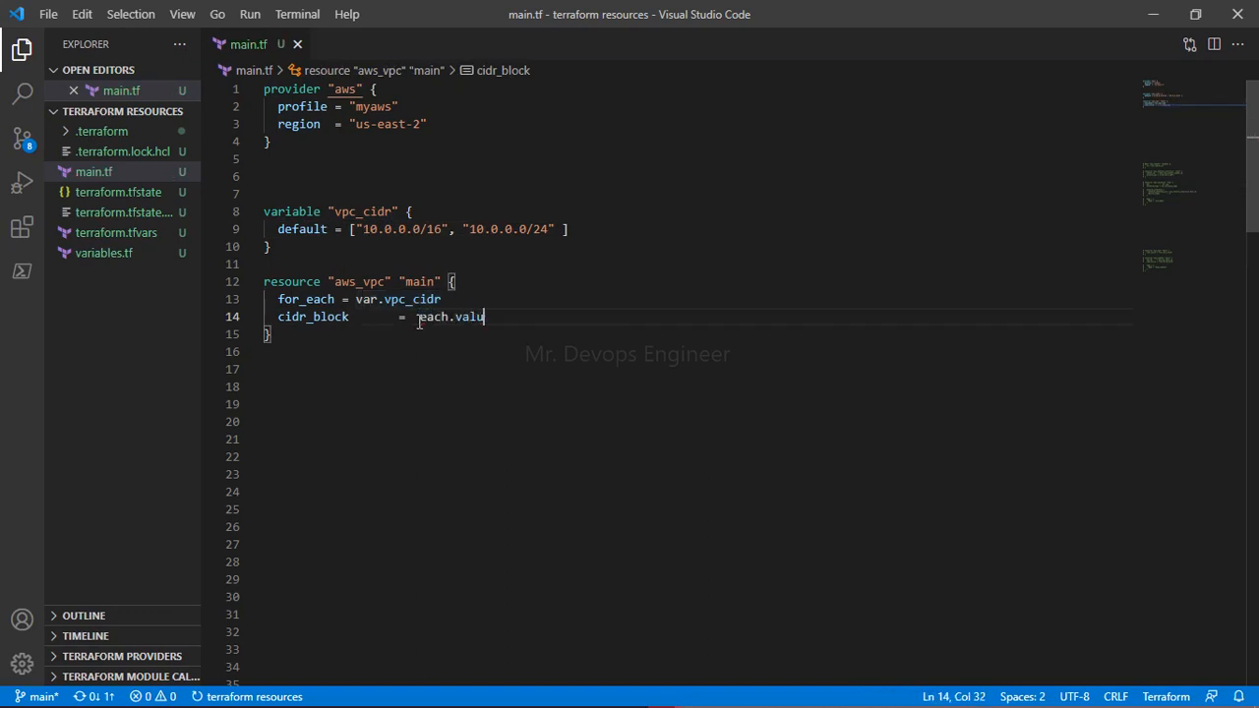
type("e")
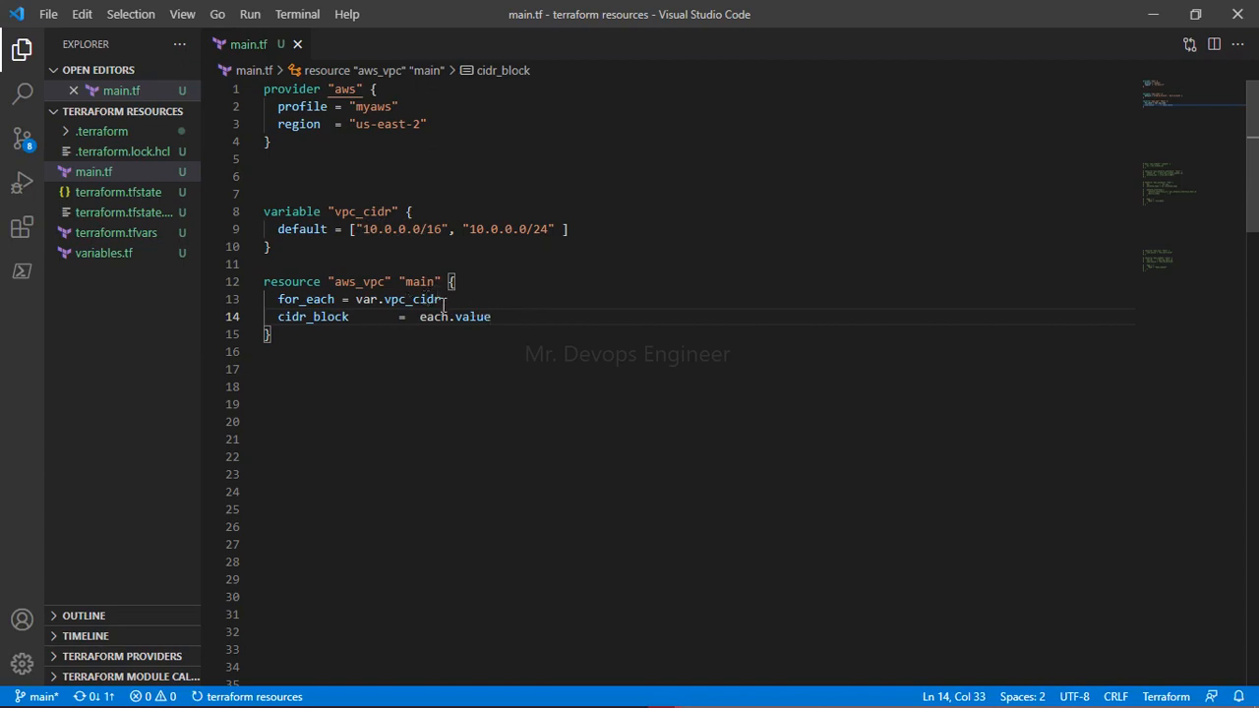
left_click(631, 695)
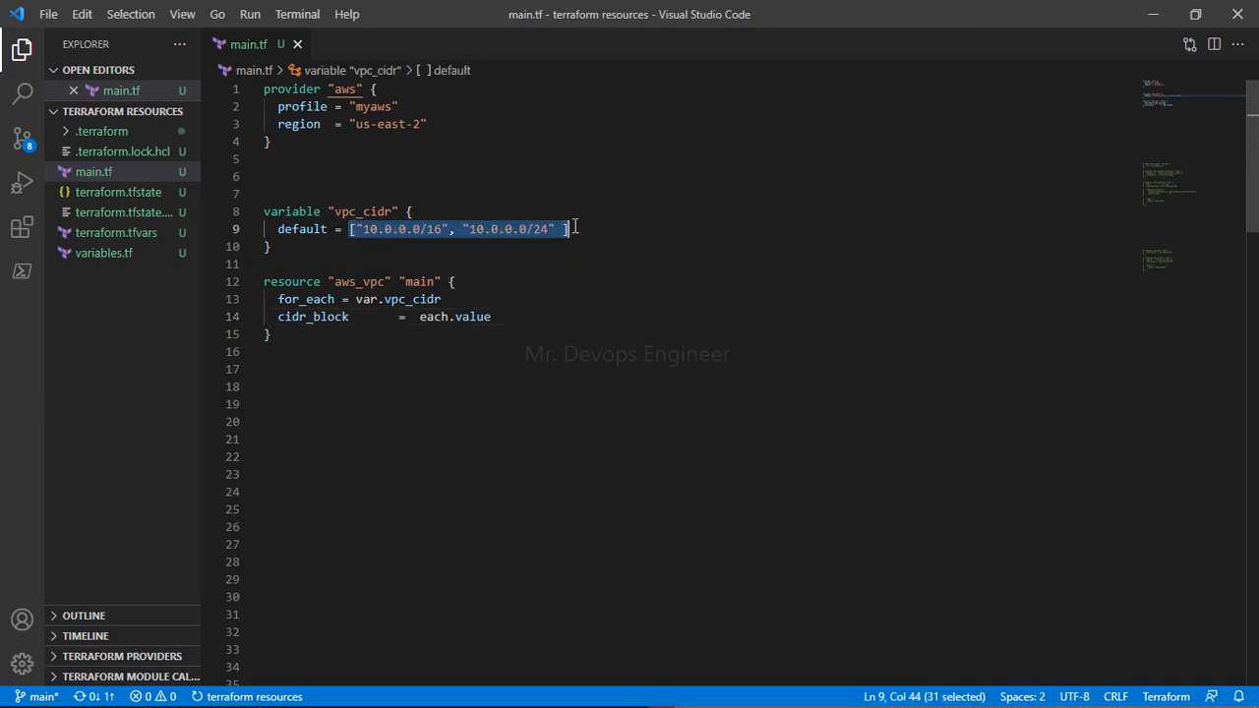
left_click(503, 306)
type("terraform")
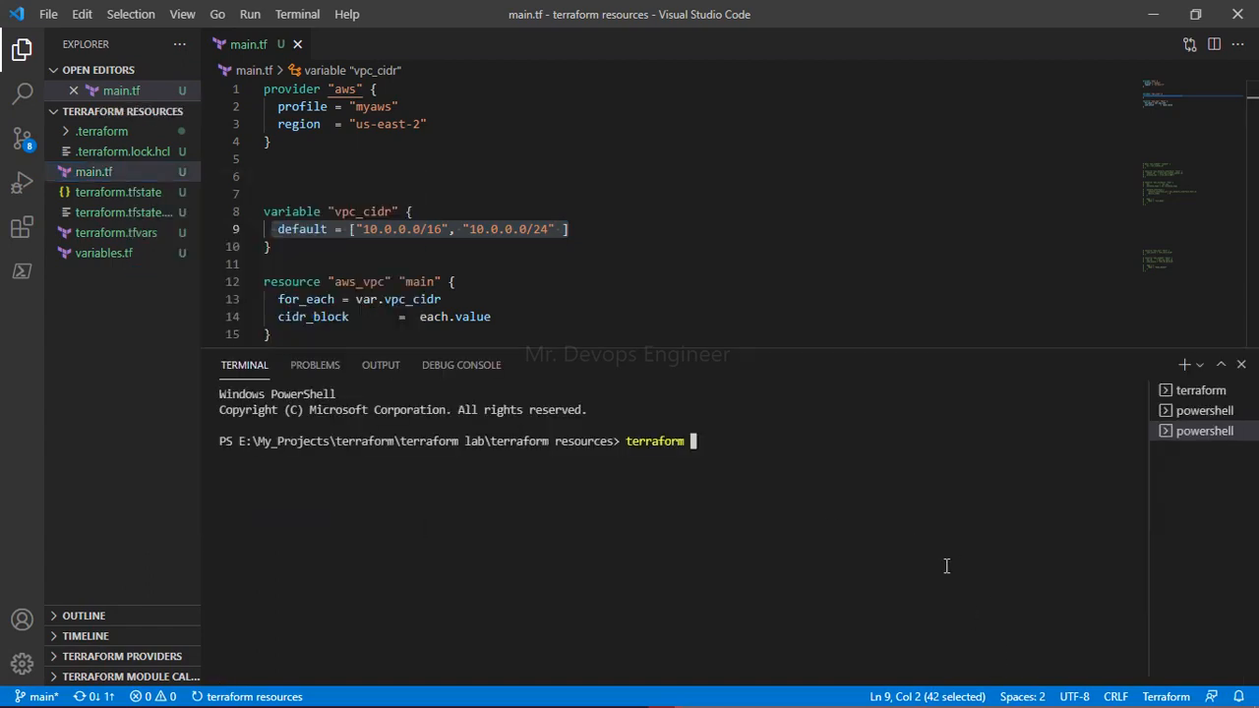
Run terraform plan, then wrap the for_each value in toset(var.vpc_cidr) to fix the tuple error.
type("plan")
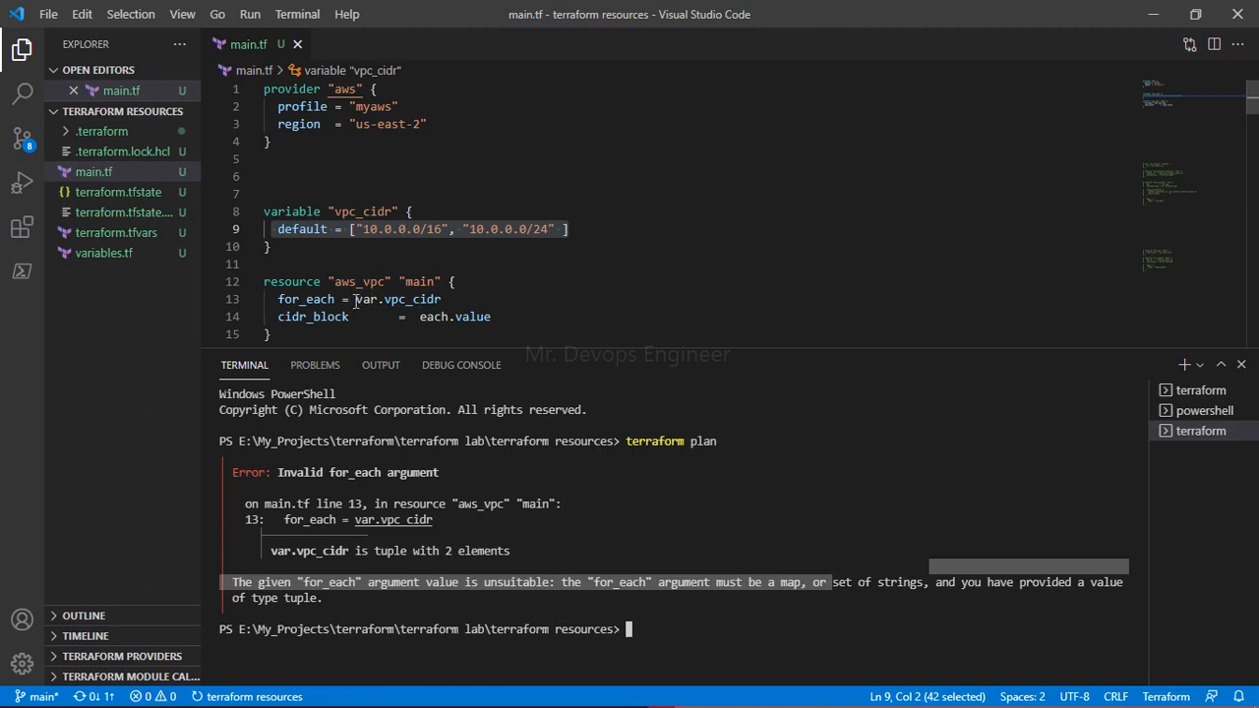
left_click(604, 299)
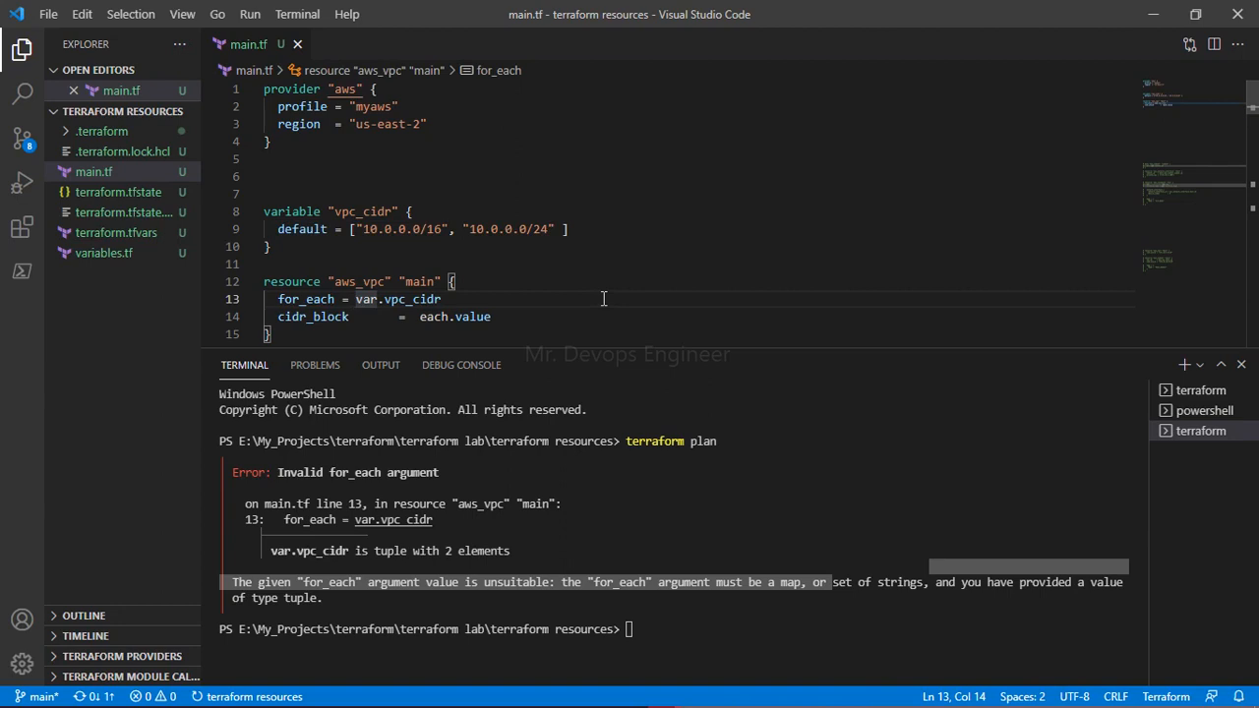
type("to")
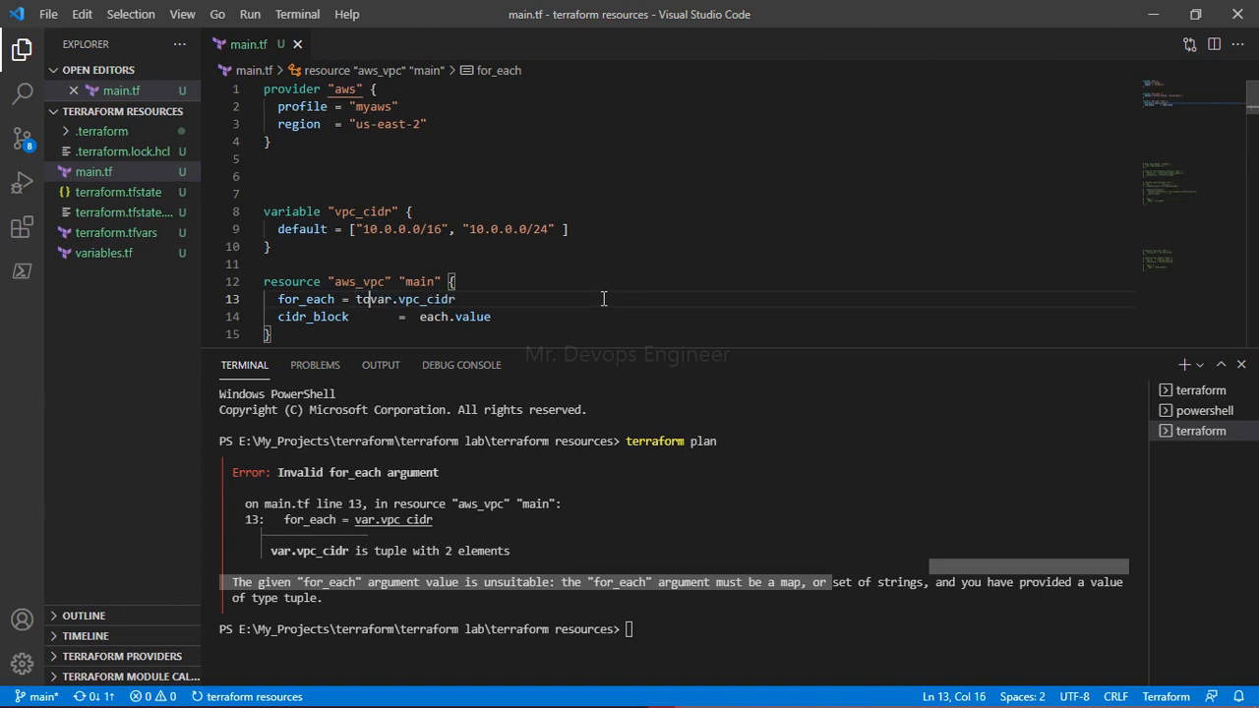
type("st")
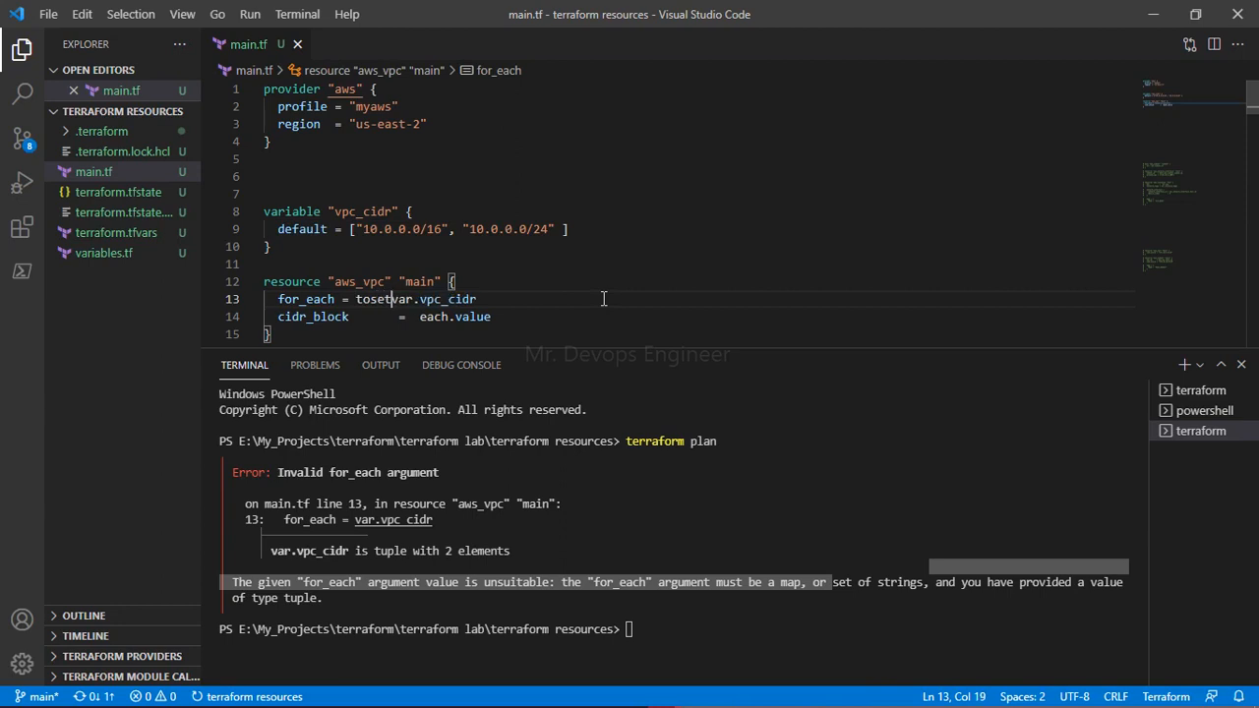
type("(")
left_click(883, 630)
type("terraform plan")
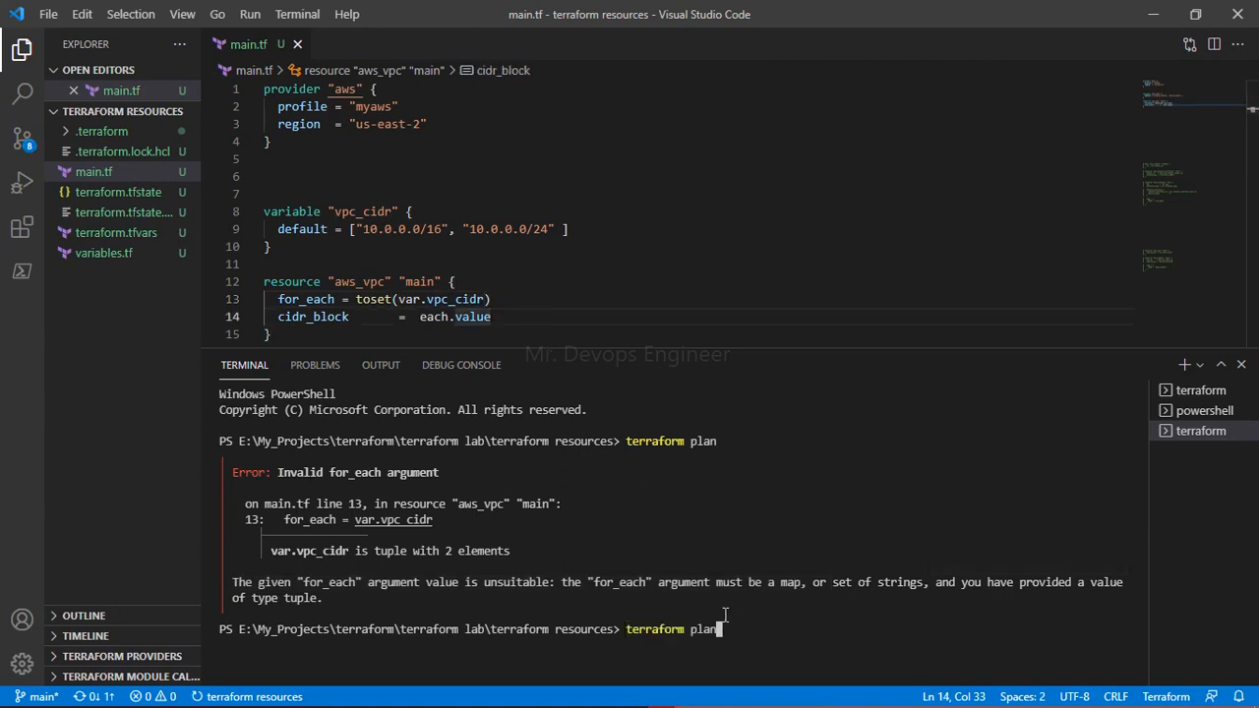
Rerun terraform plan (2 to add), split the default CIDR list onto separate lines, and review the output.
key("Return")
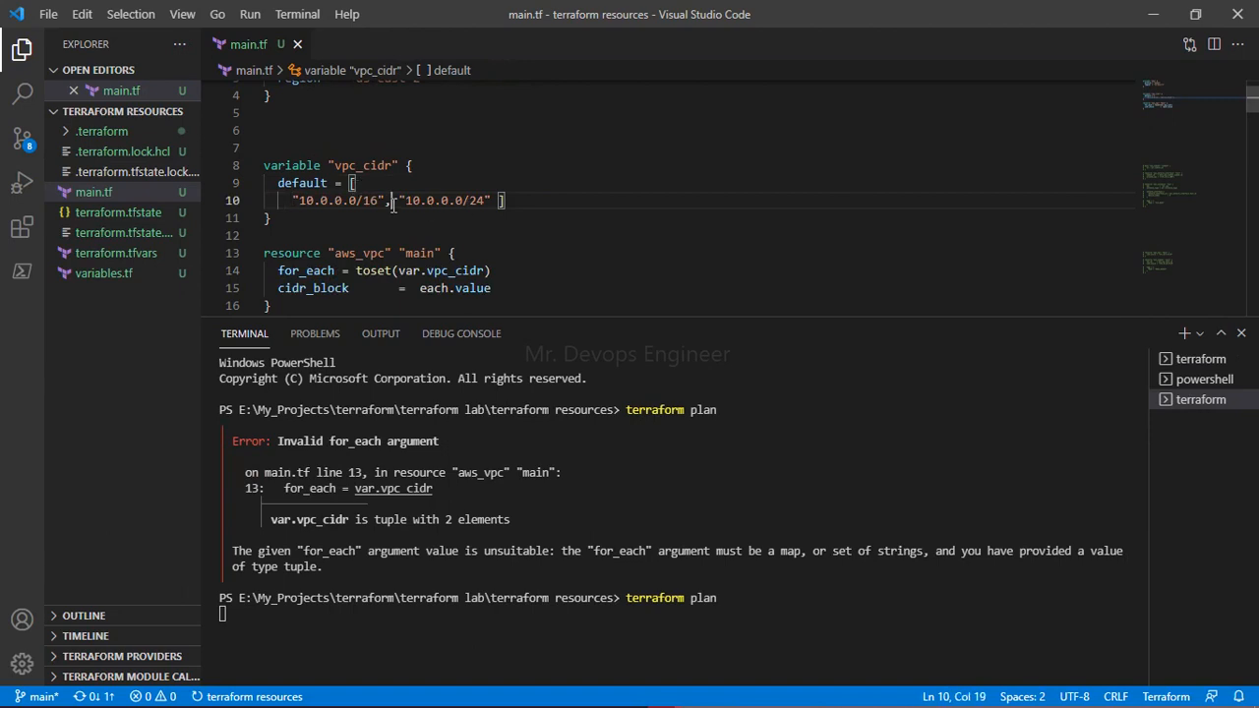
key("Enter")
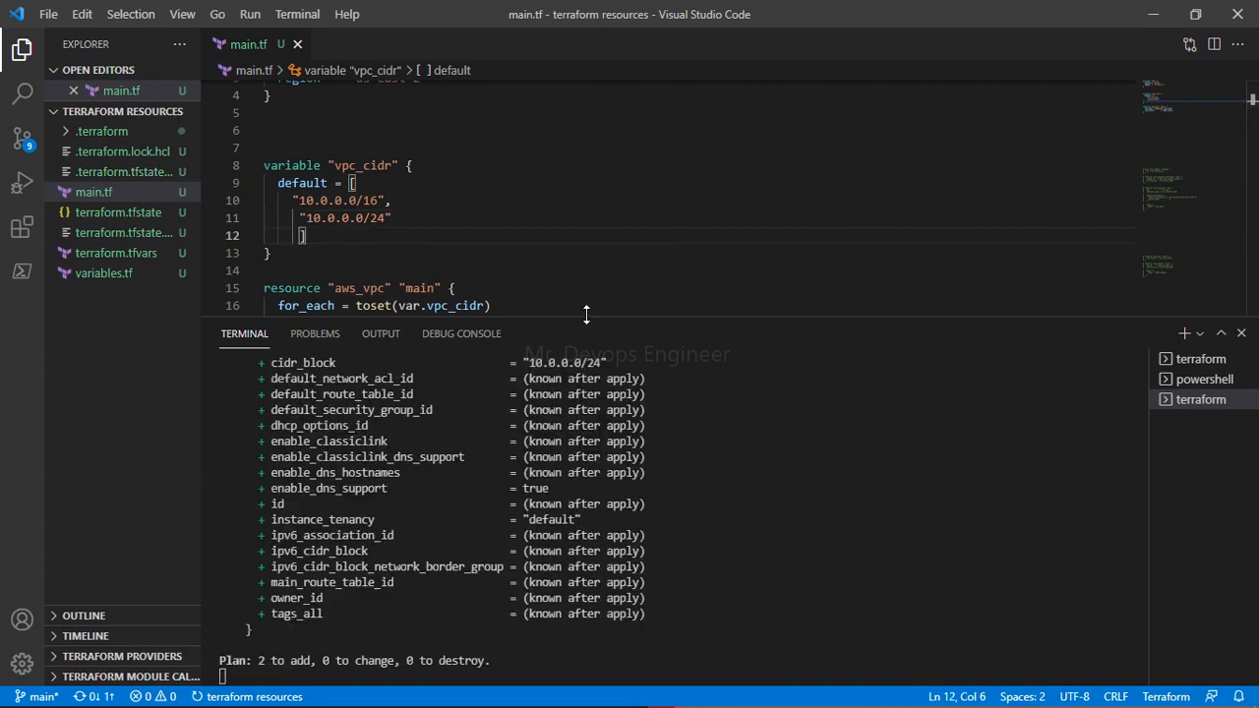
scroll("down", 3)
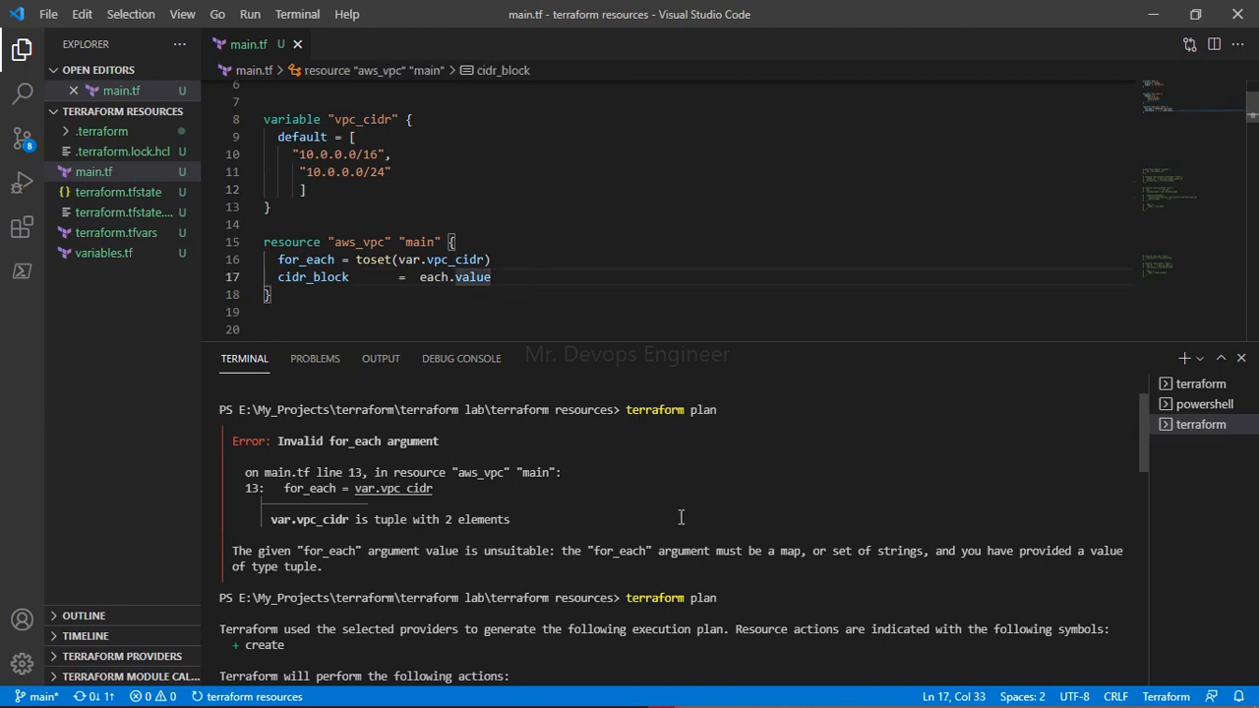
scroll("down", 3)
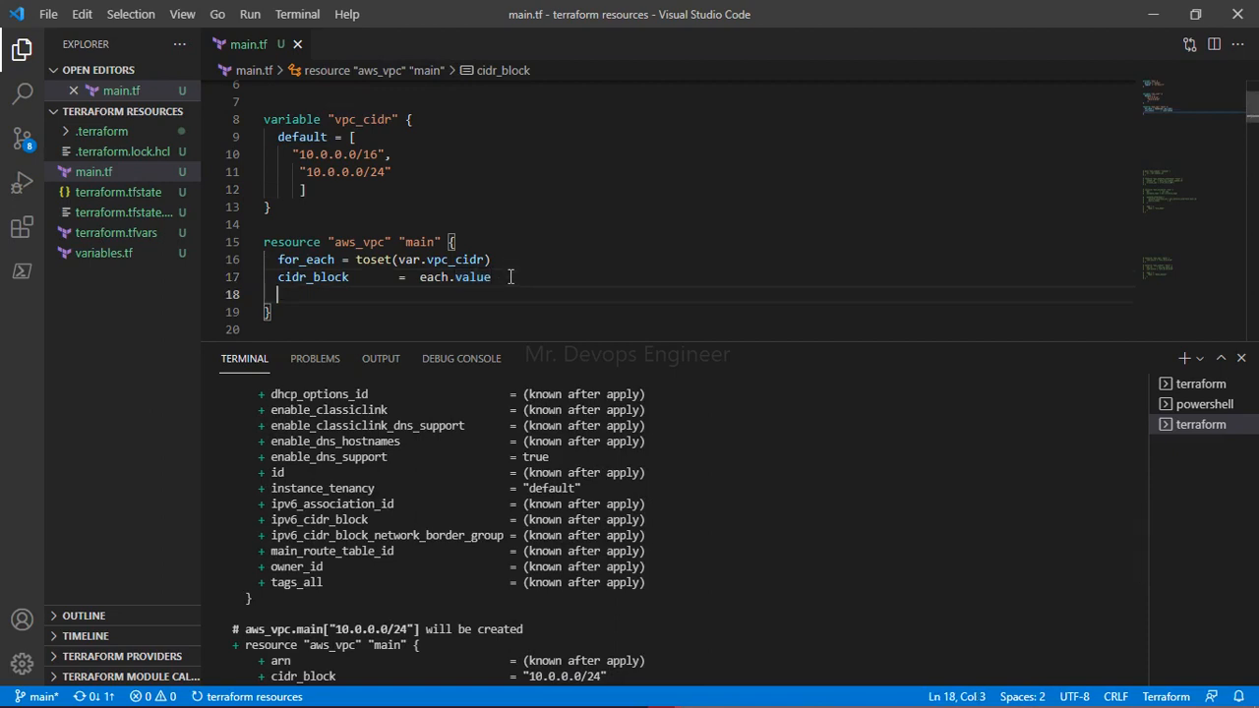
Insert a tags block in the VPC resource with the key set to "Name".
type("tags = {")
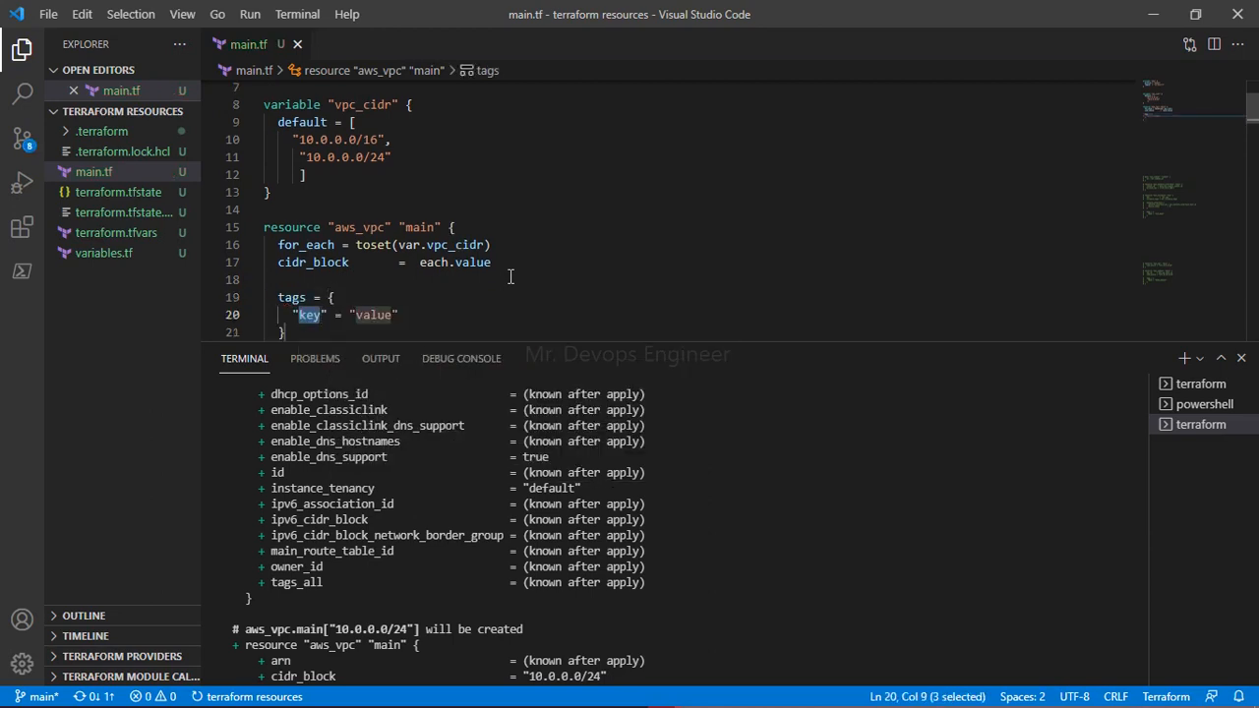
type("Nam")
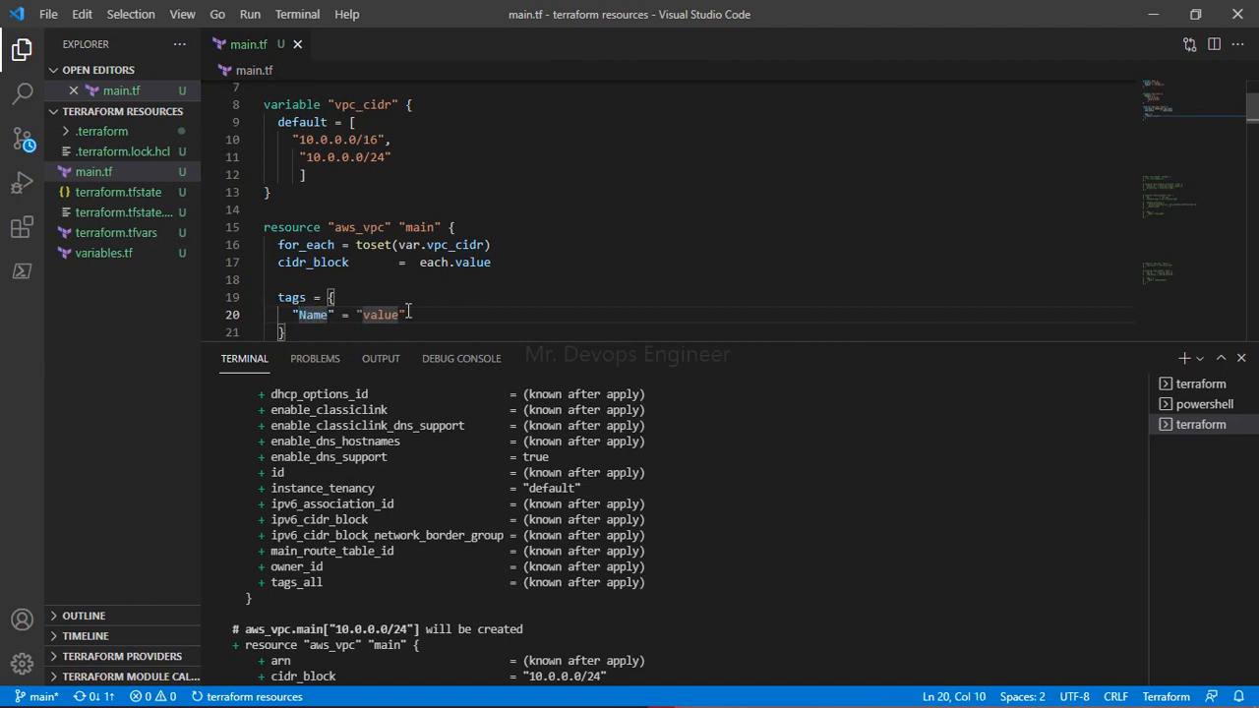
left_click(394, 315)
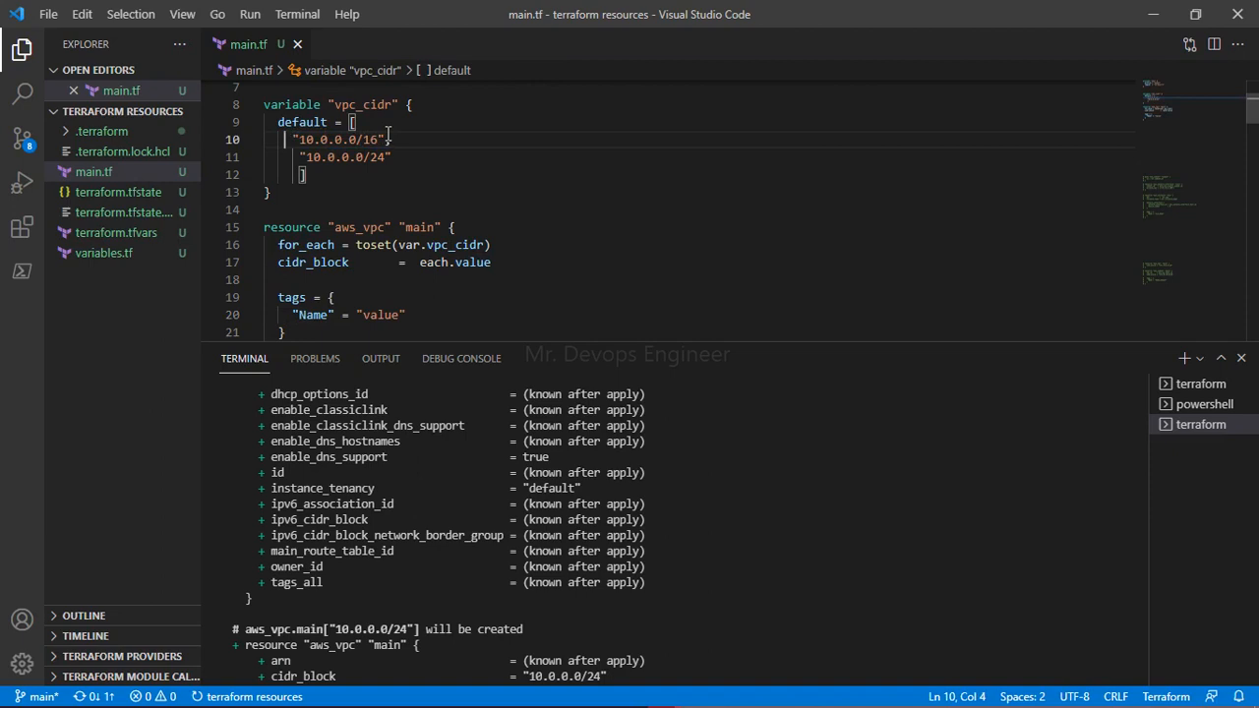
Label the vpc_cidr default's CIDR entries with dev and prod = keys.
type("dev =")
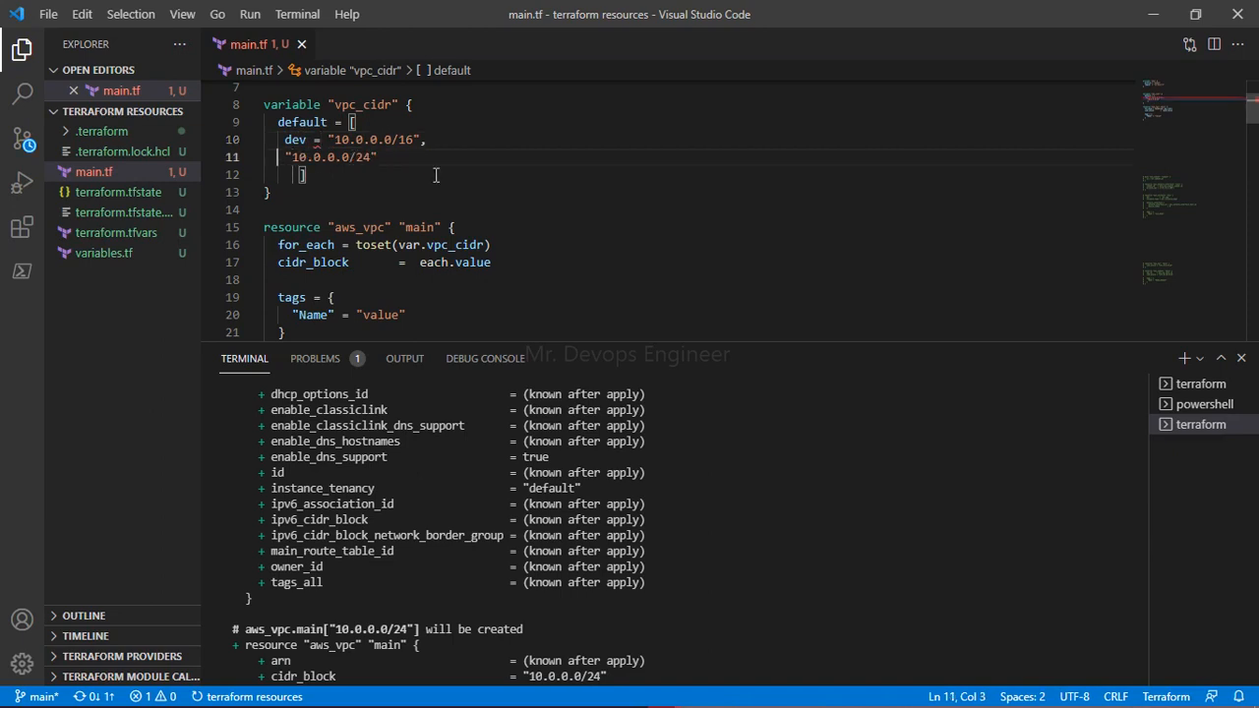
type("prod =")
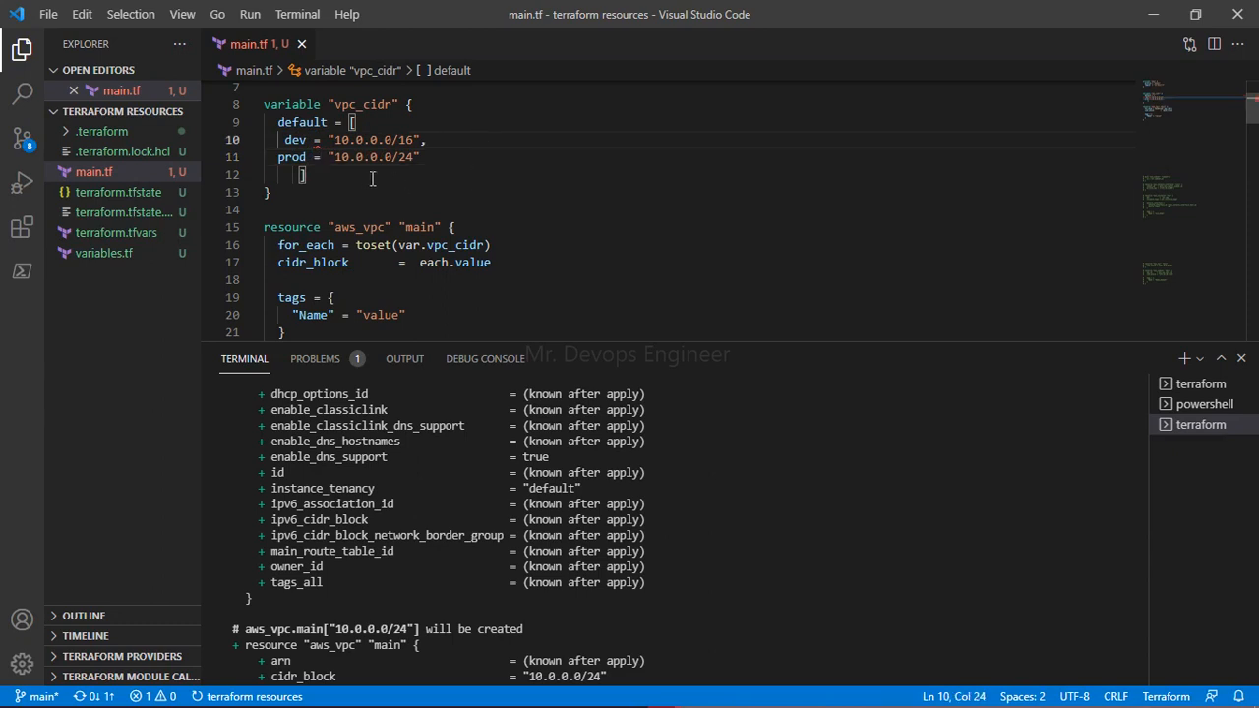
mouse_move(494, 250)
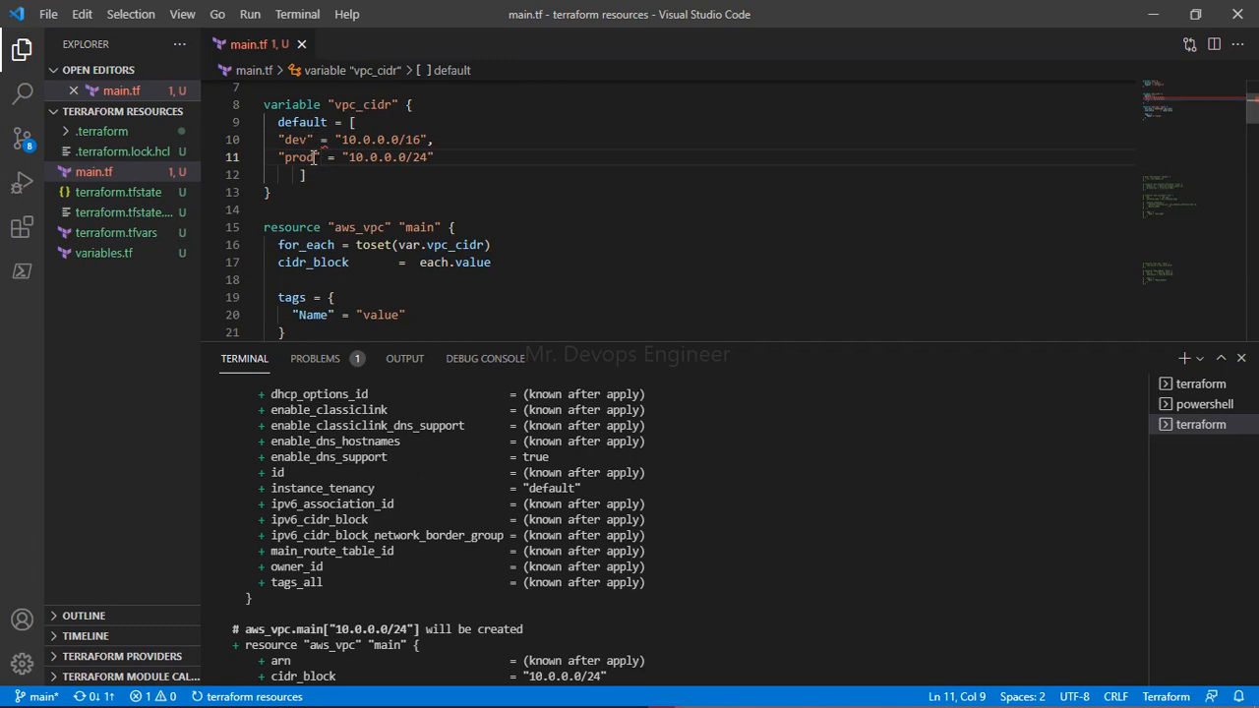
left_click(305, 174)
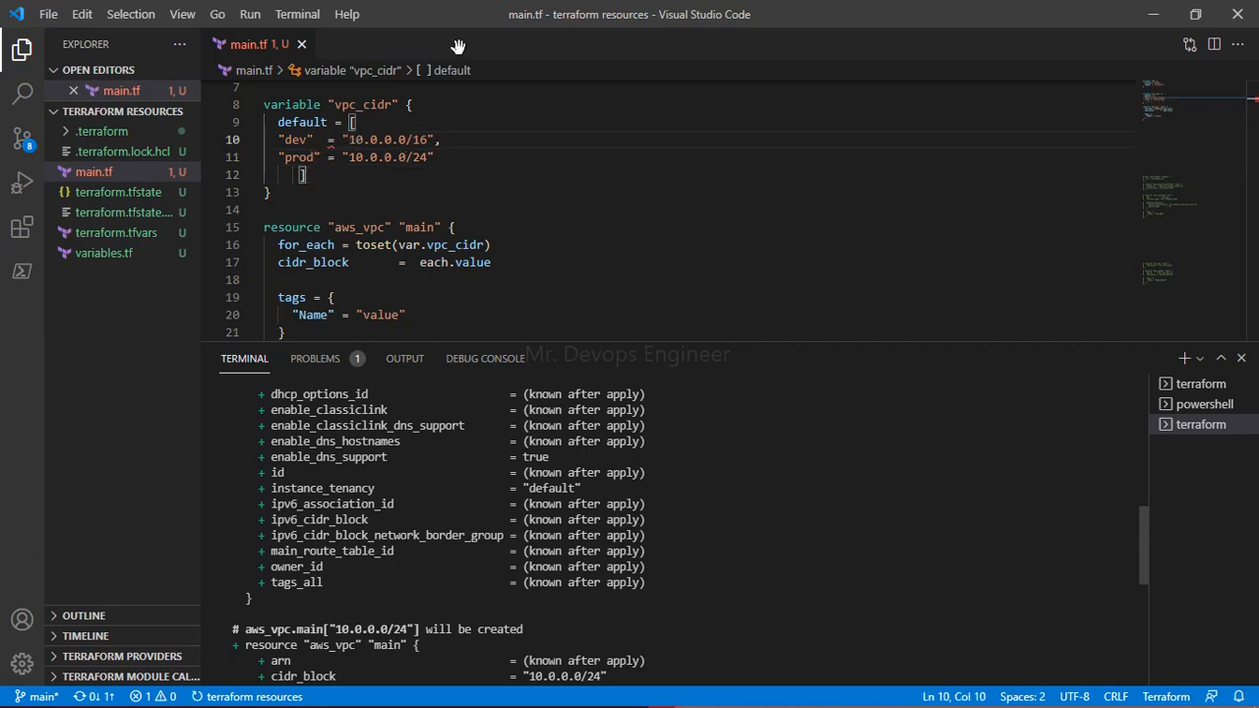
Replace the default's opening square bracket with curly braces {}.
left_click(359, 122)
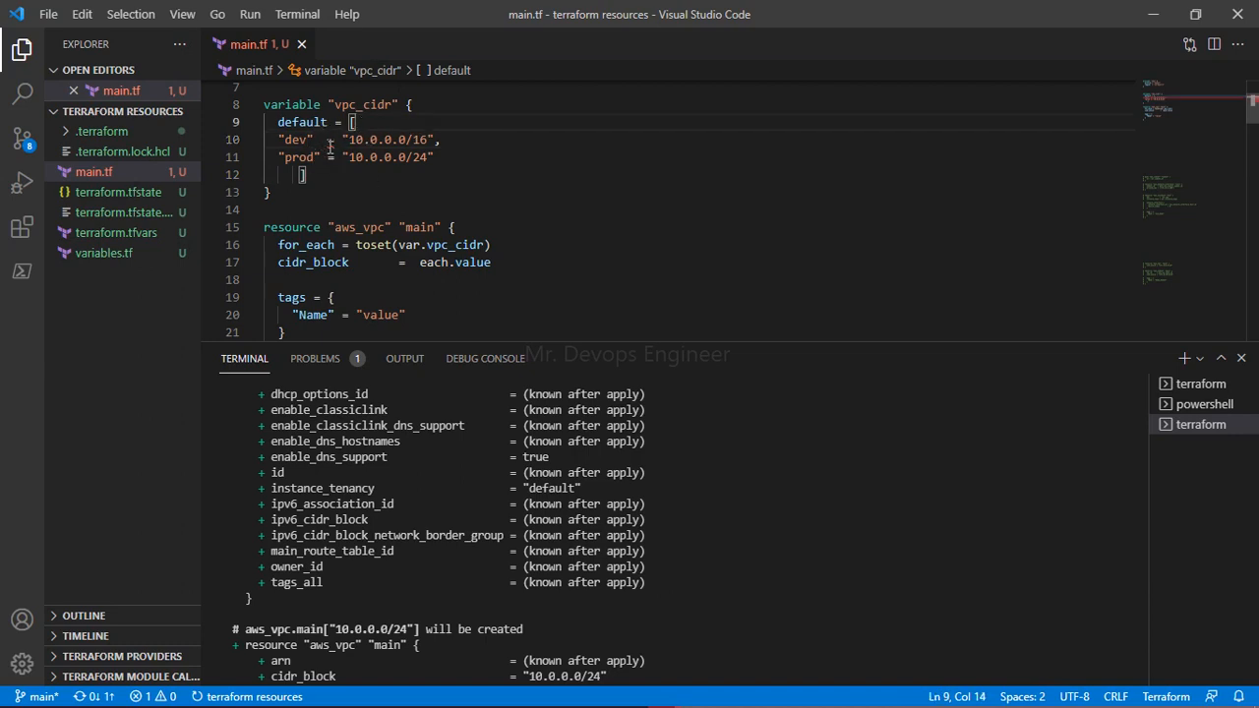
double_click(294, 139)
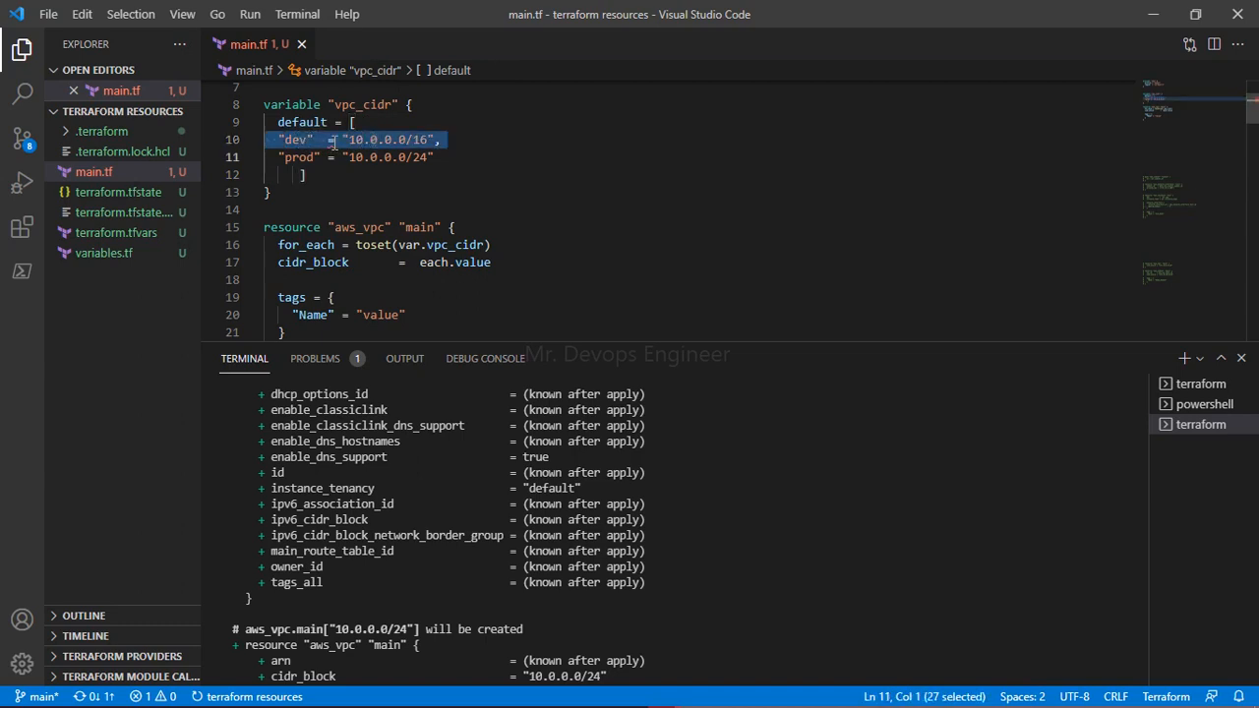
left_click(371, 156)
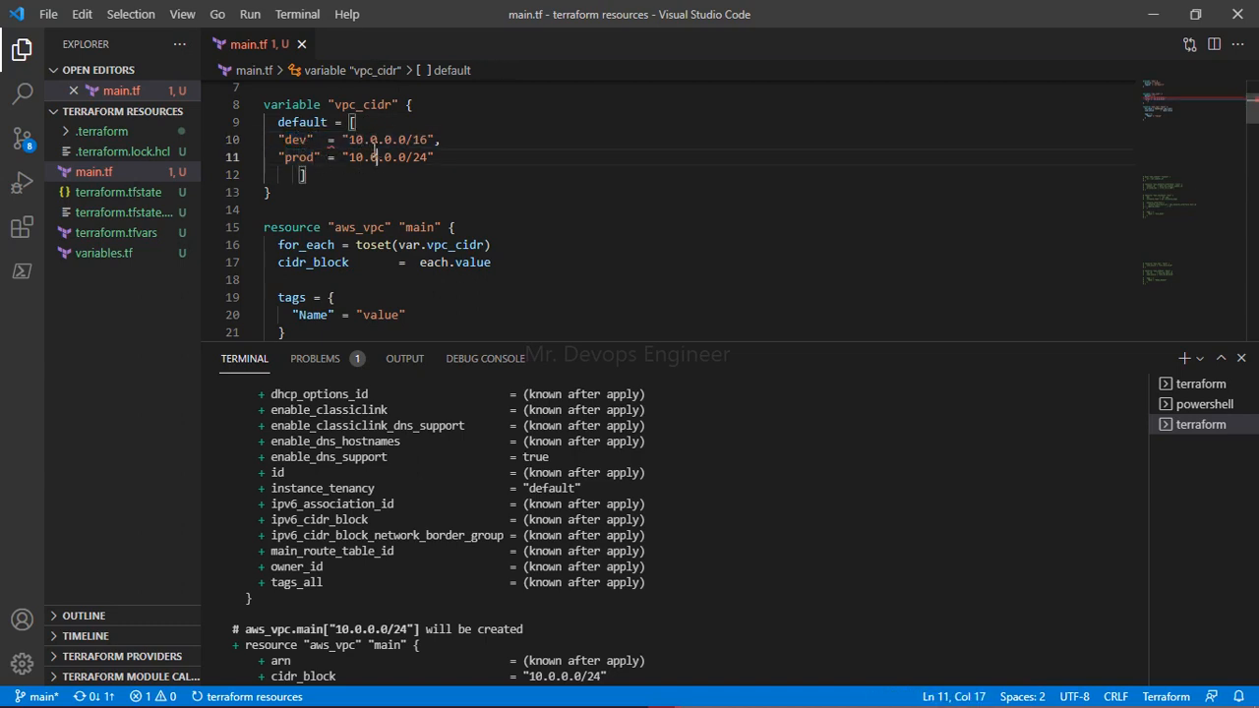
left_click(355, 122)
type("{}")
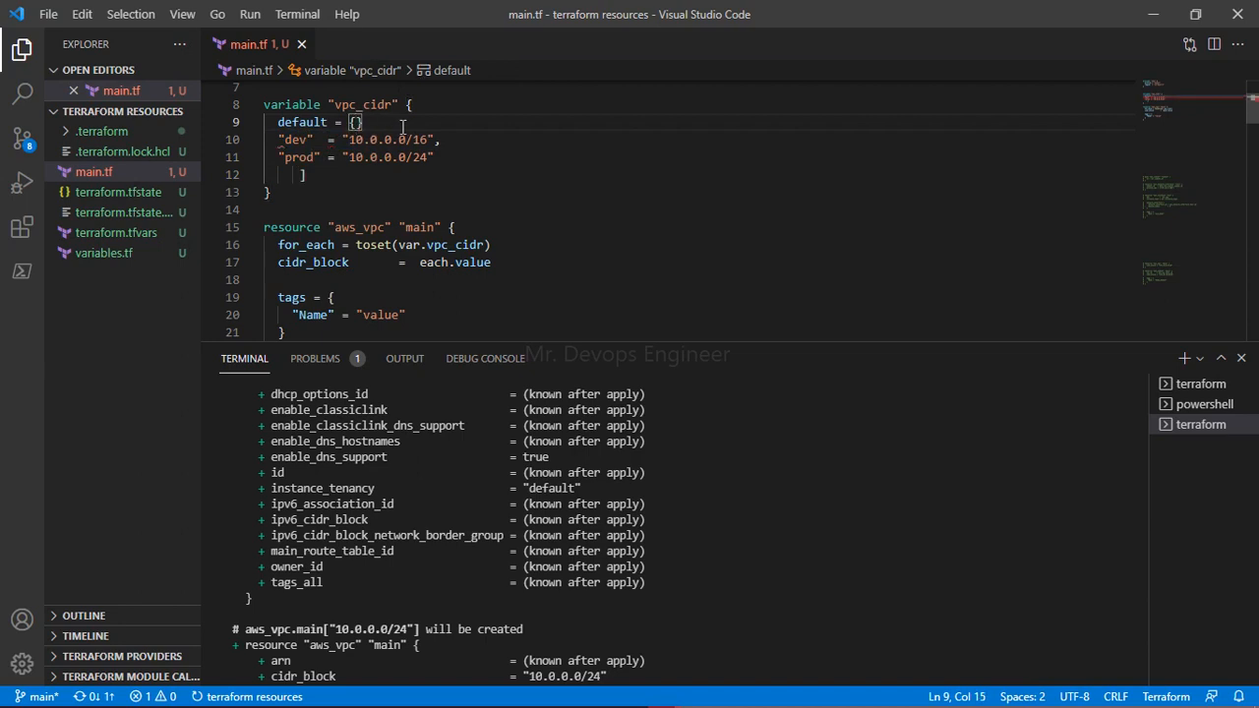
Move the dev = 10.0.0.0/16 and prod = 10.0.0.0/24 entries inside the braces.
key("Enter")
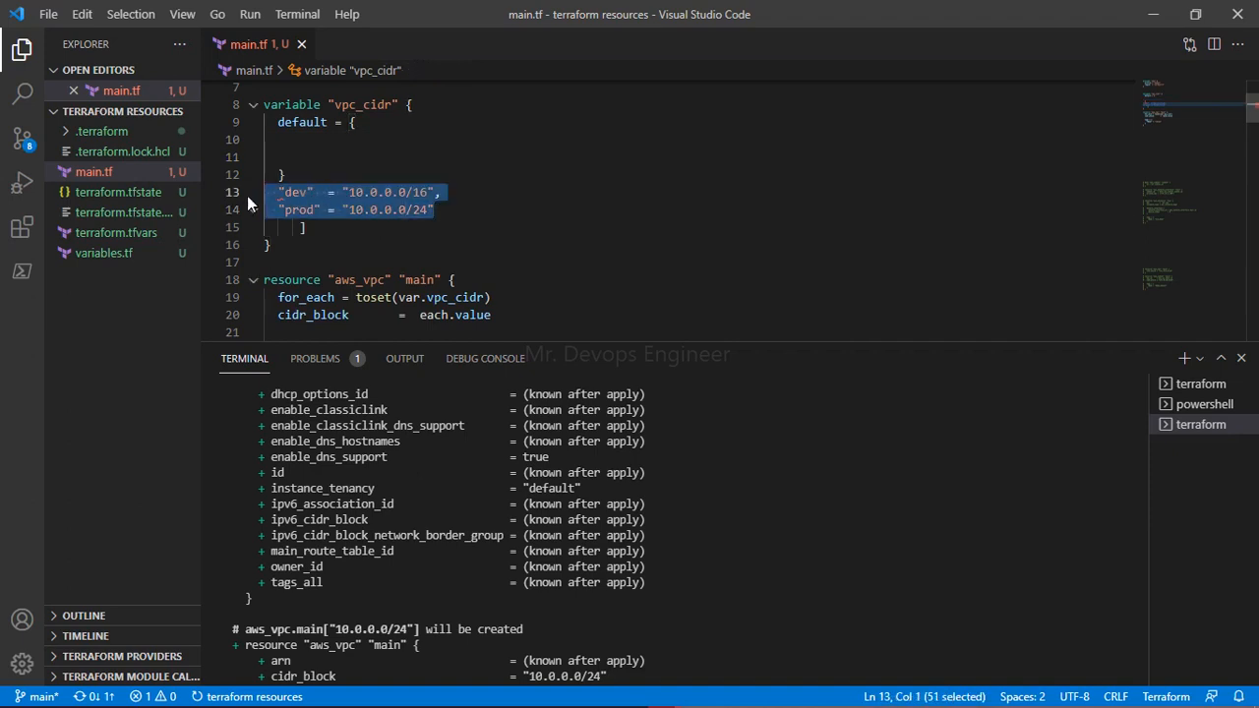
key("Delete")
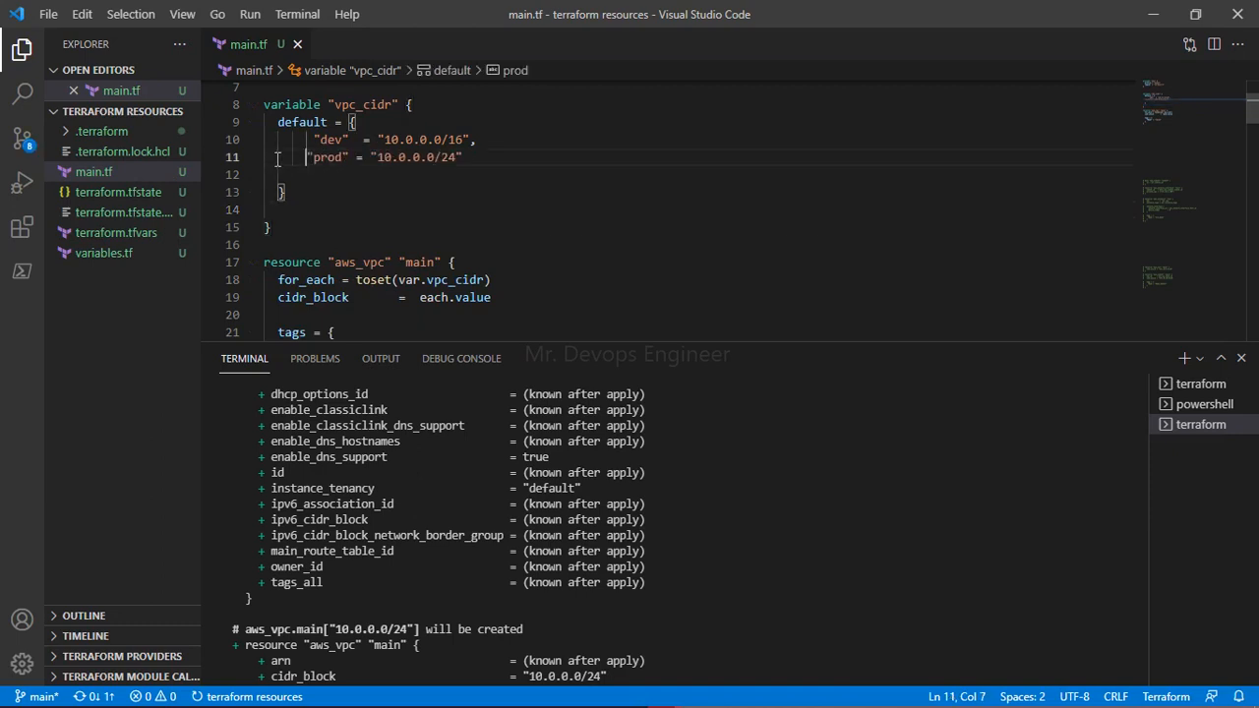
scroll("down", 3)
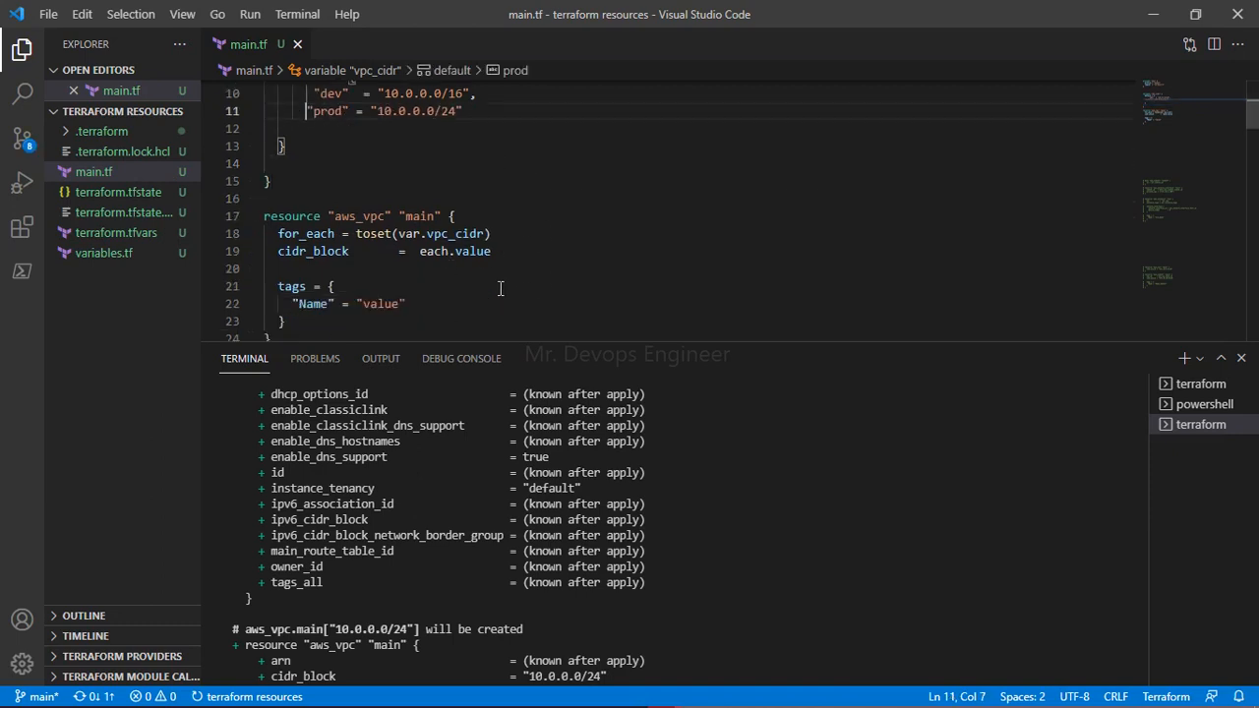
Review each.value in cidr_block and select the Name tag's placeholder value.
double_click(472, 297)
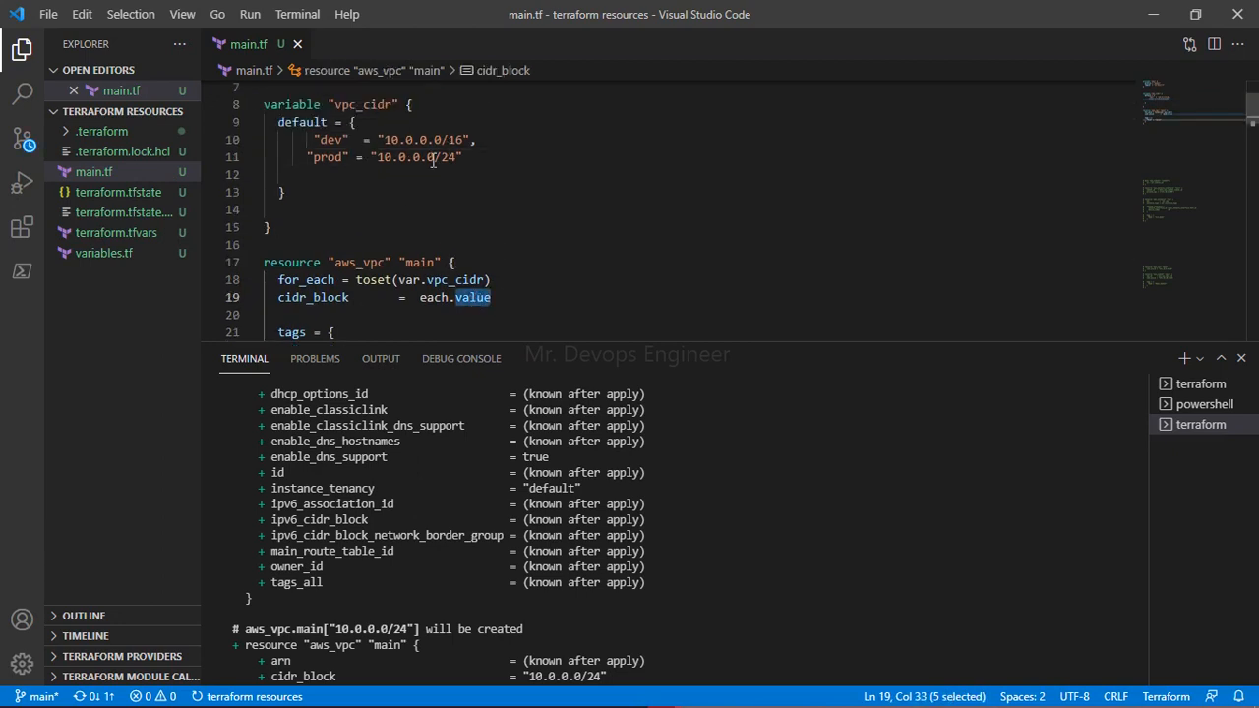
scroll("down", 3)
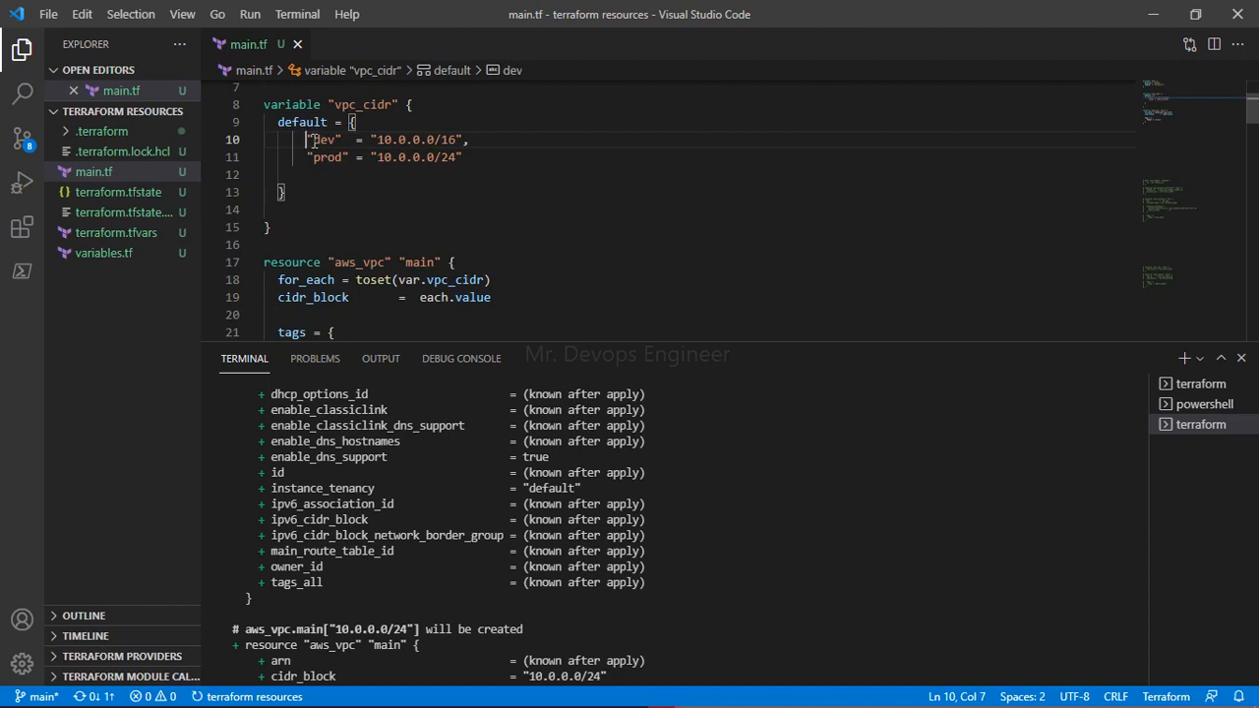
scroll("down", 3)
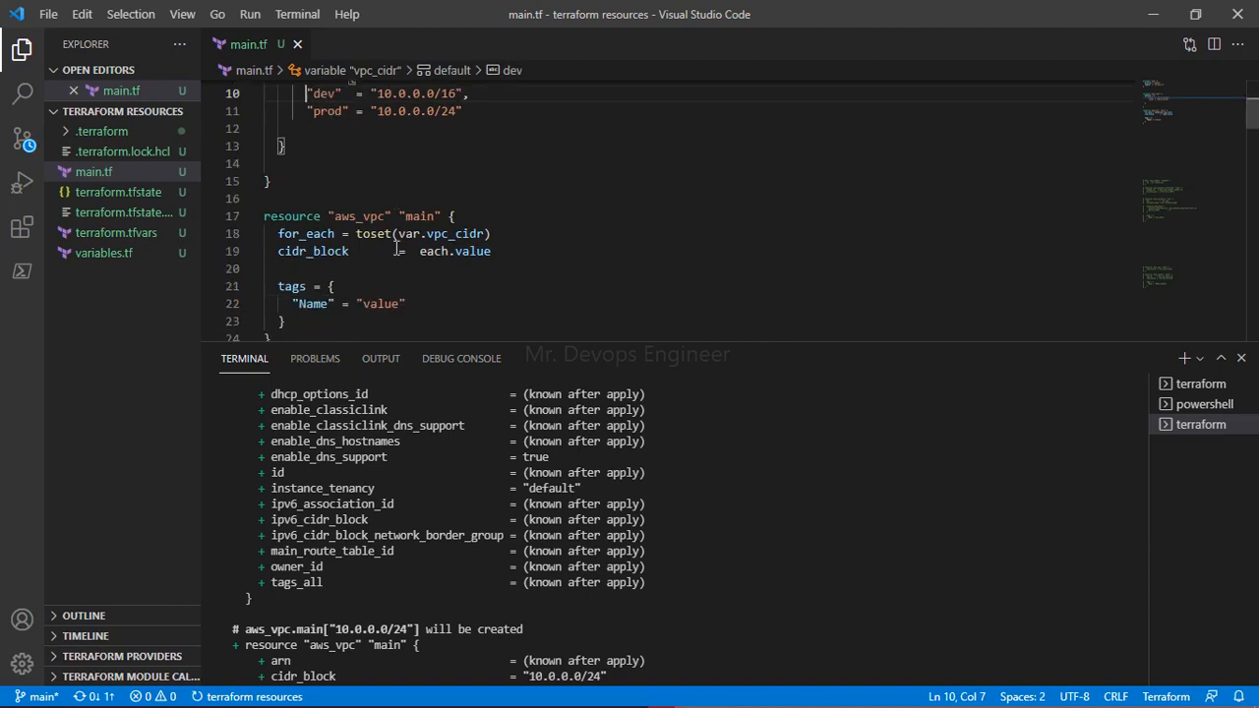
double_click(380, 303)
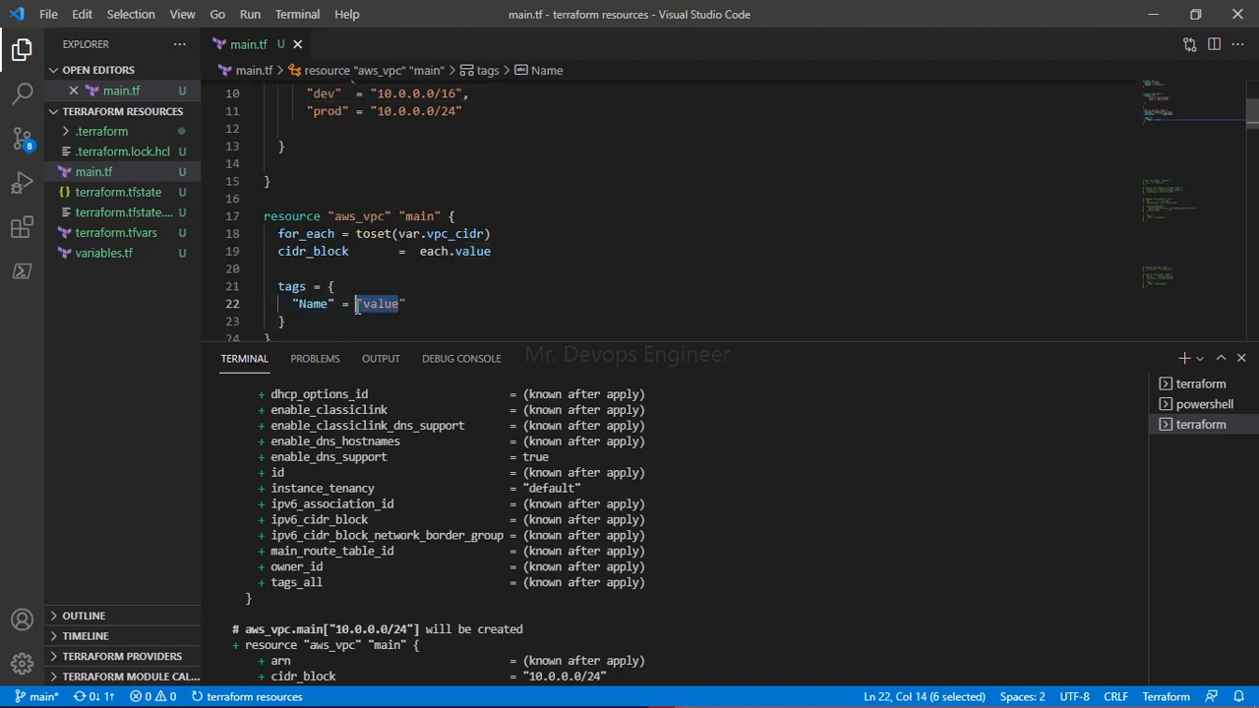
Replace the VPC Name tag's placeholder 'value' with each.key.
key("shift+right")
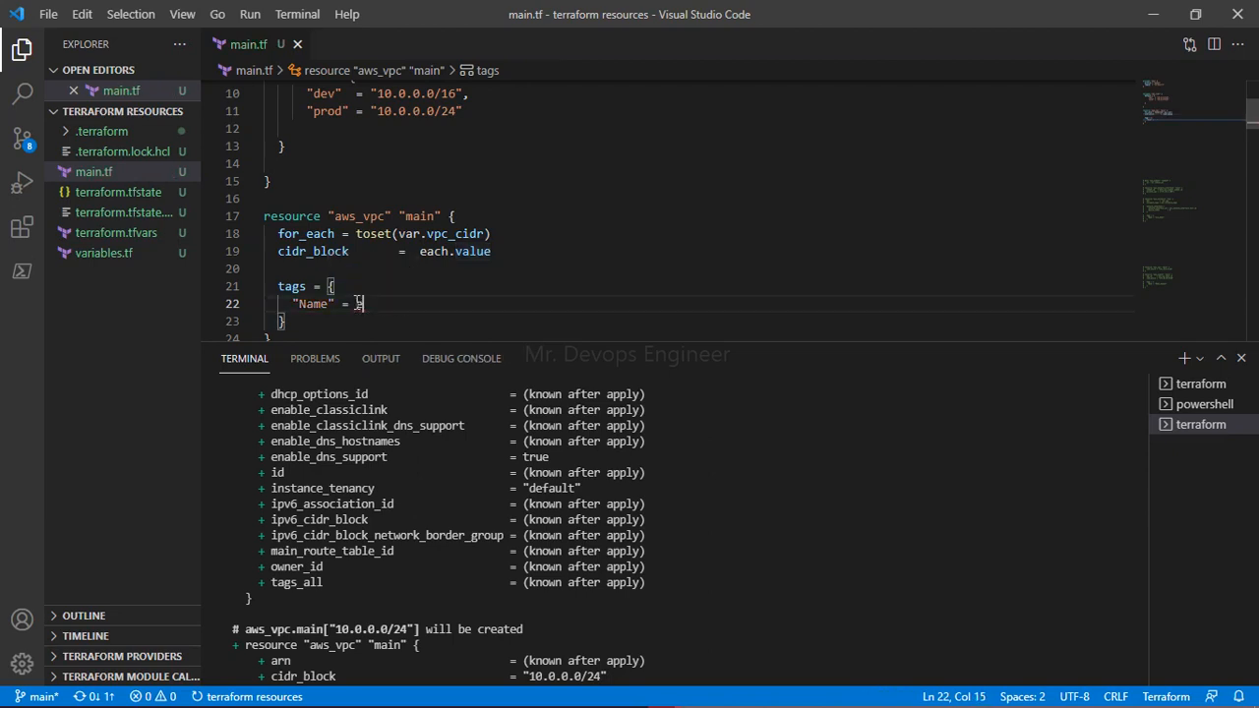
type("each")
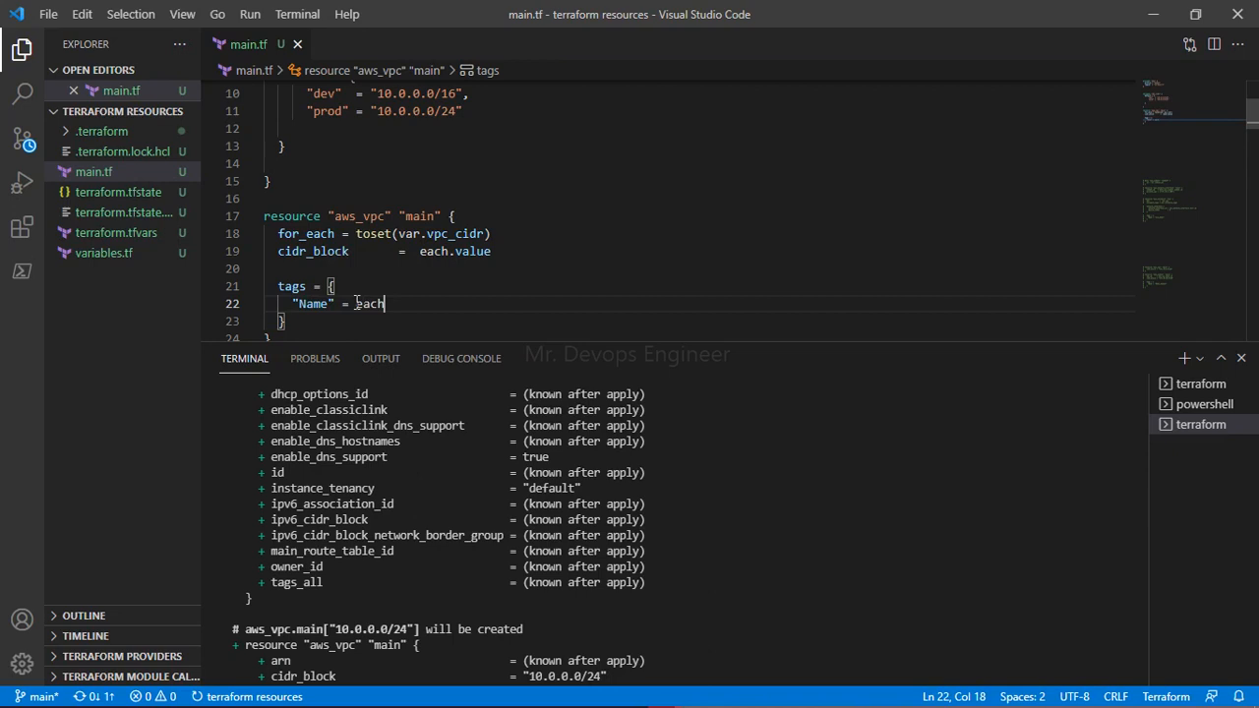
type(".key")
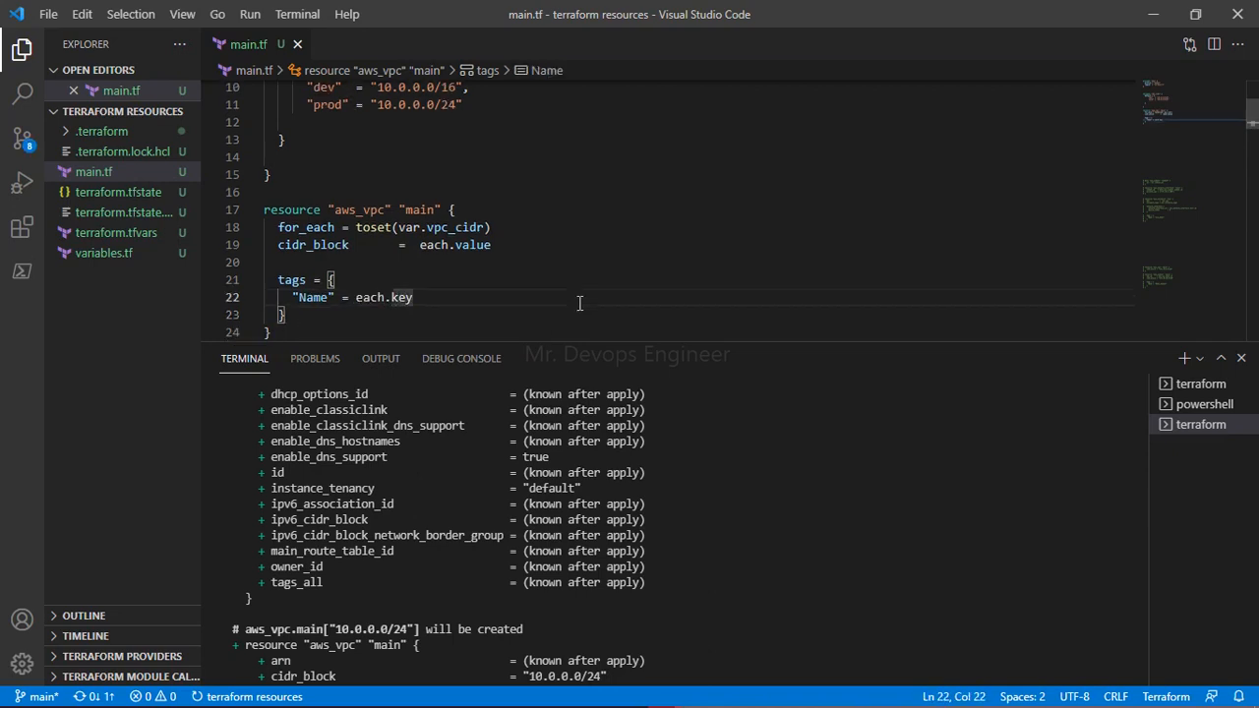
mouse_move(728, 558)
type("terraform plan")
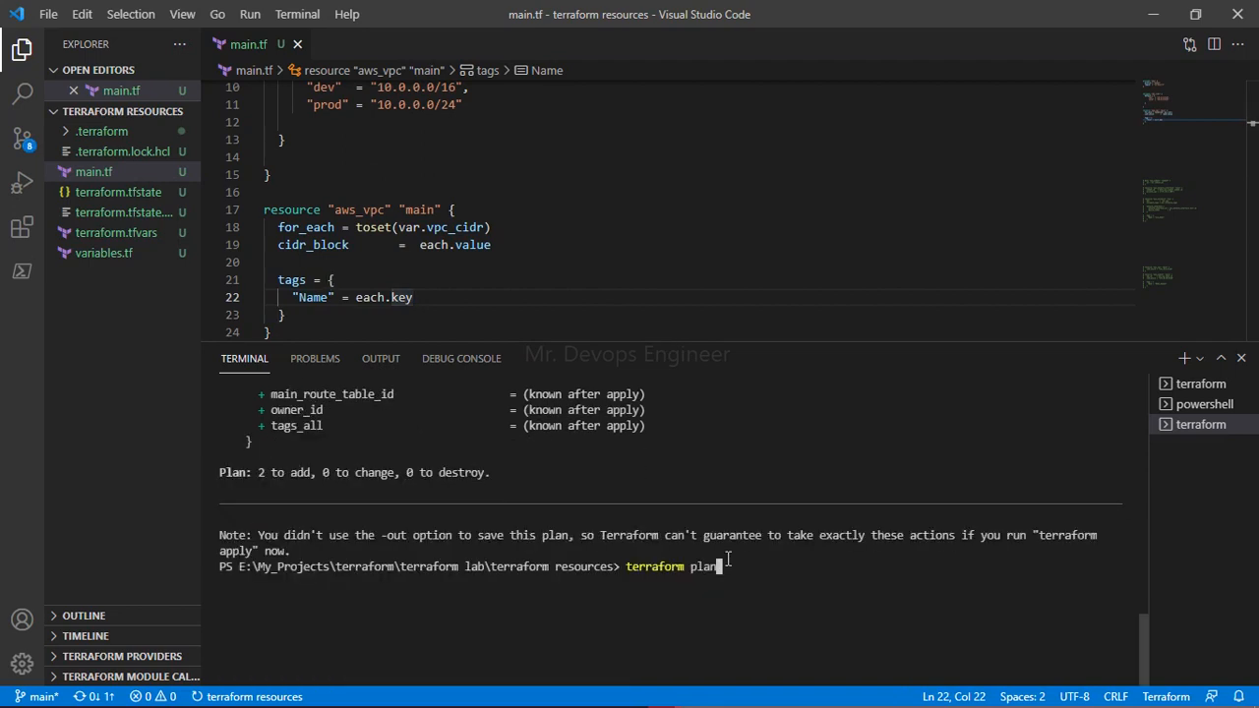
Run terraform plan and see the toset map-to-set conversion error on line 18.
key("Return")
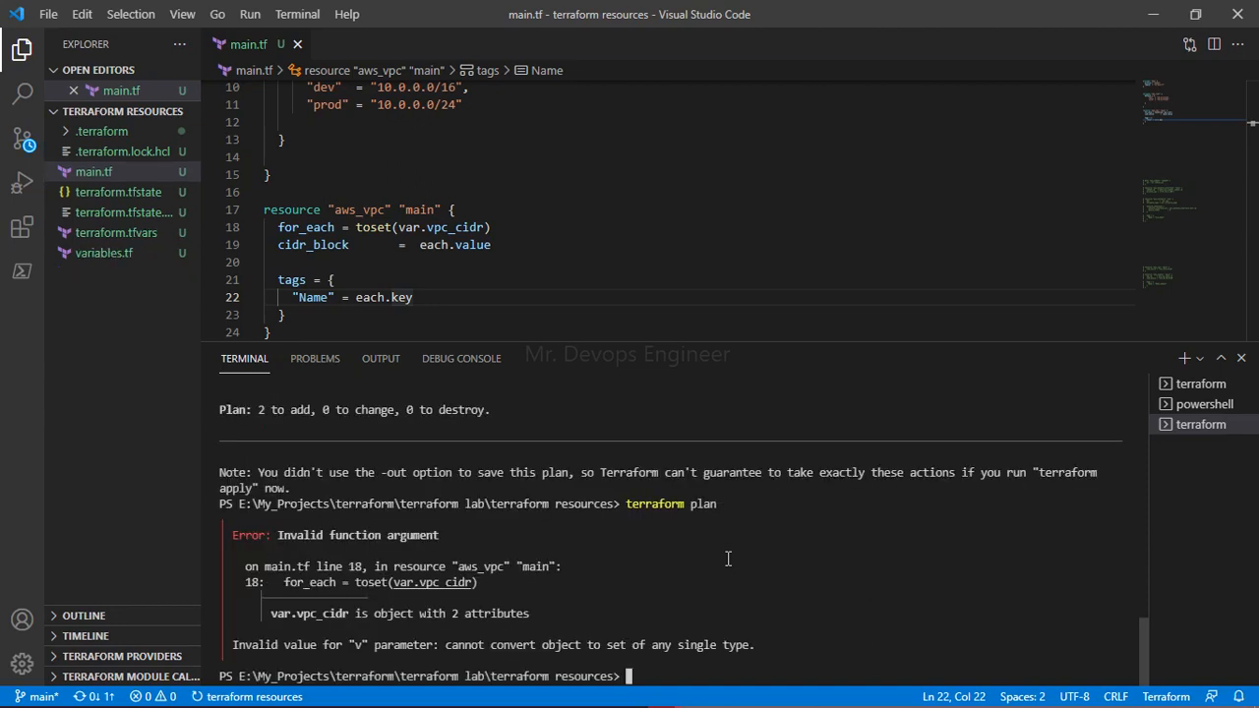
mouse_move(297, 620)
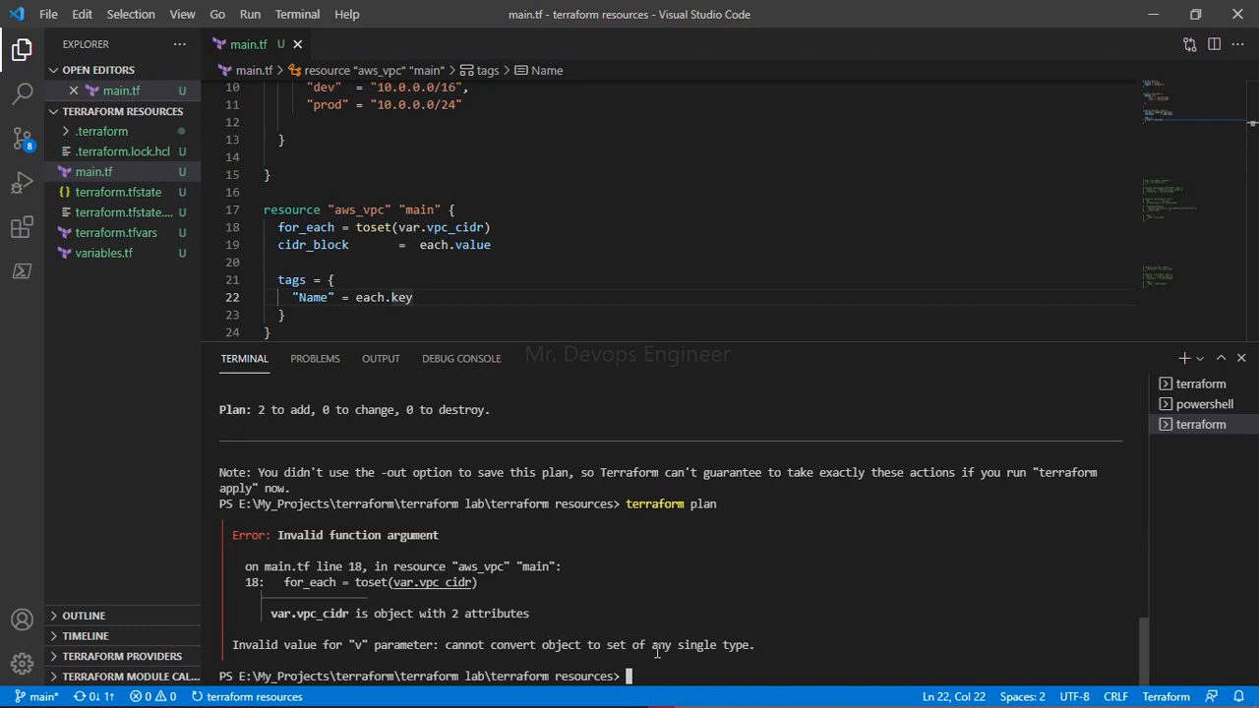
mouse_move(674, 644)
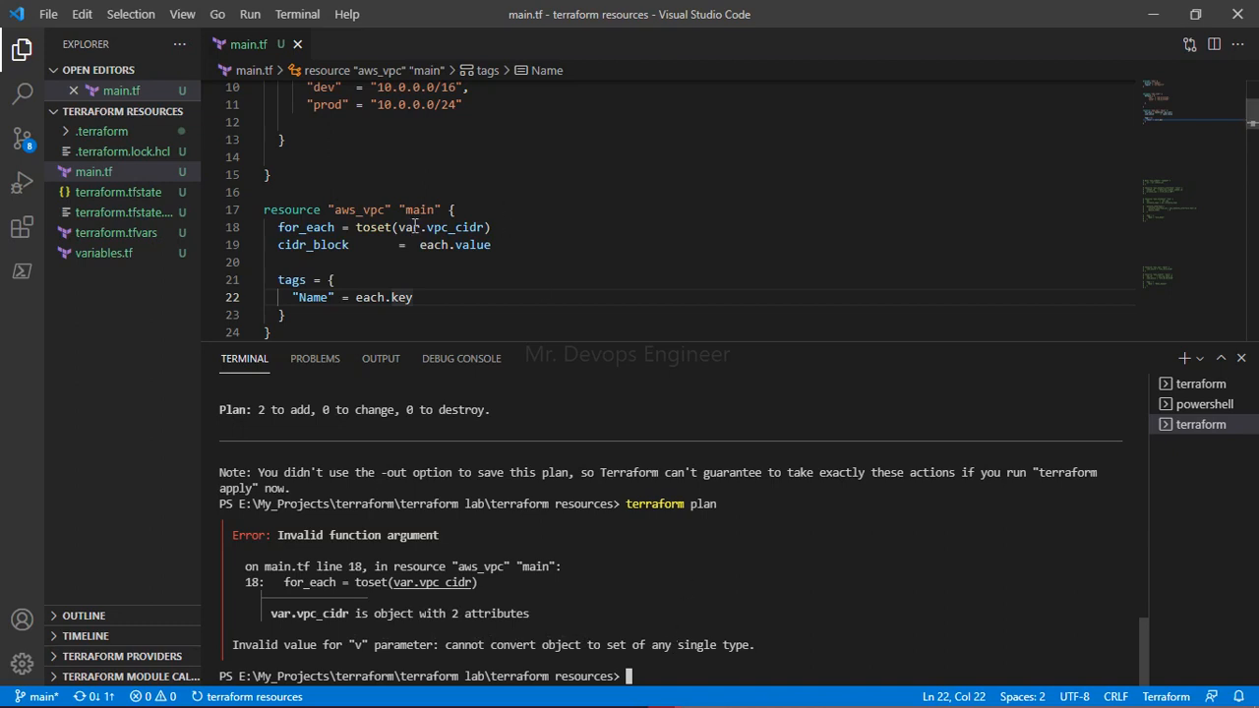
Change for_each from toset(var.vpc_cidr) to var.vpc_cidr directly.
double_click(372, 228)
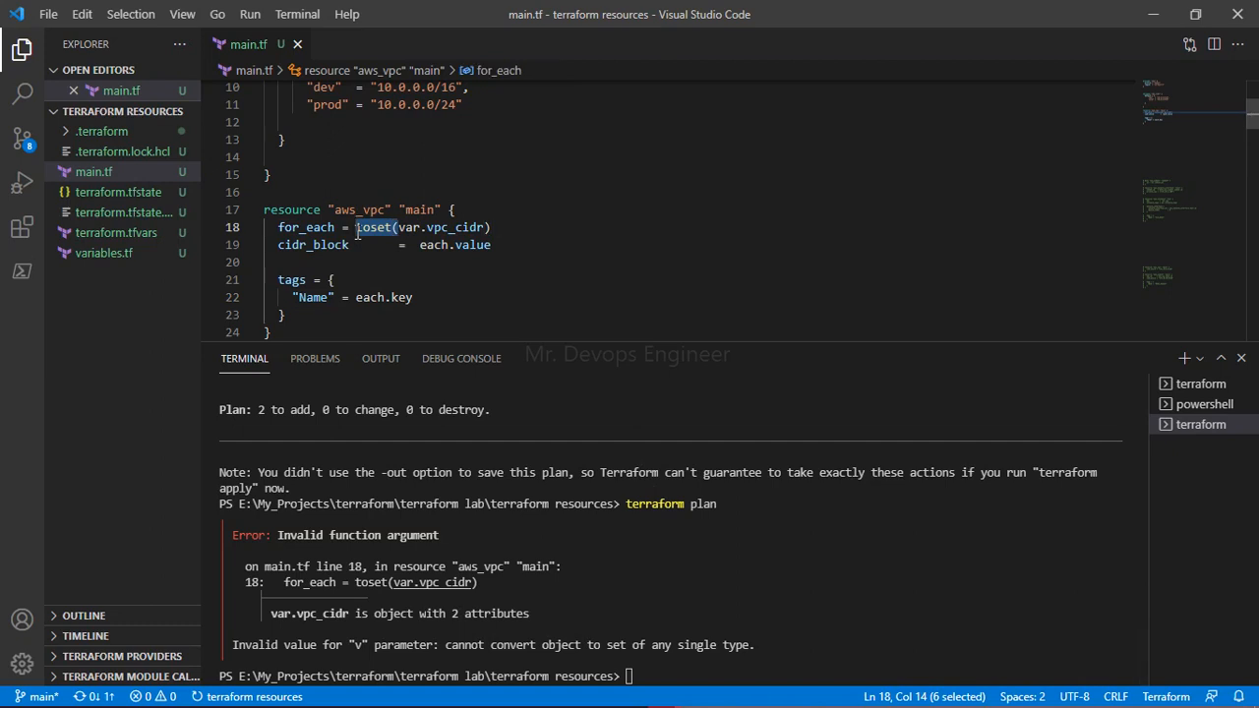
type("var.vpc_cidr")
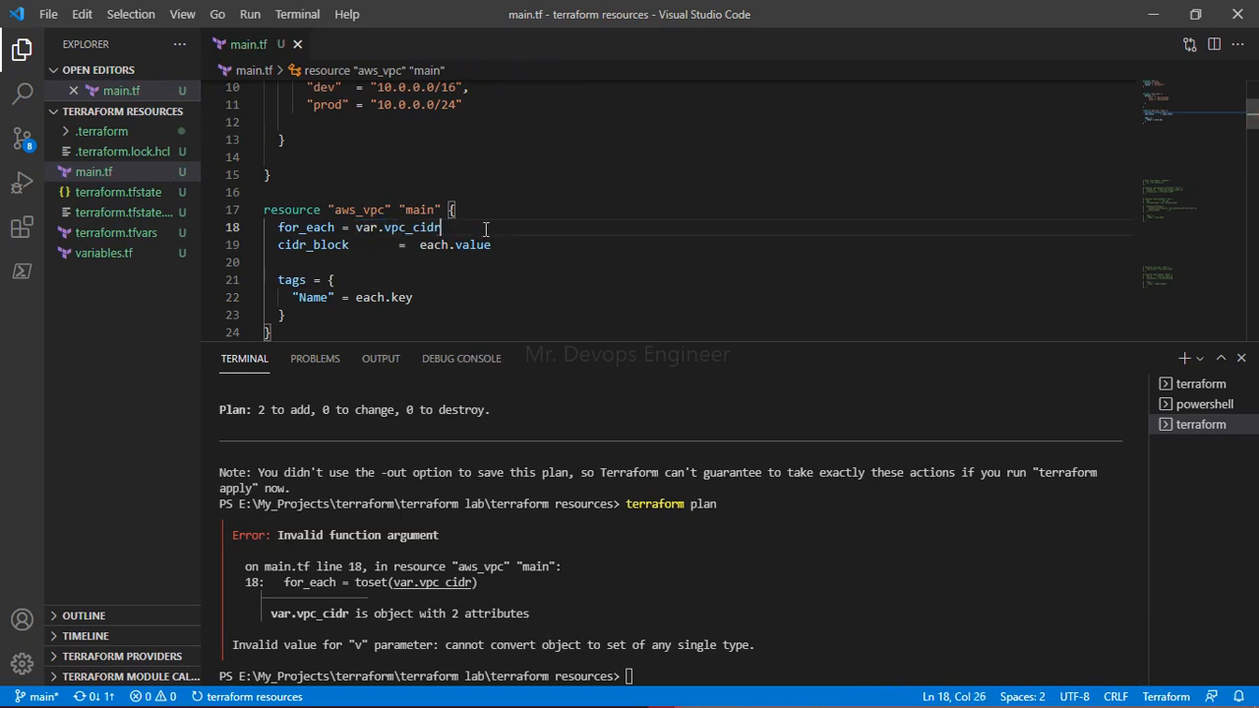
left_click(334, 227)
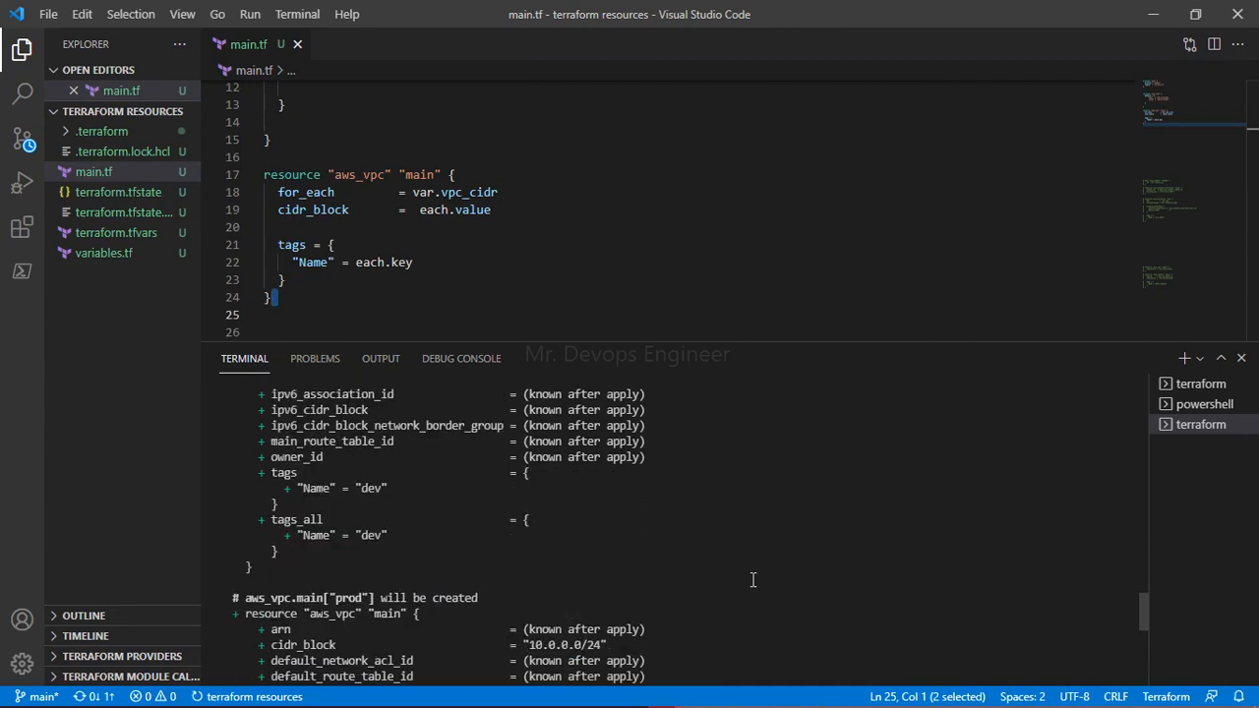
scroll("down", 3)
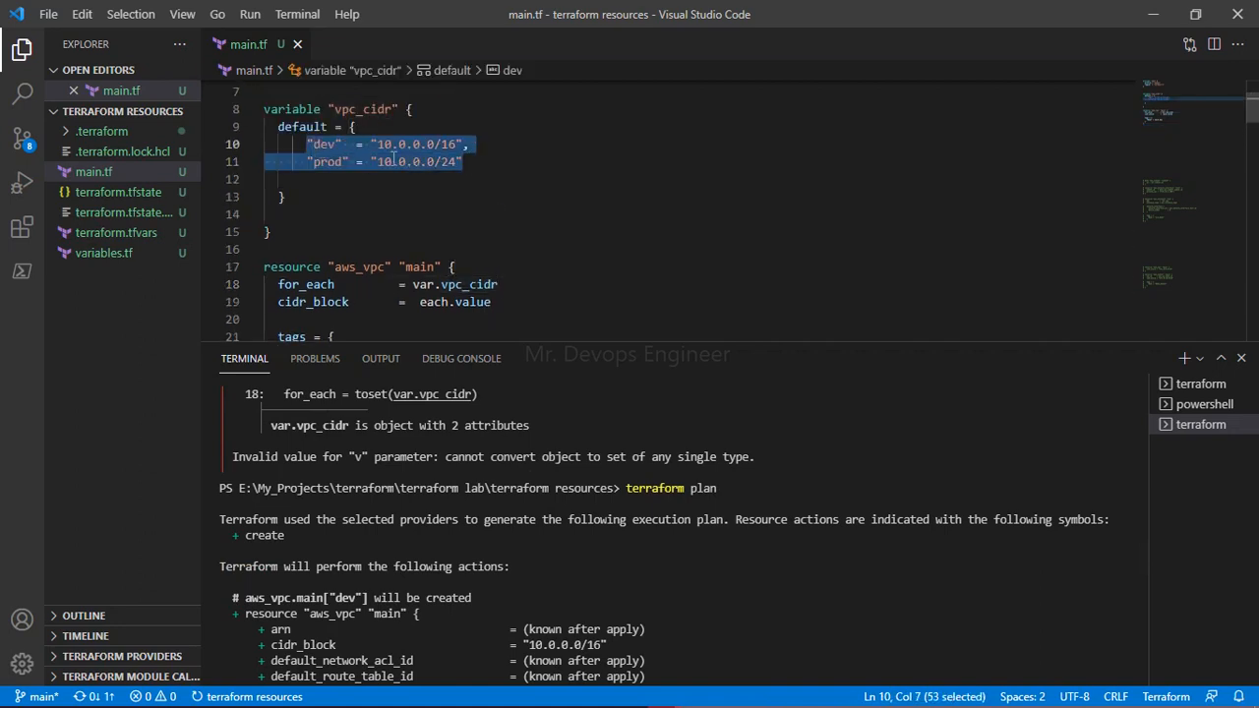
scroll("down", 3)
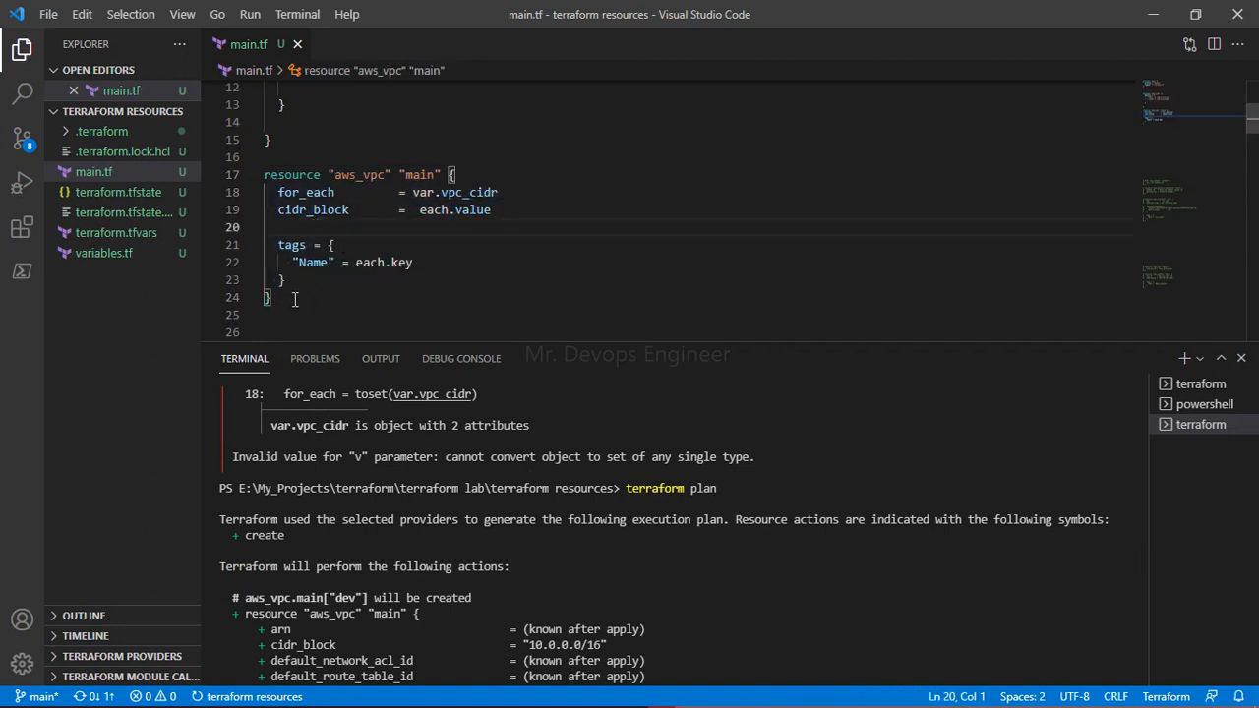
scroll("up", 3)
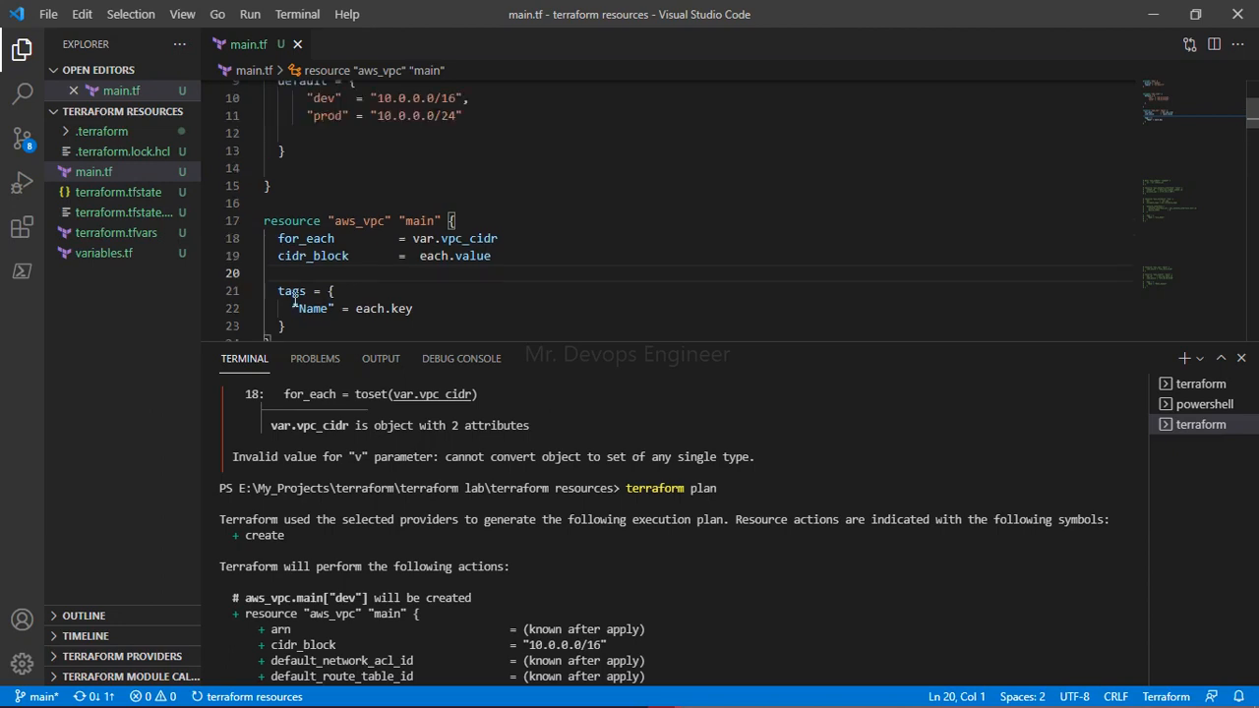
mouse_move(342, 279)
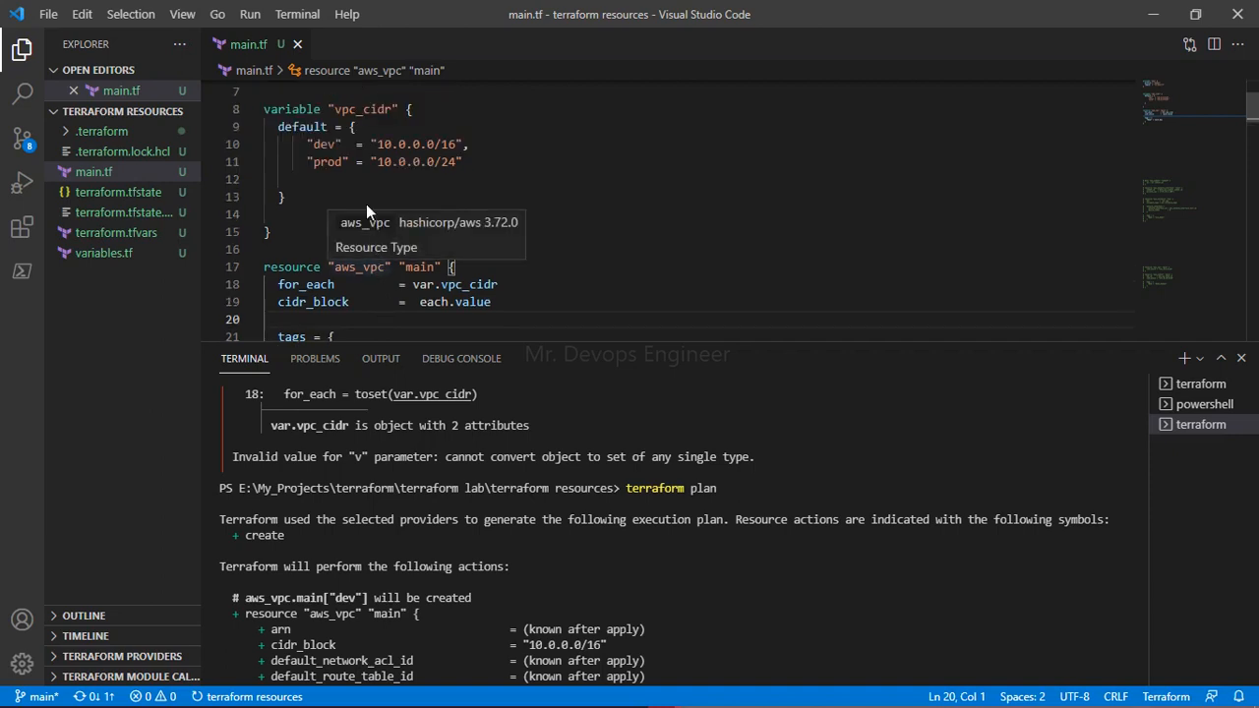
left_click_drag(305, 144, 464, 162)
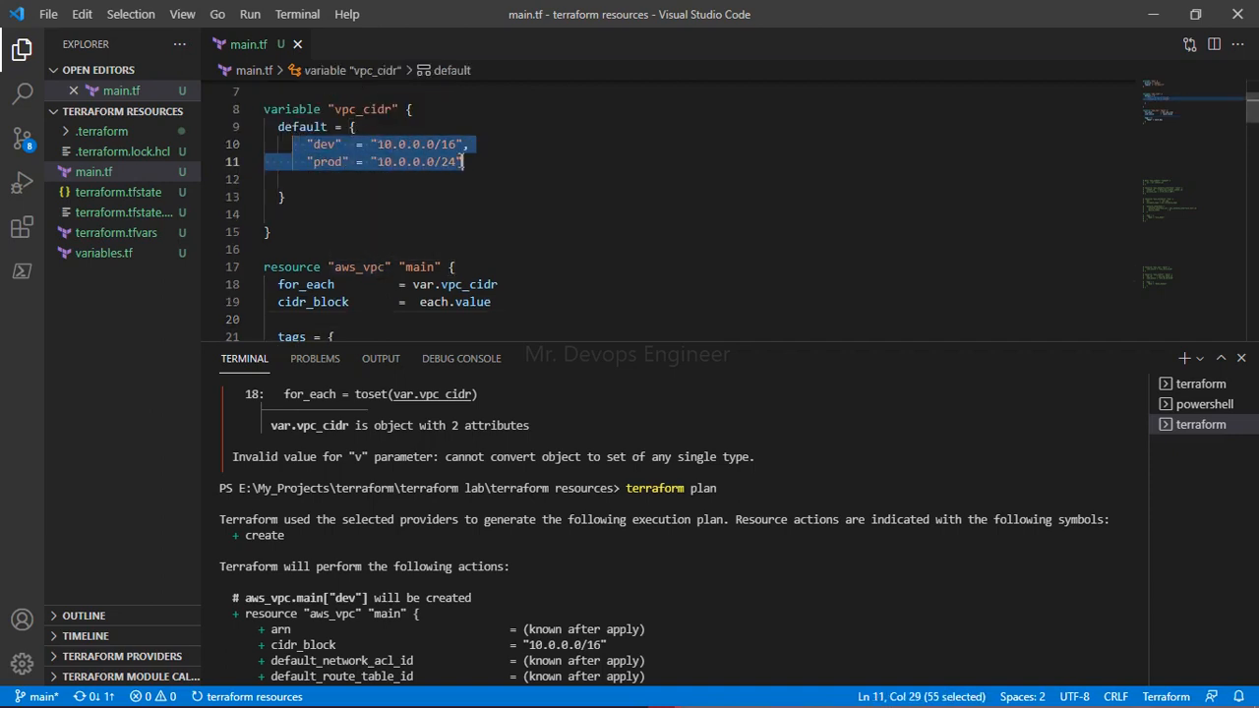
left_click(450, 145)
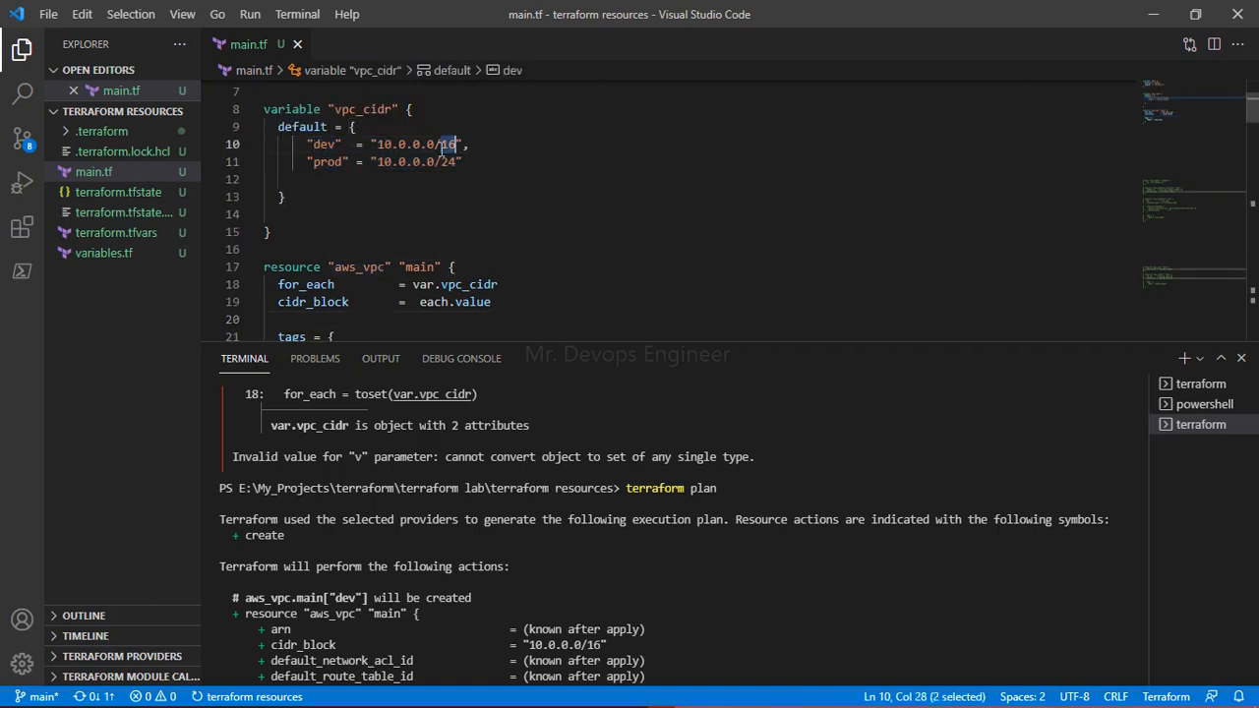
scroll("down", 3)
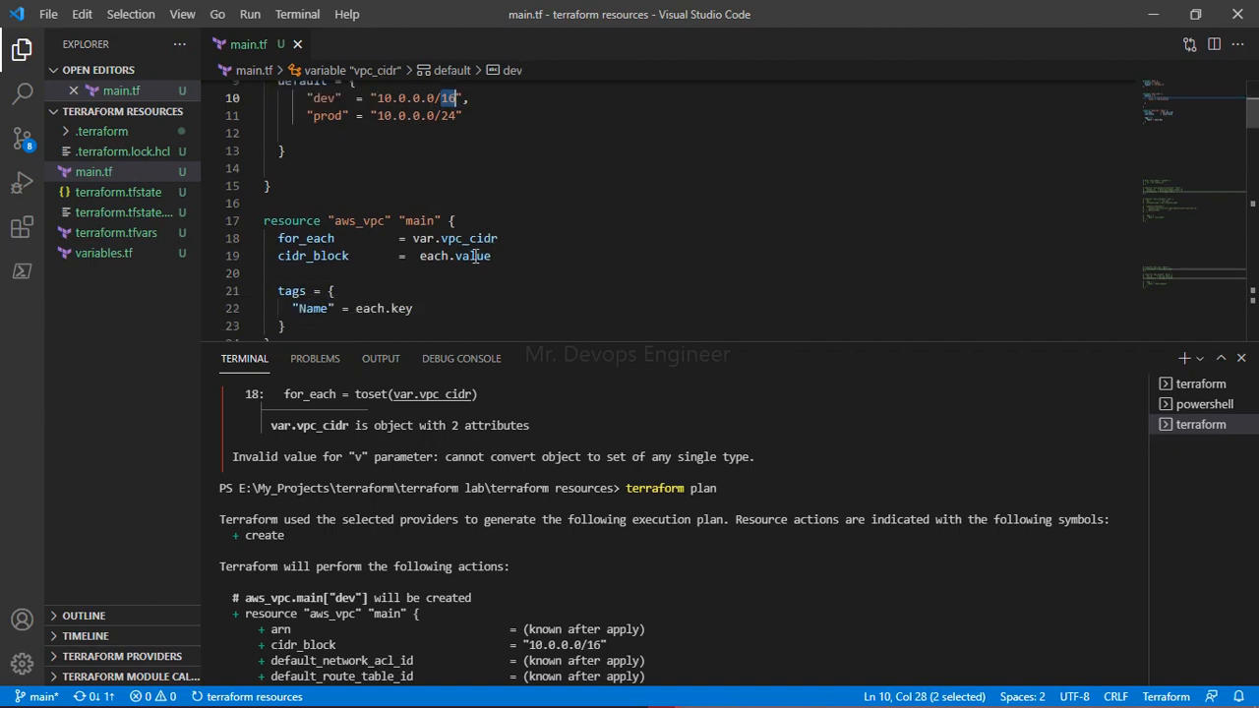